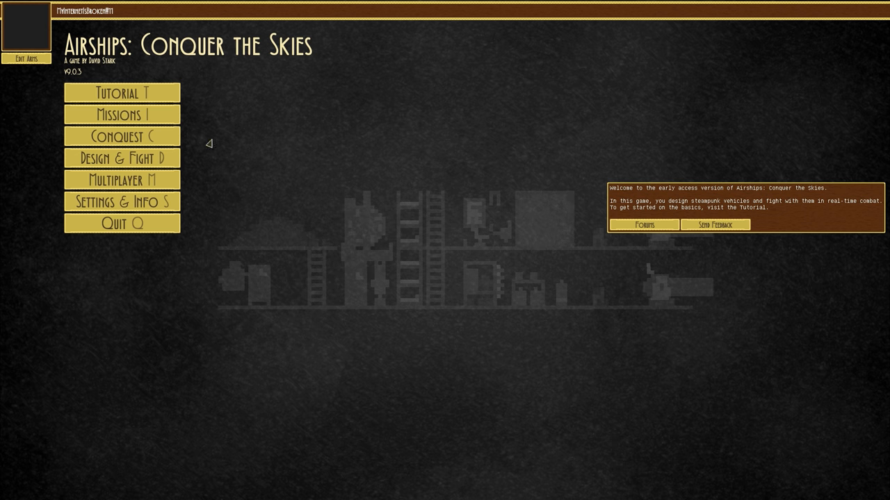
Enter the Building Editor from Design & Fight to start a new tower blueprint.
click(121, 158)
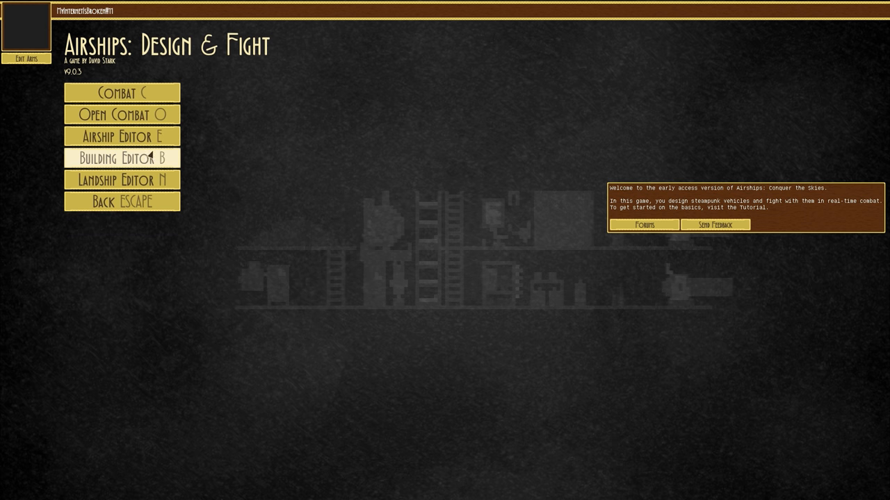
click(123, 158)
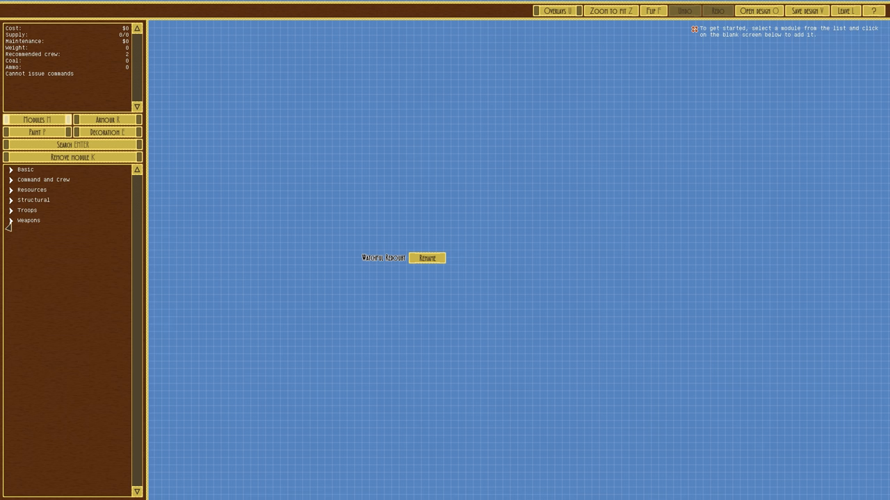
mouse_move(389, 244)
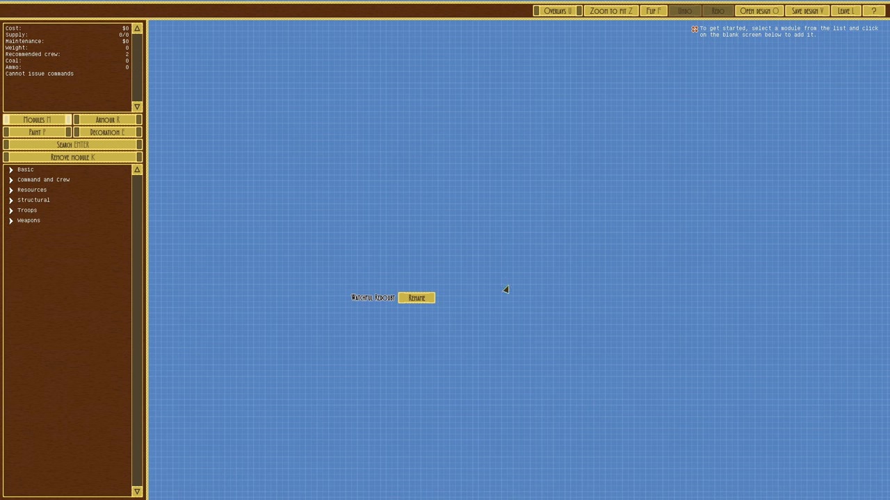
mouse_move(484, 154)
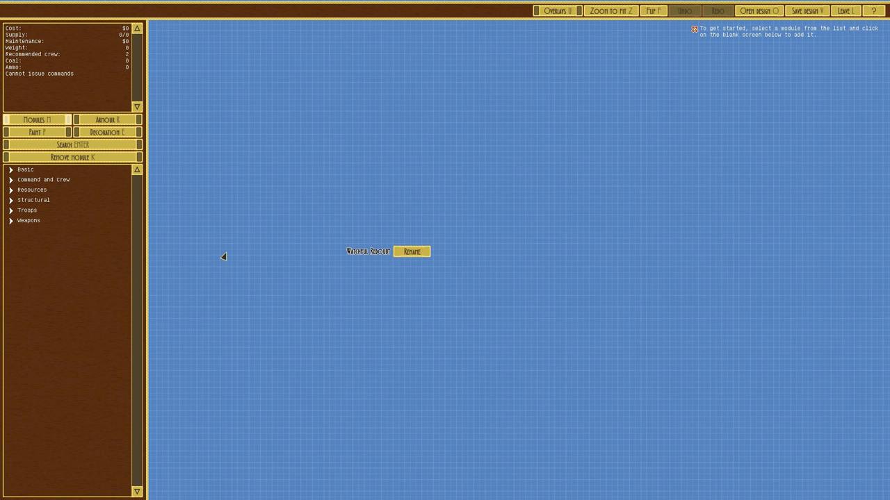
Browse the Structural and Resources module categories, then expand the Weapons list.
click(33, 200)
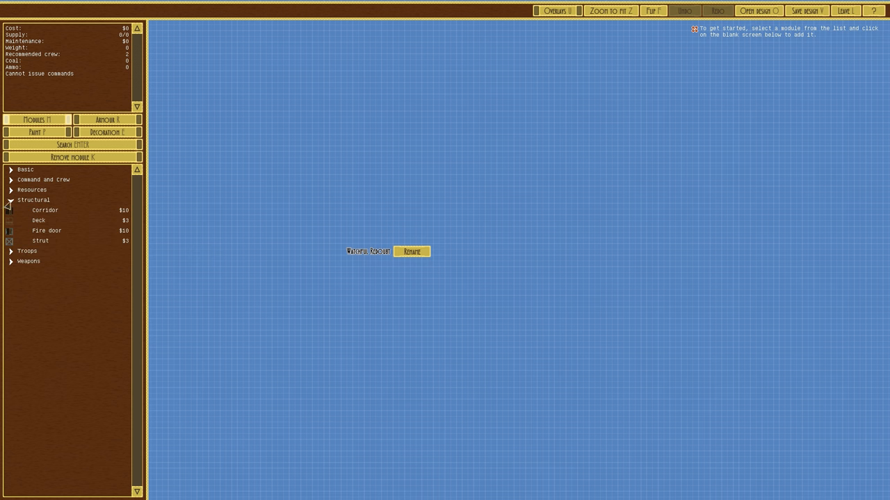
mouse_move(45, 210)
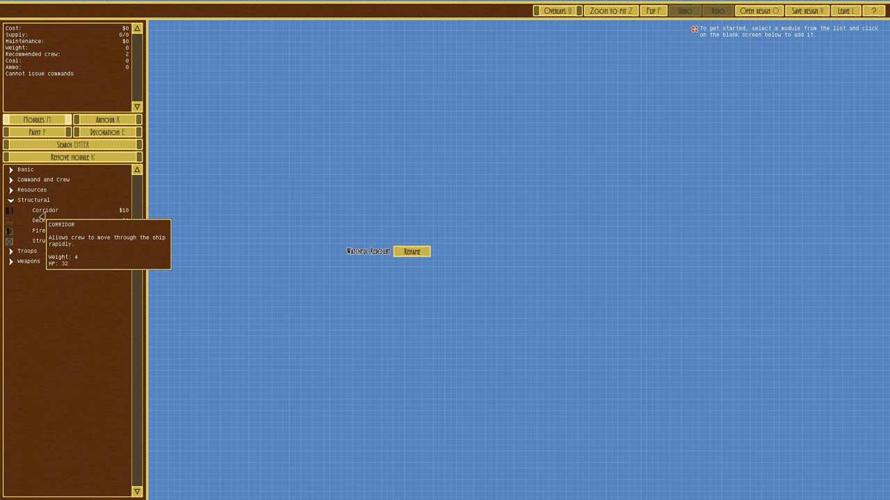
mouse_move(40, 240)
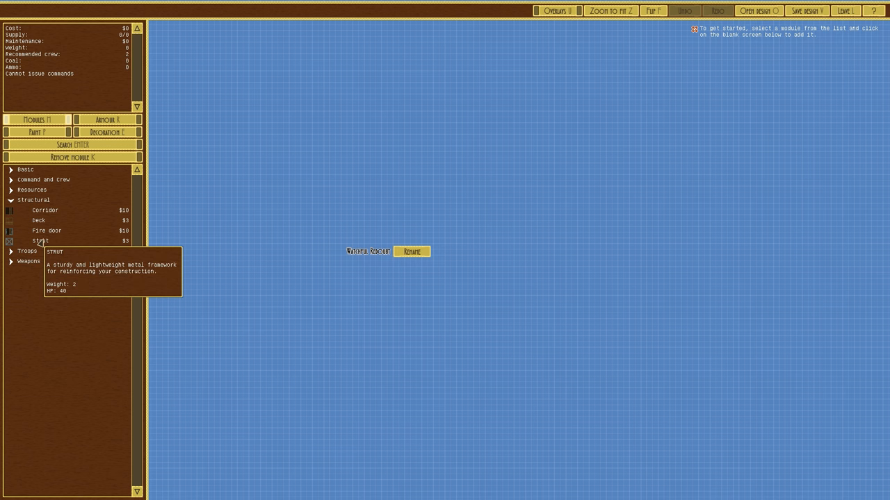
click(34, 200)
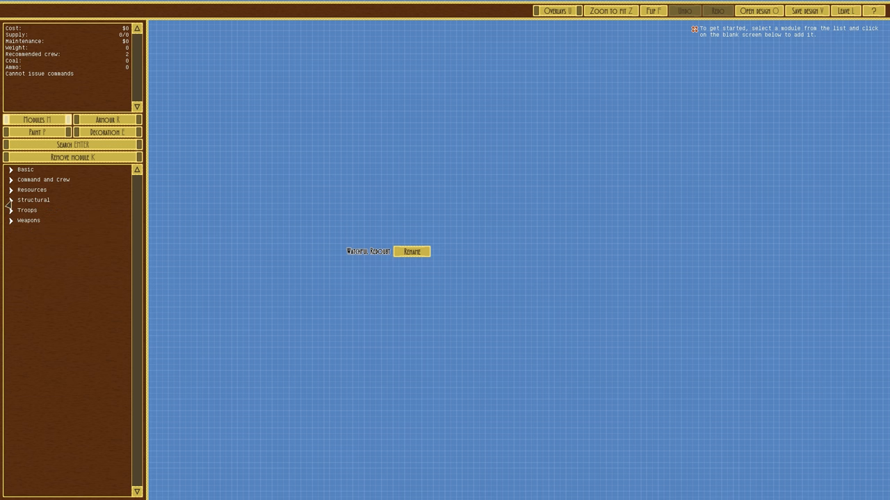
click(32, 189)
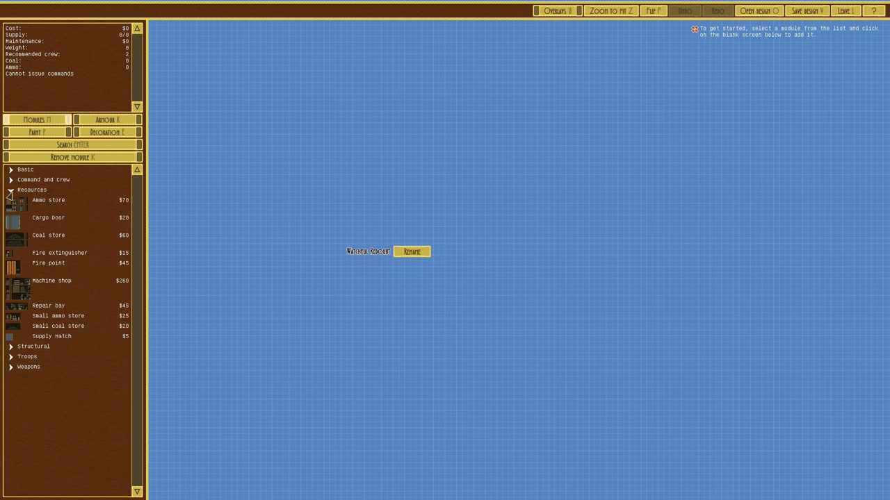
click(32, 189)
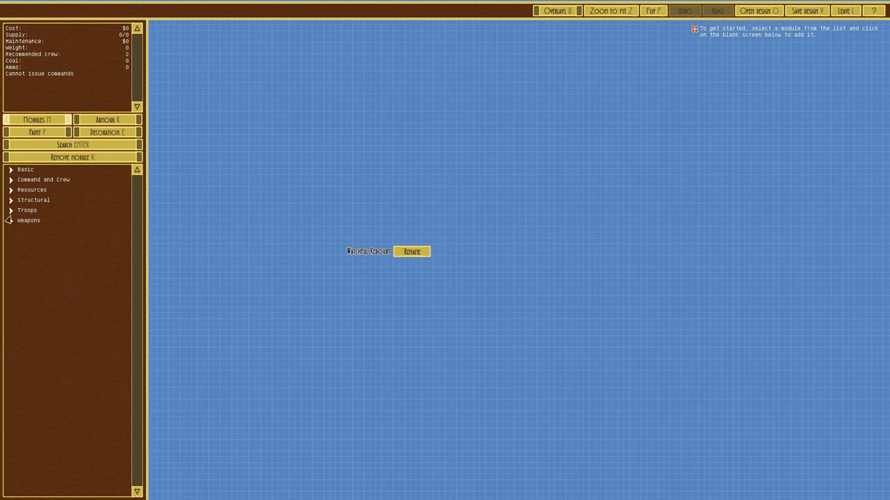
click(28, 219)
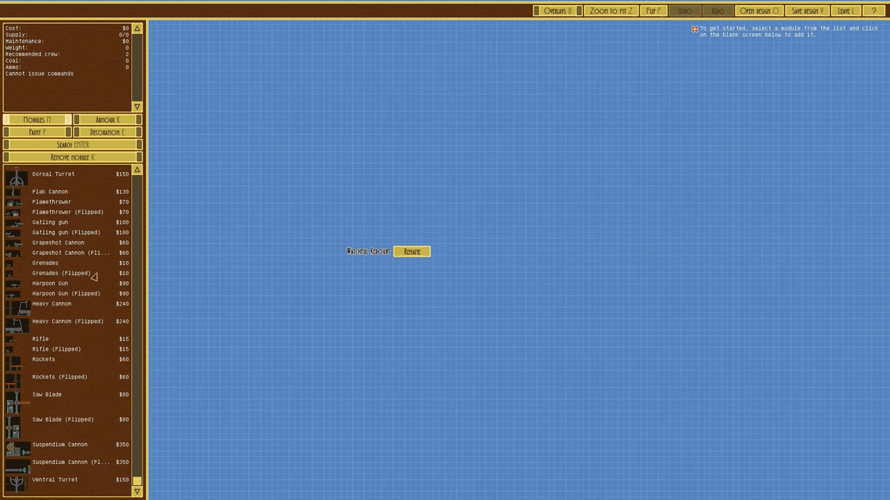
mouse_move(73, 432)
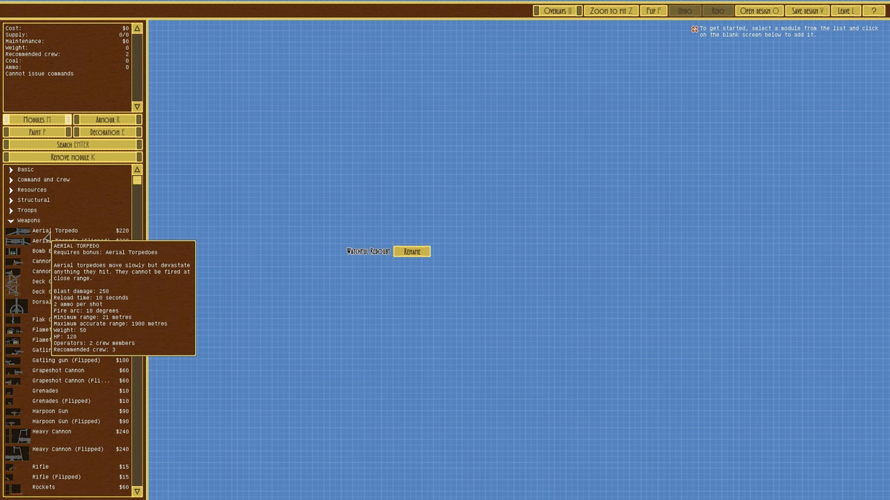
Review weapon tooltips and pick up a weapon module, leaving the blueprint empty.
click(54, 231)
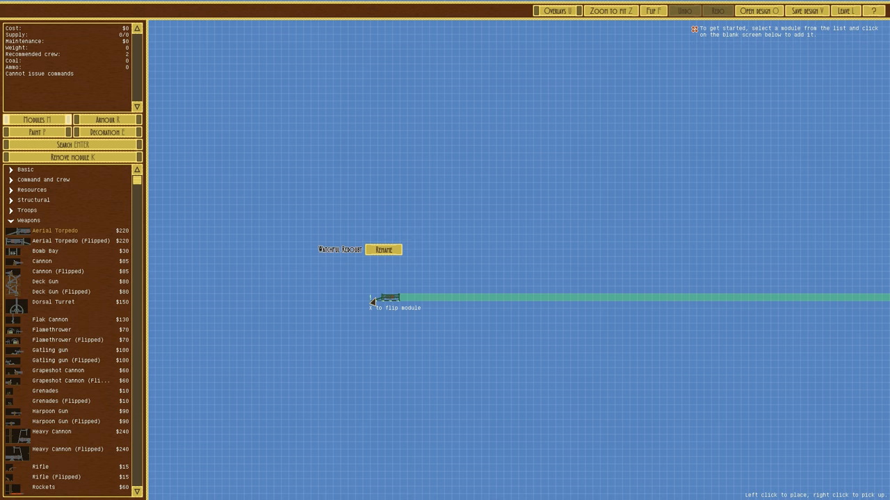
click(383, 299)
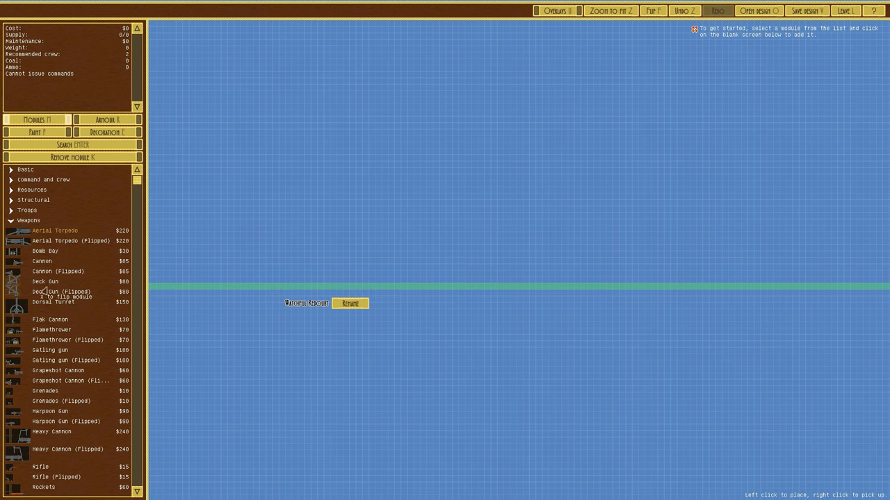
mouse_move(45, 258)
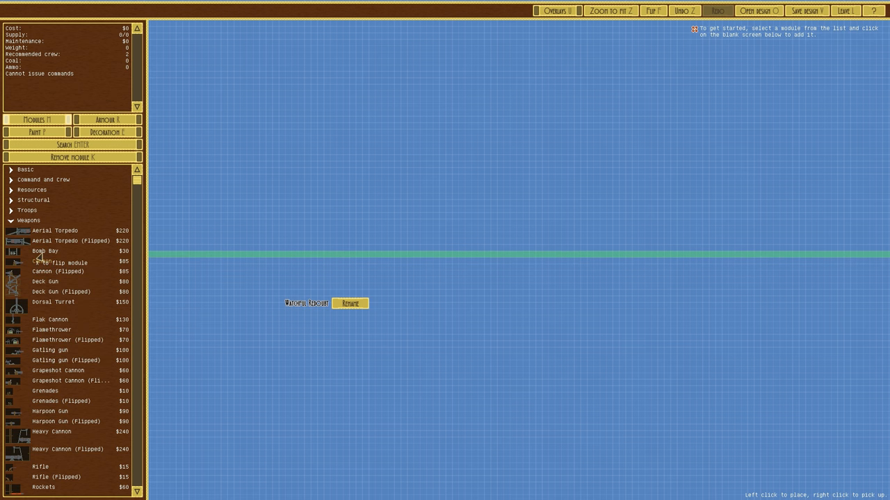
mouse_move(50, 329)
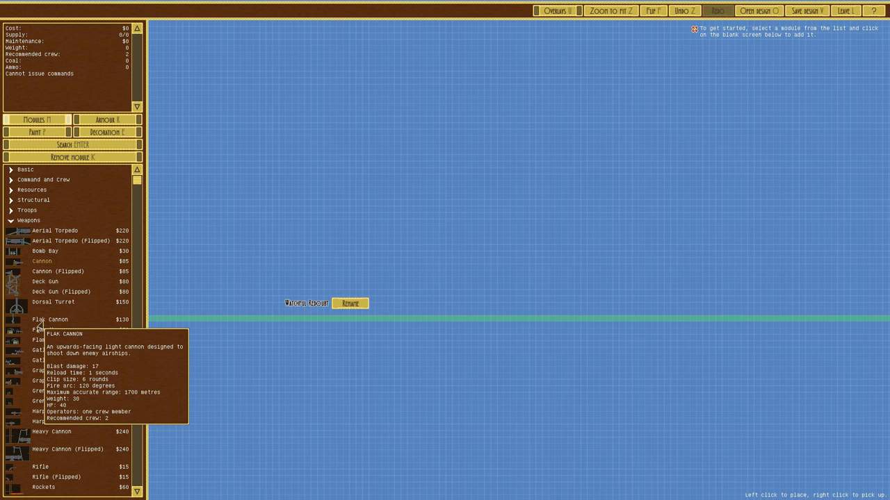
mouse_move(52, 330)
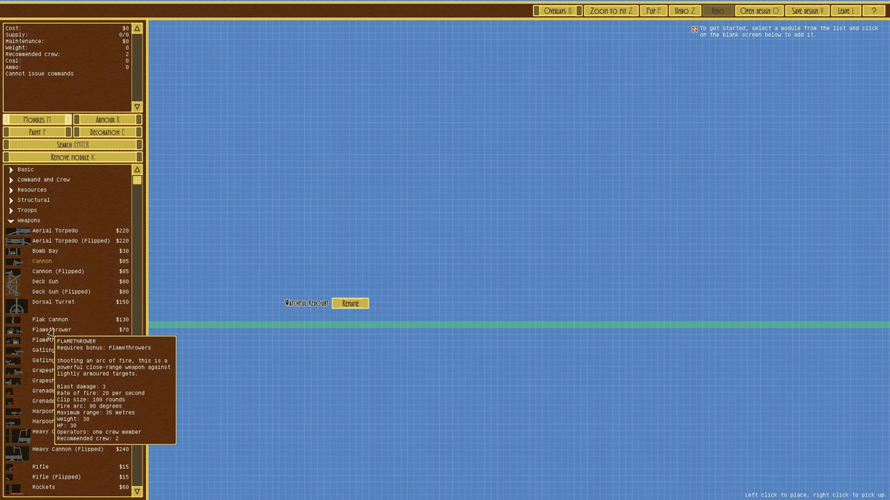
mouse_move(50, 319)
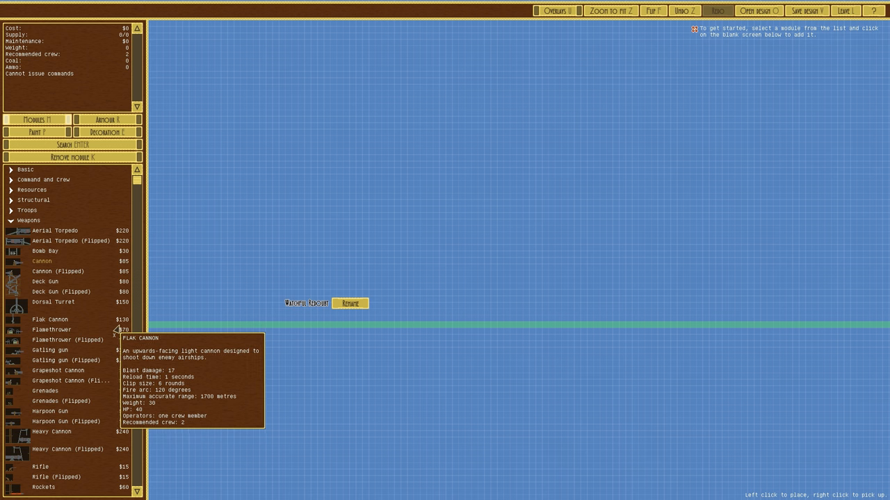
mouse_move(165, 330)
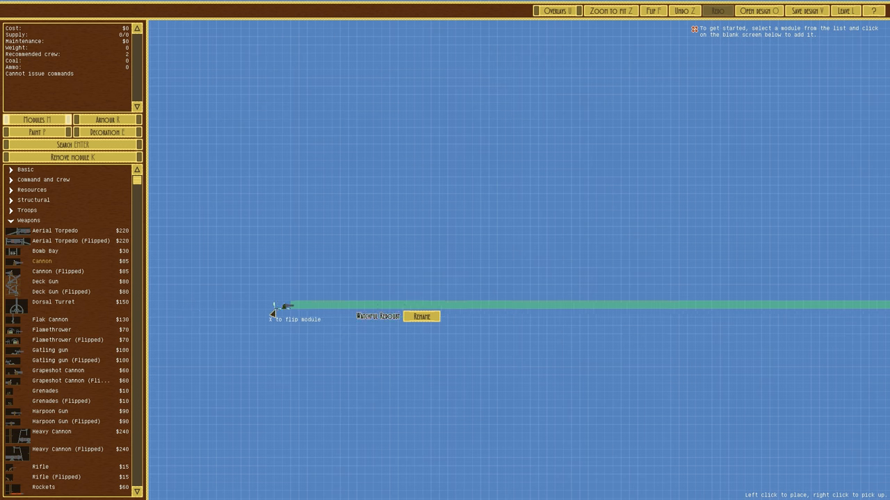
mouse_move(50, 350)
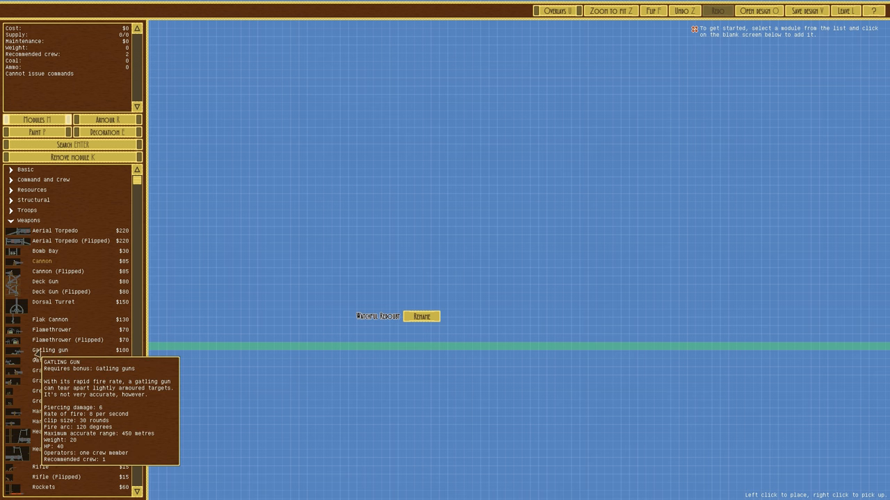
mouse_move(58, 369)
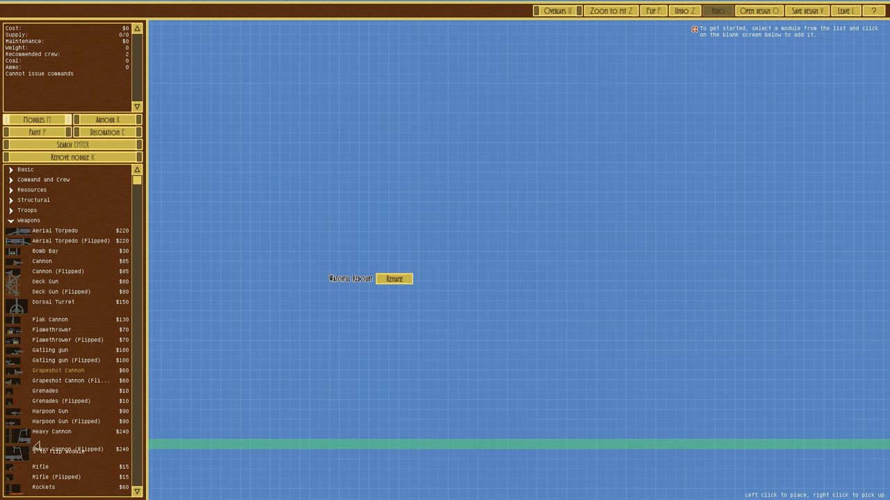
mouse_move(51, 412)
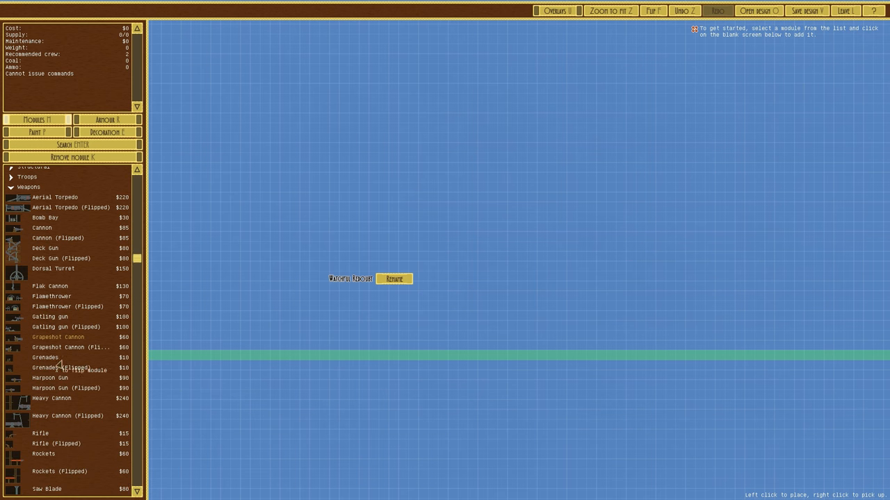
scroll(down, 3)
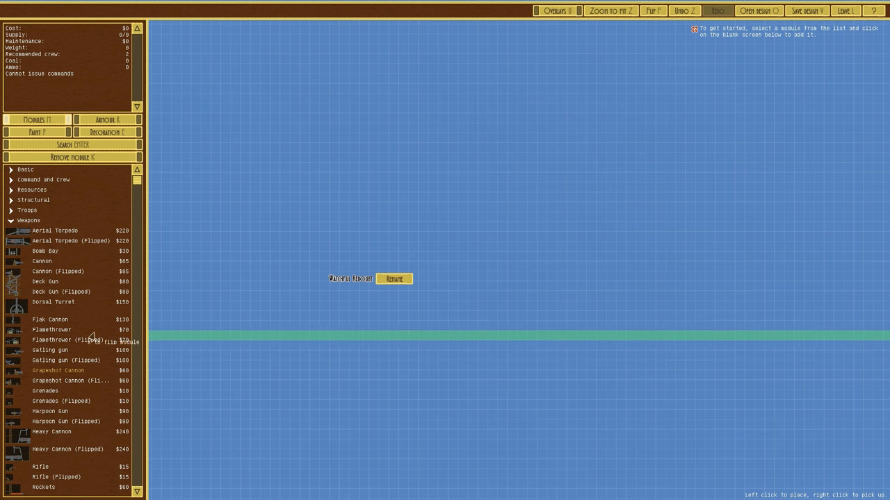
Stack cannon modules into a tall vertical column forming the tower's trunk.
click(41, 261)
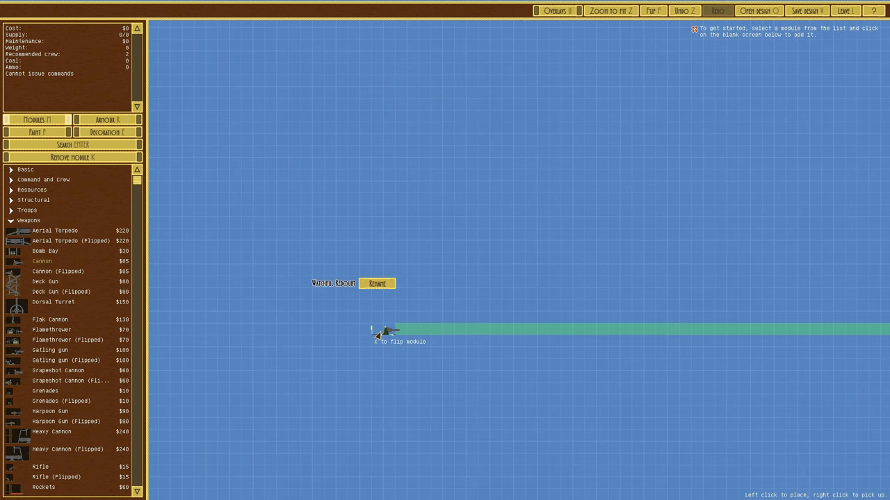
click(376, 338)
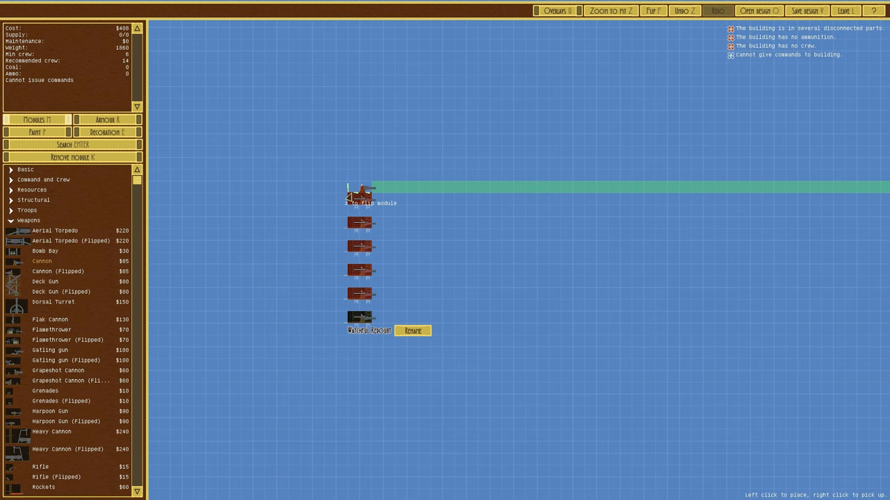
mouse_move(59, 271)
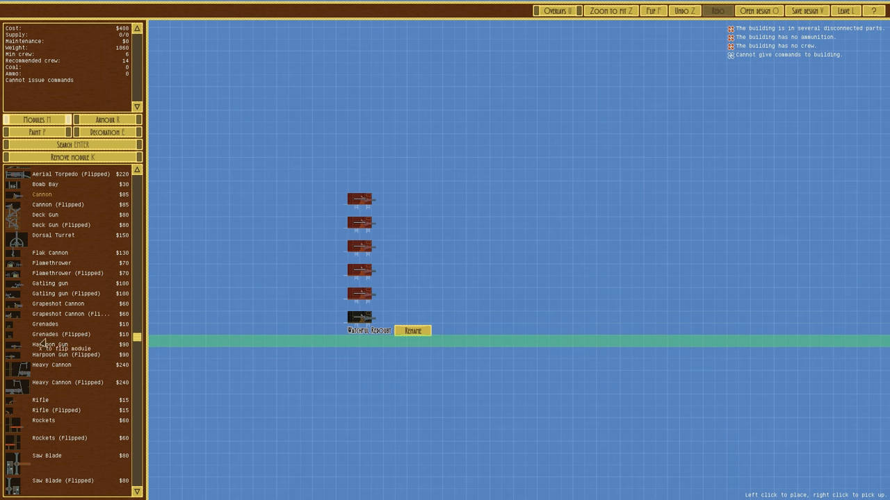
scroll(down, 3)
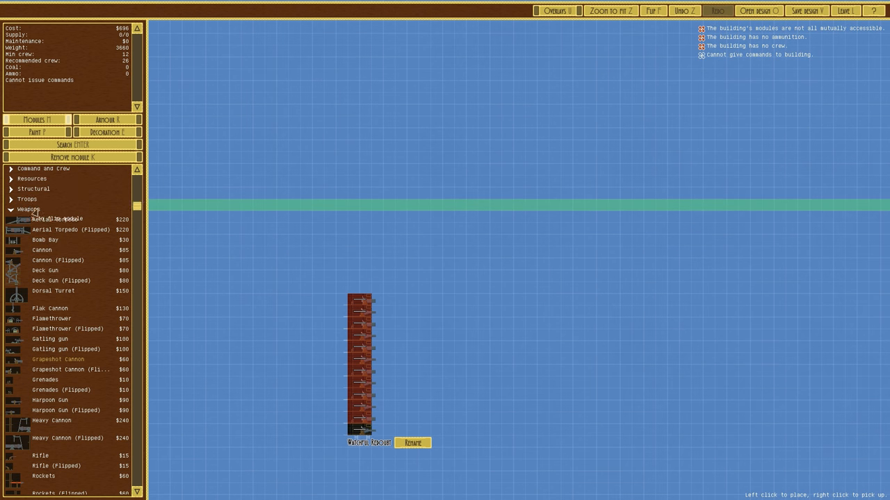
click(28, 210)
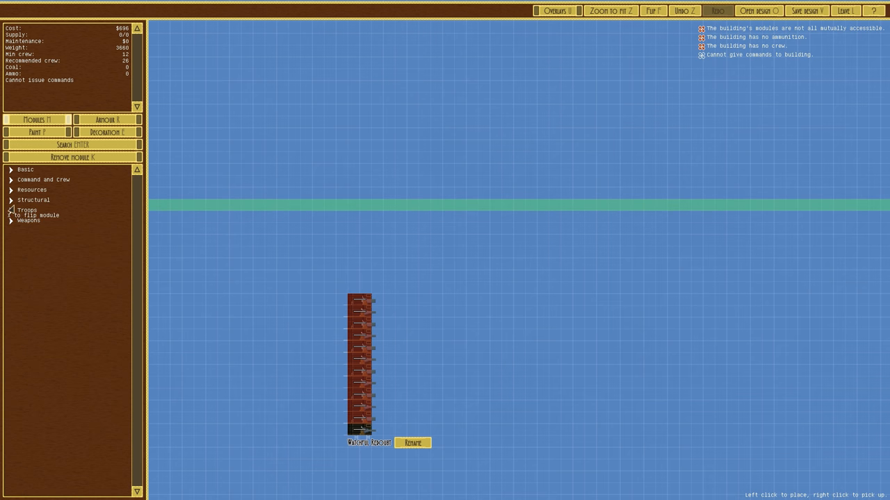
Place a Fire Door from Structural into the tower, then return to the Weapons list.
click(33, 200)
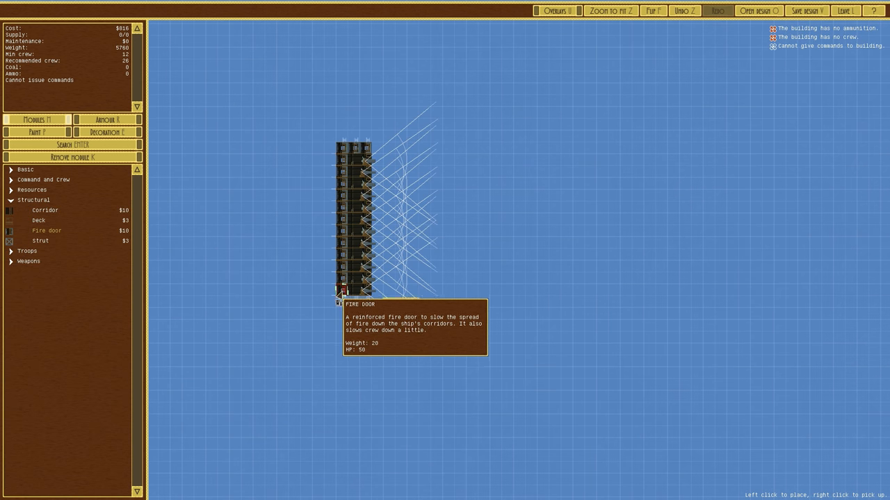
click(339, 291)
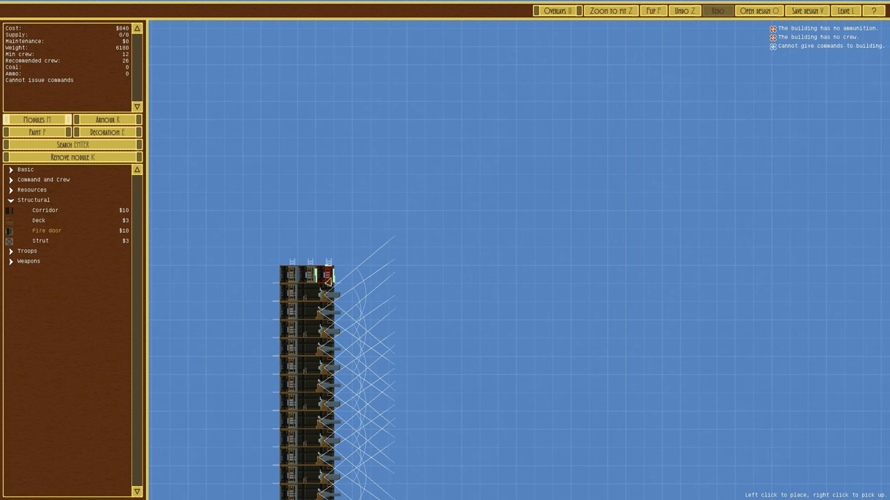
click(33, 200)
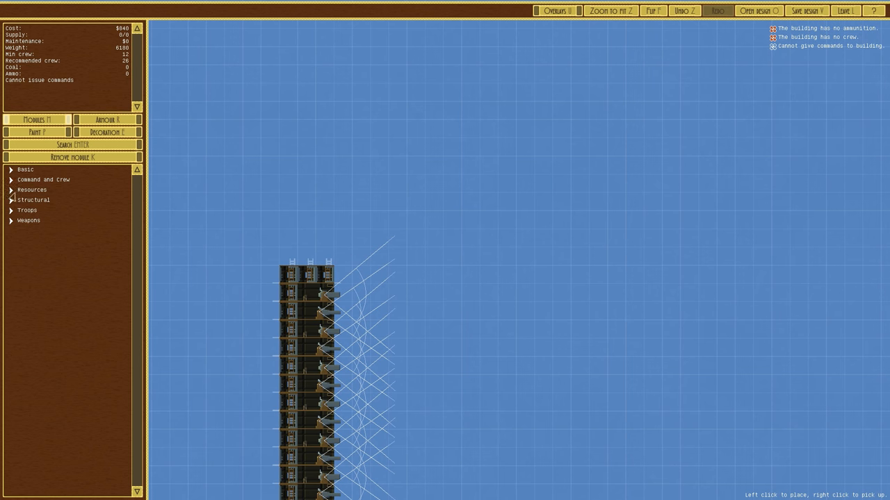
click(28, 220)
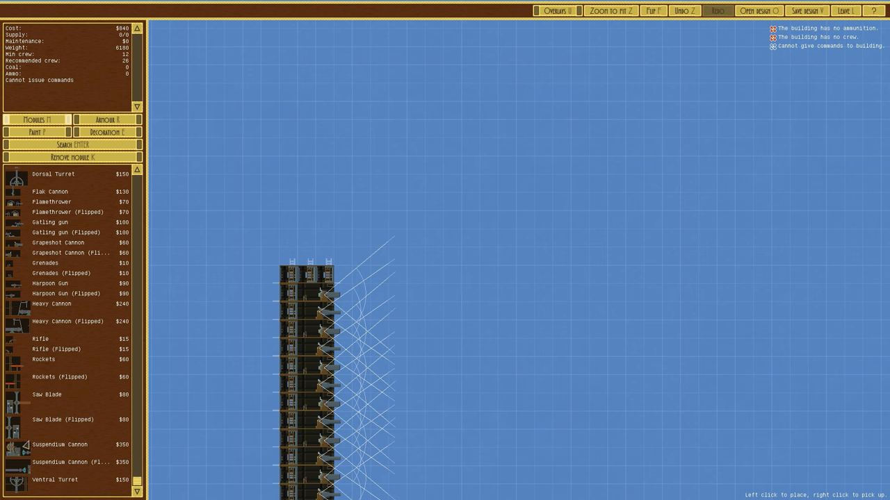
mouse_move(47, 395)
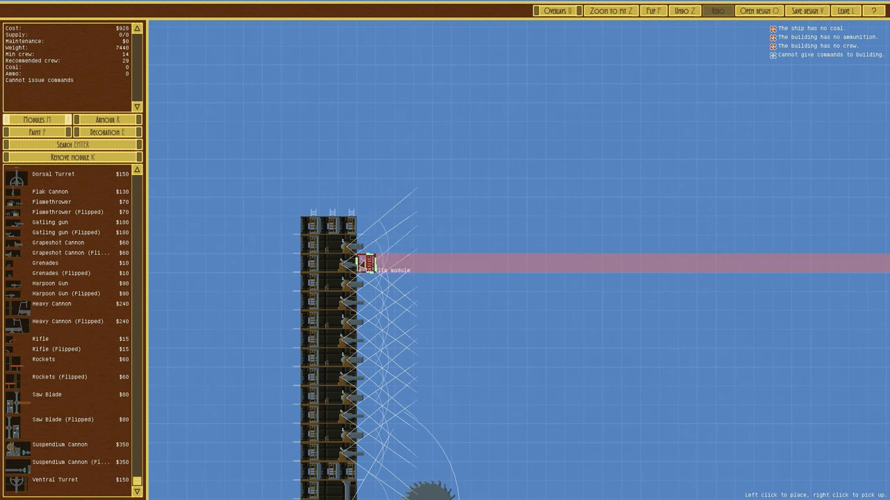
Mount a Saw Blade weapon near the base of the tower.
click(368, 263)
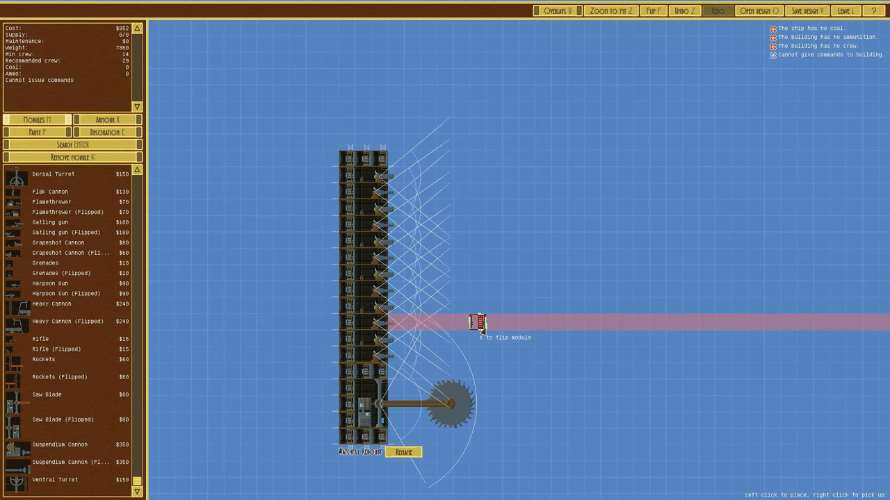
mouse_move(495, 340)
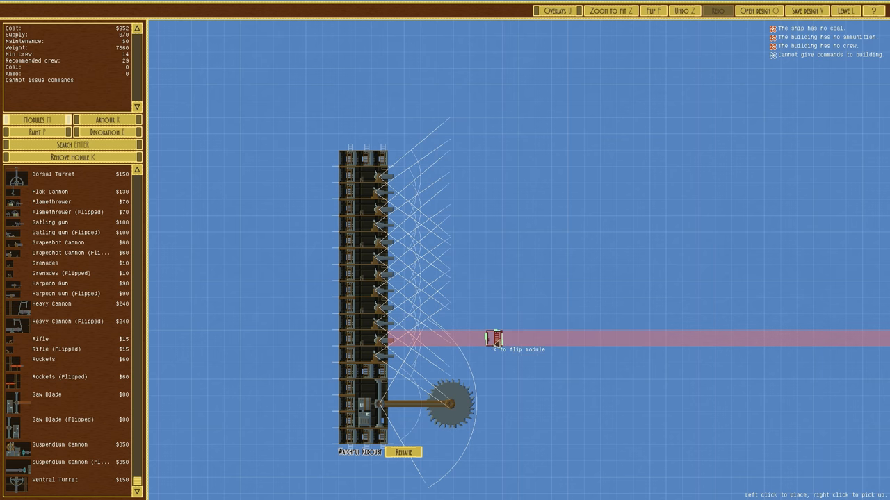
mouse_move(462, 353)
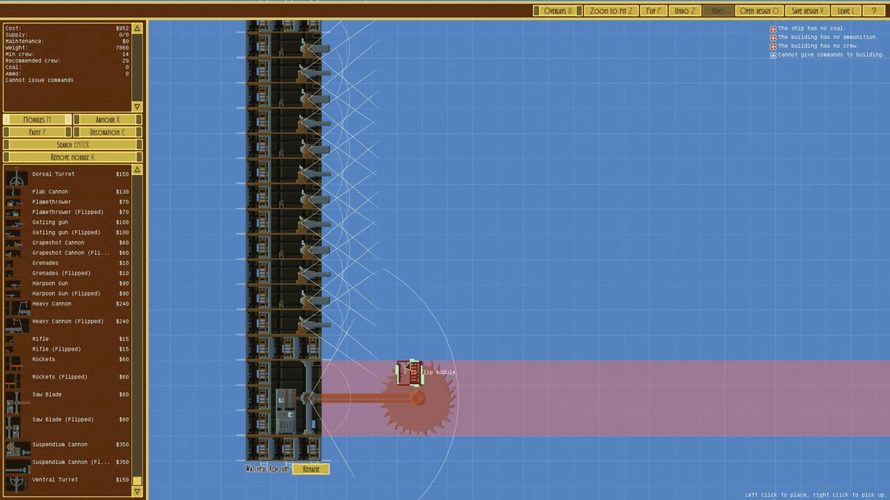
mouse_move(358, 375)
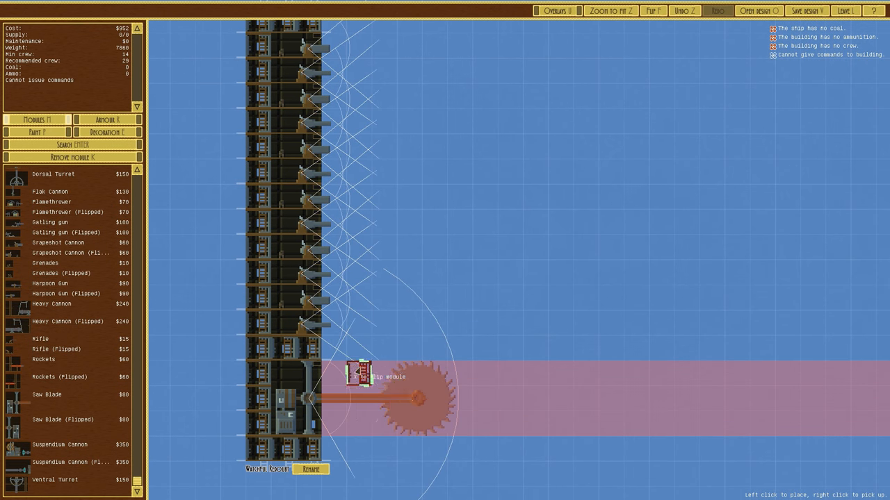
mouse_move(309, 322)
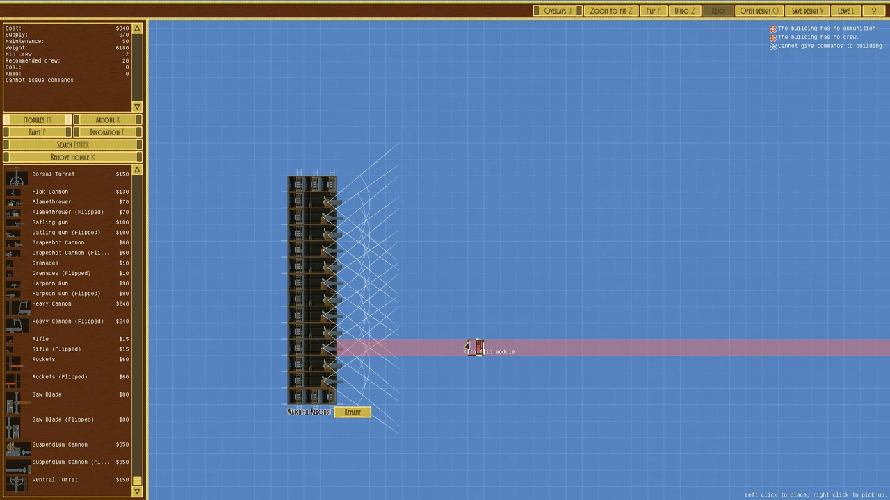
mouse_move(466, 348)
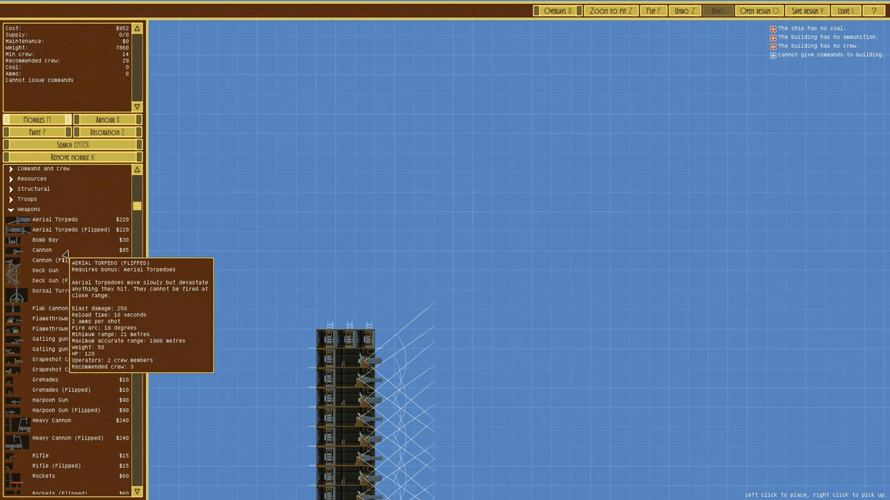
Place Grenades atop the tower and add two more modules above them.
scroll(down, 3)
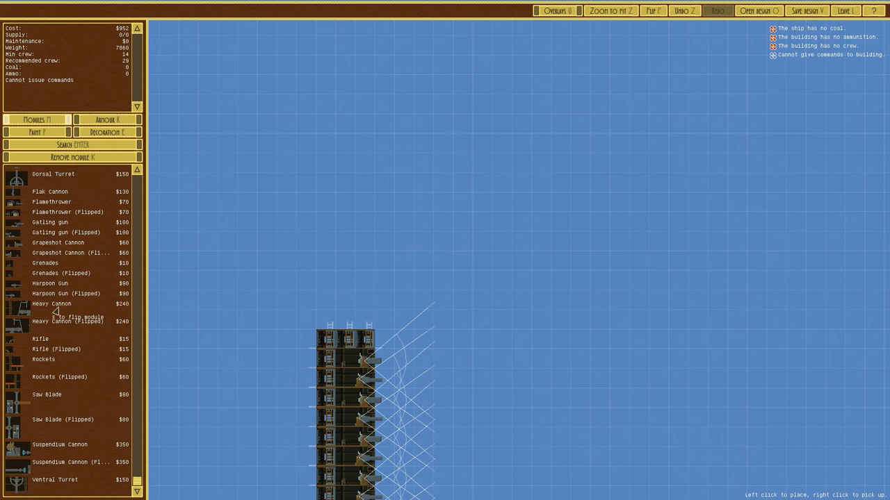
mouse_move(62, 333)
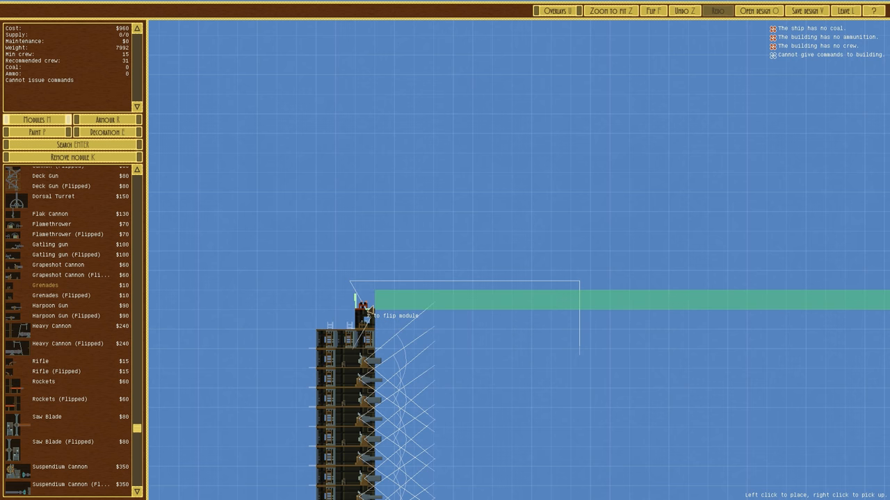
click(361, 303)
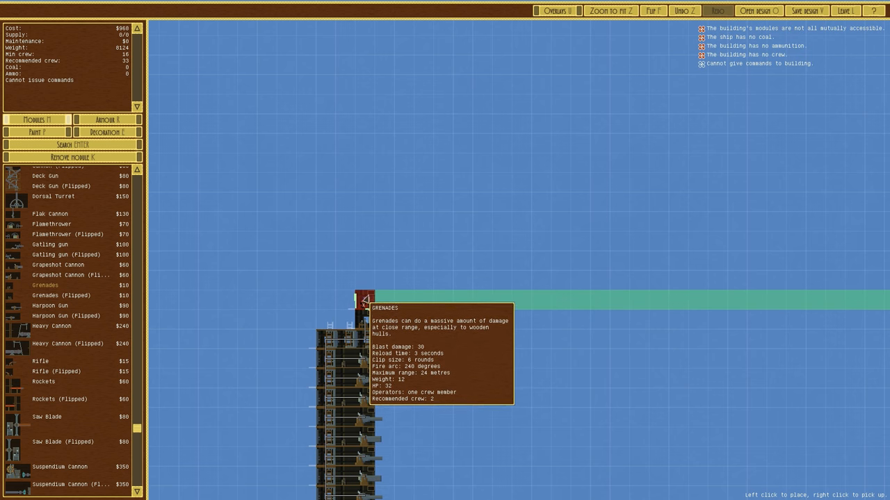
click(364, 299)
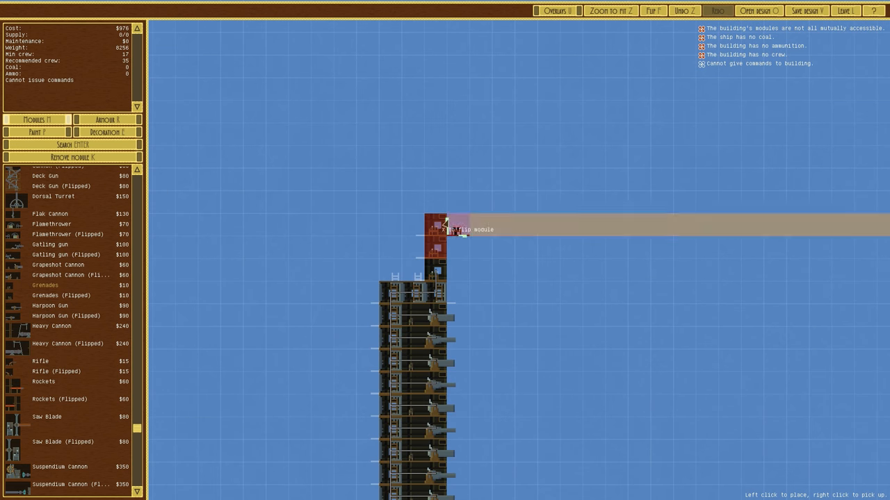
click(437, 225)
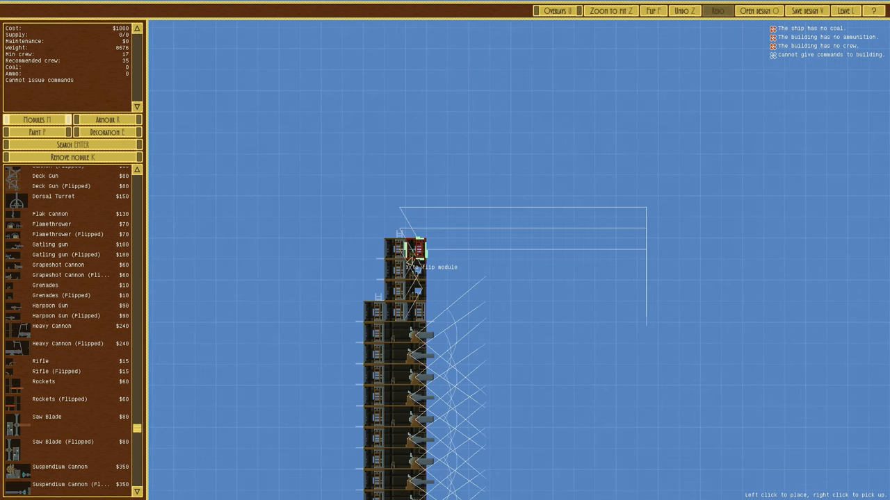
Extend a row of Bomb Bays right from the tower top and fit a Fire Door in the arm.
click(406, 250)
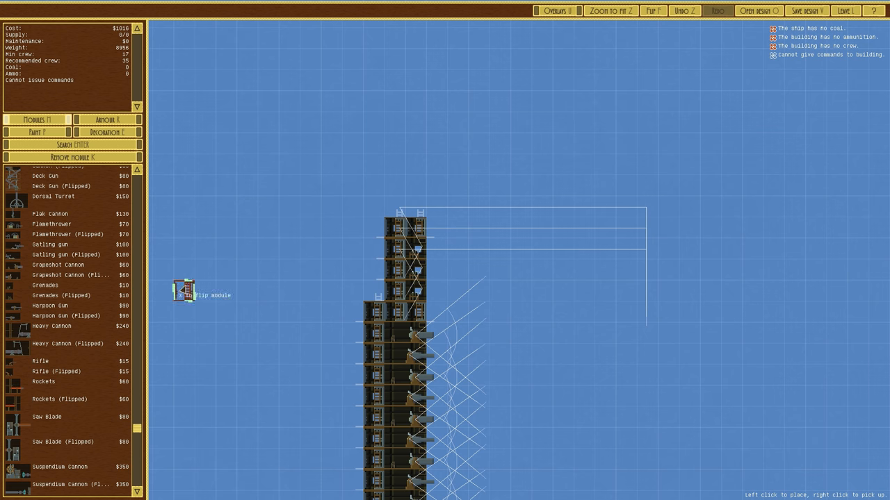
scroll(up, 3)
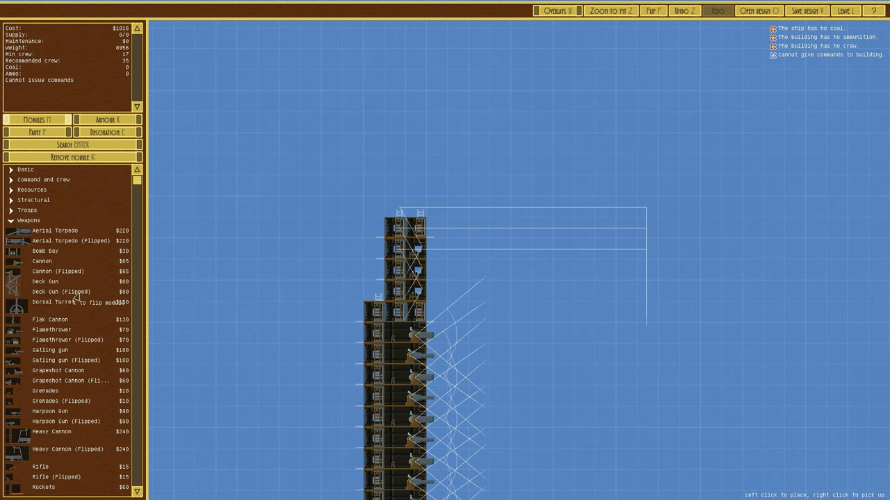
click(512, 230)
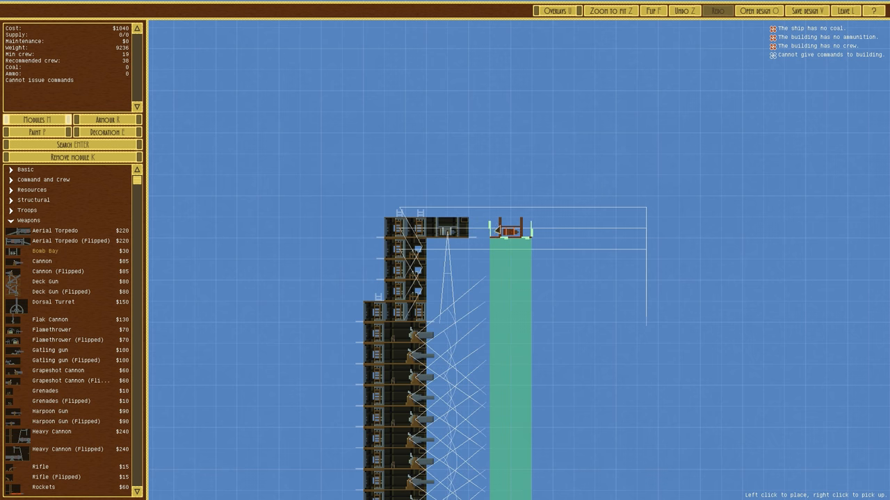
click(587, 230)
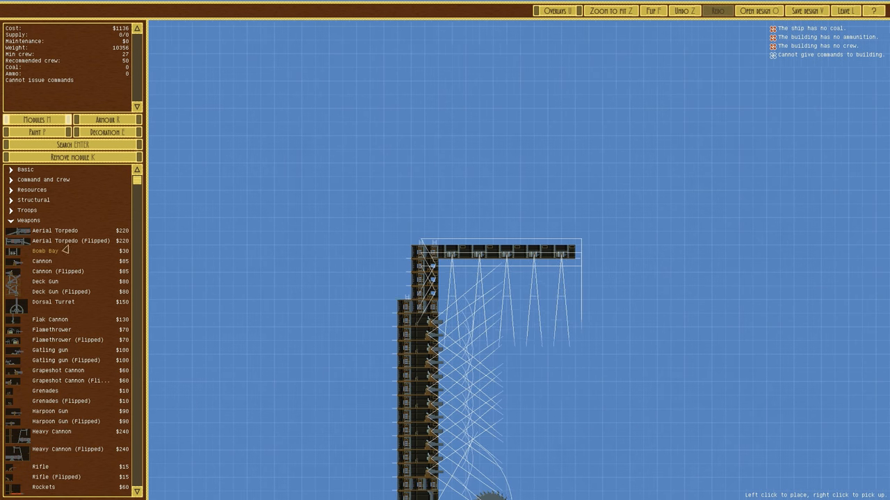
mouse_move(390, 306)
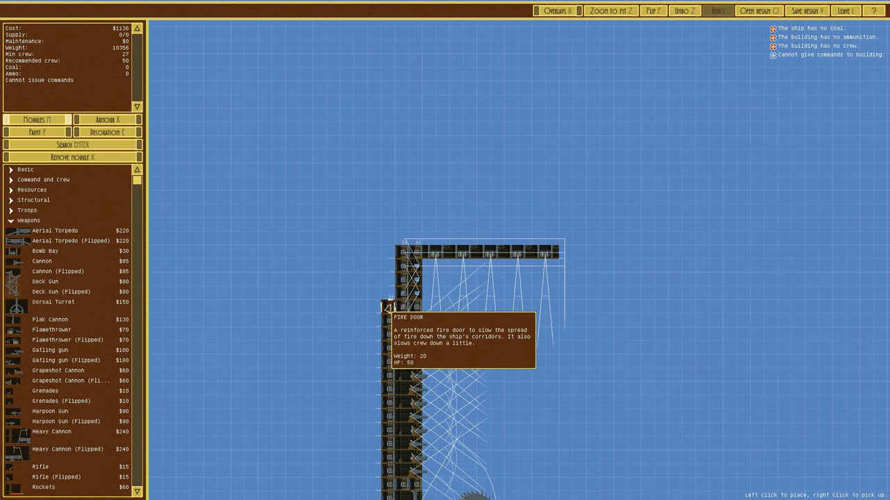
click(508, 239)
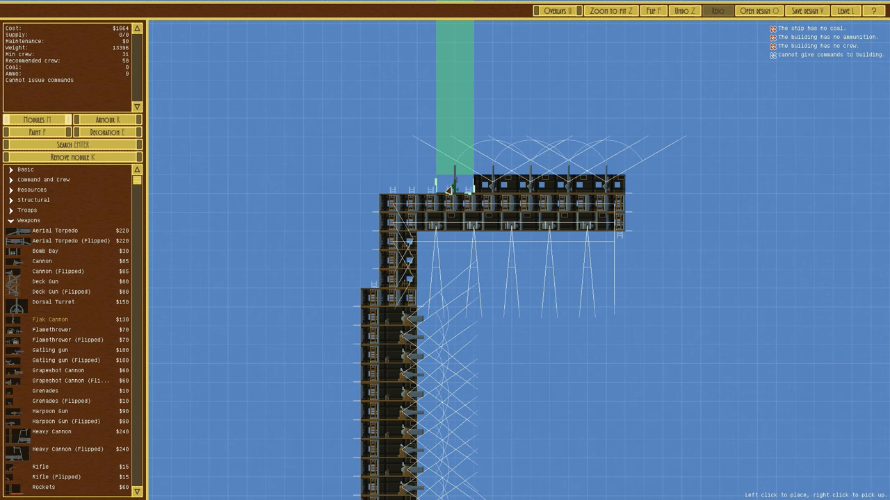
Add a cannon on the arm, extend the crossbar left, and hang a Bomb Bay beneath it.
click(373, 188)
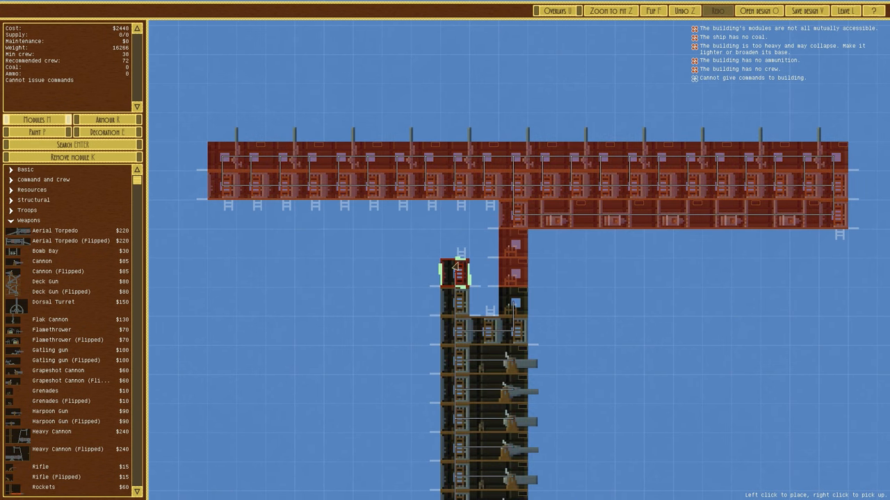
click(511, 275)
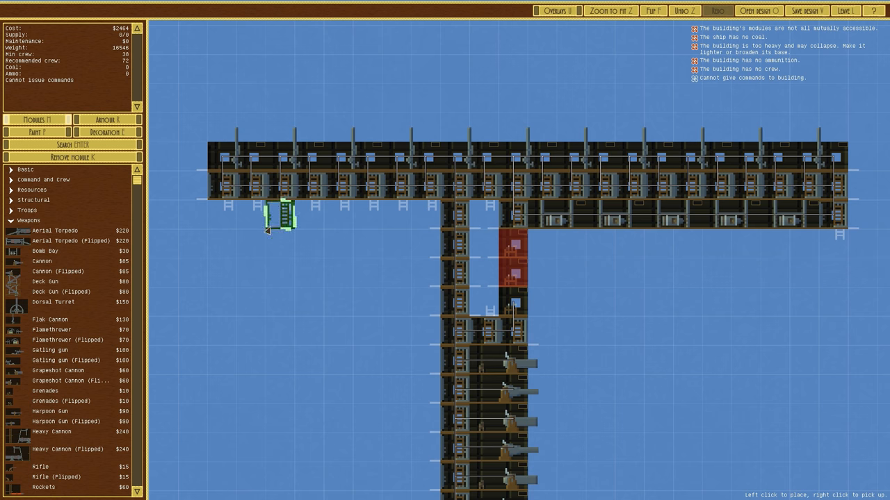
click(33, 200)
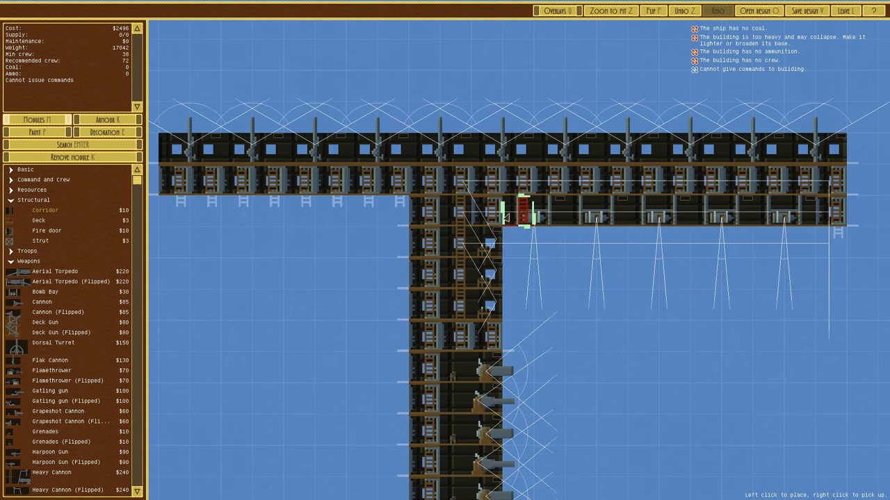
mouse_move(549, 211)
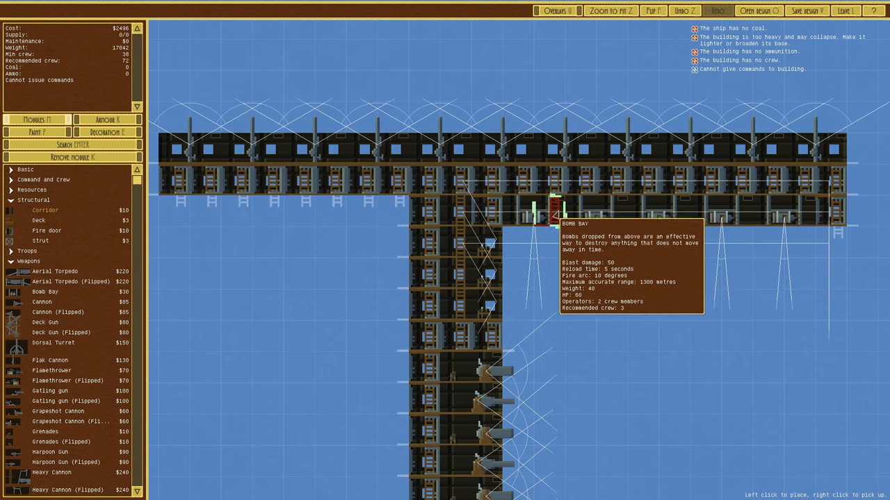
Add a Bomb Bay under the right crossbar and line the arm's top with Flak Cannons.
click(556, 11)
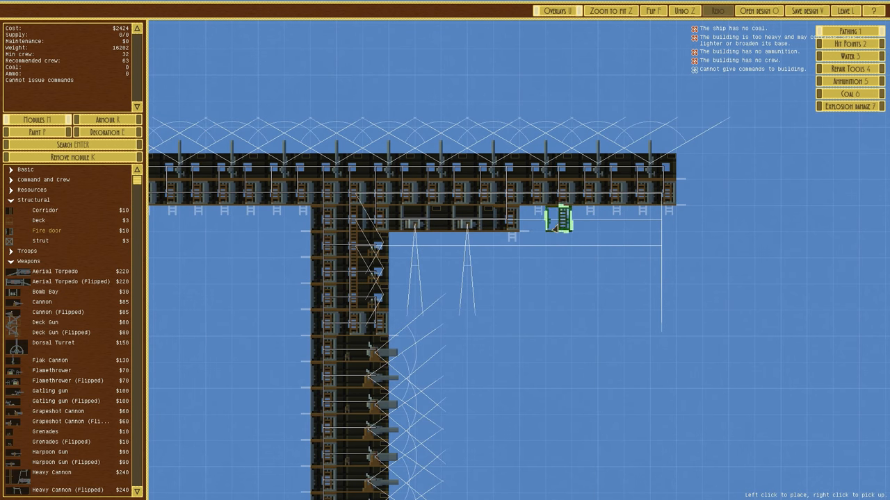
mouse_move(637, 222)
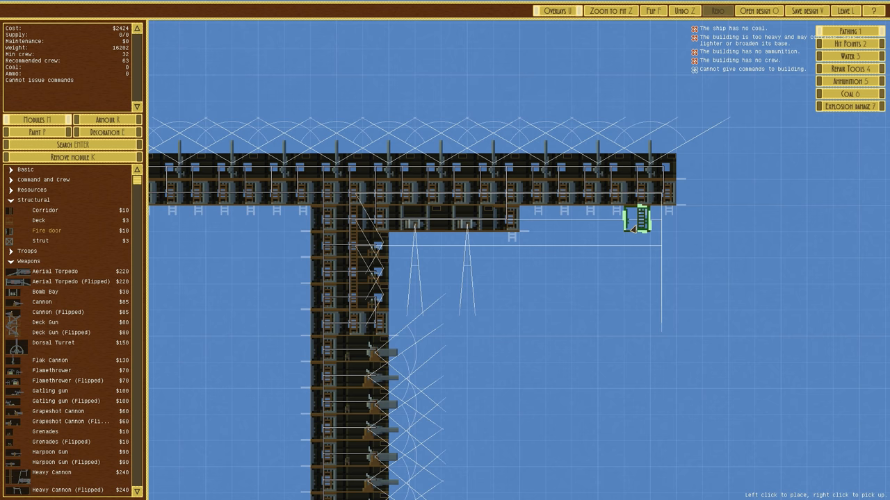
mouse_move(475, 222)
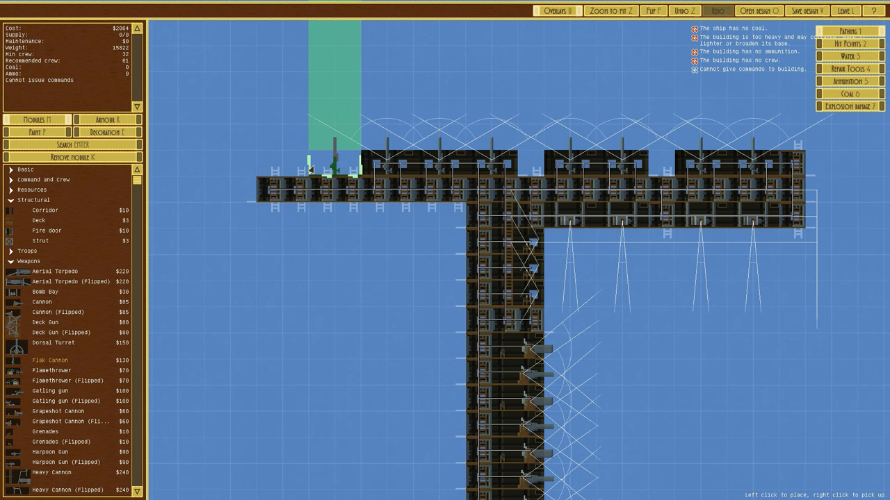
click(501, 164)
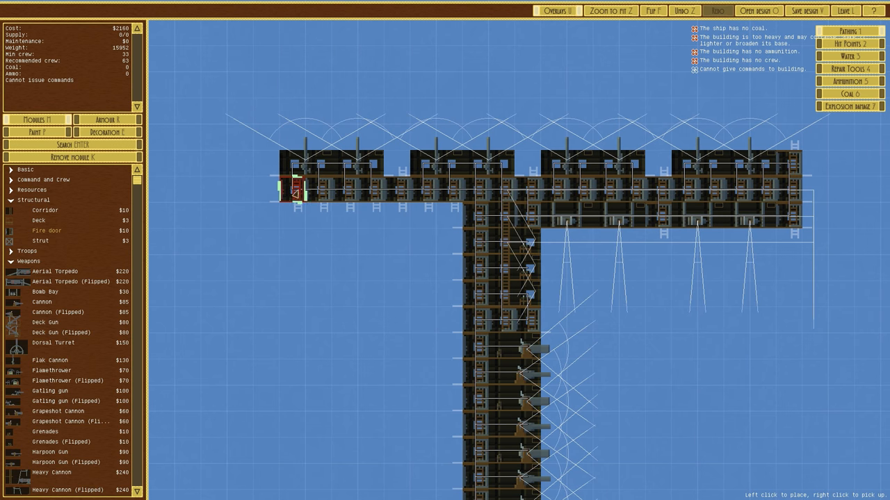
click(632, 167)
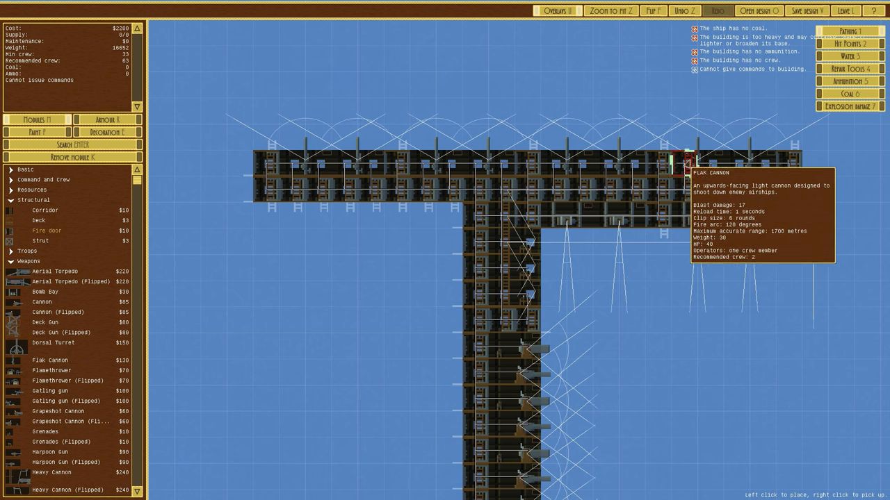
mouse_move(664, 164)
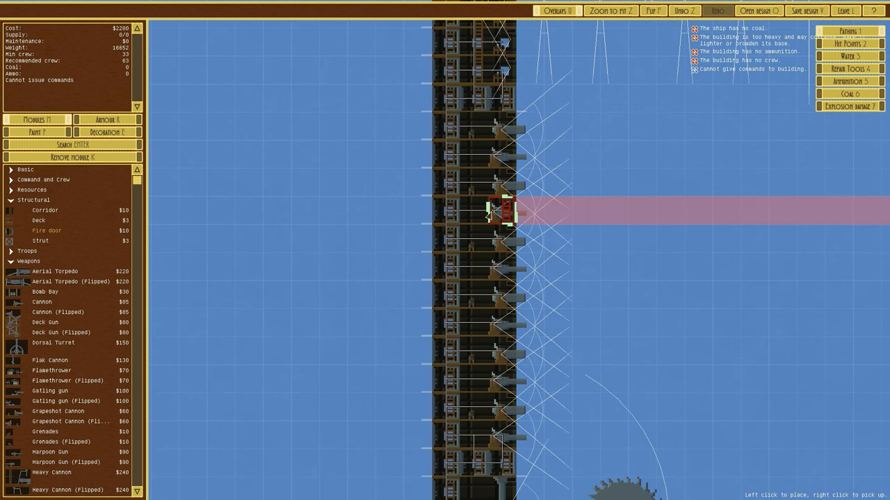
Mount three cannons at different heights along the column's right side.
click(508, 211)
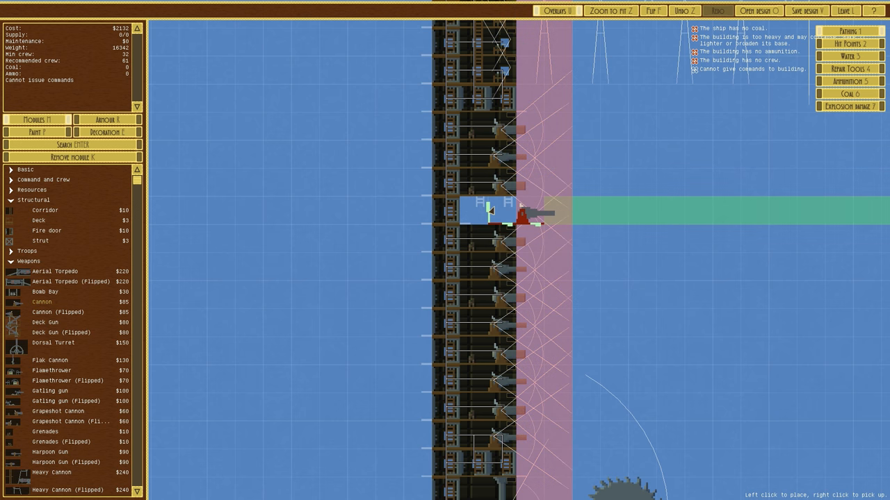
scroll(down, 3)
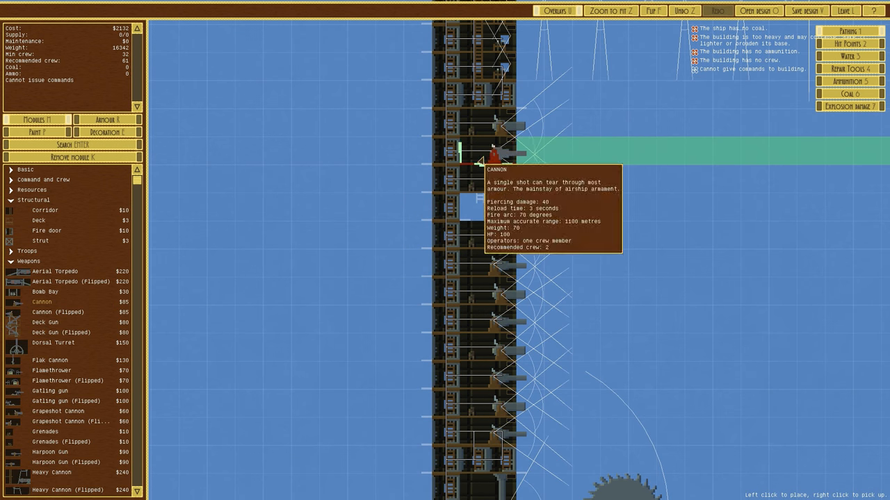
click(486, 156)
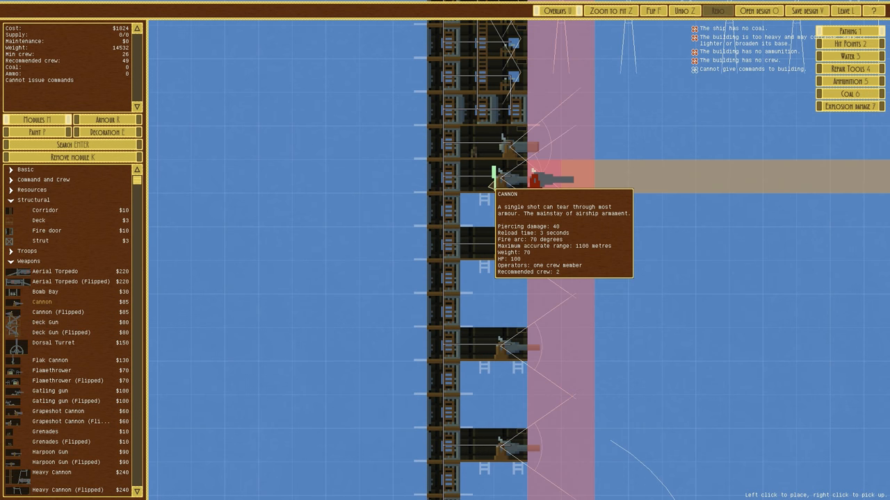
click(514, 150)
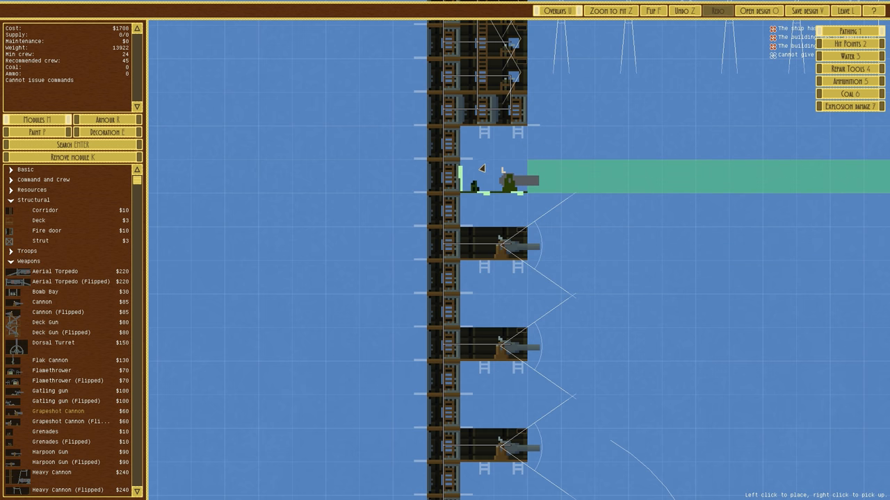
Add three grapeshot cannons along the column's right side.
click(480, 150)
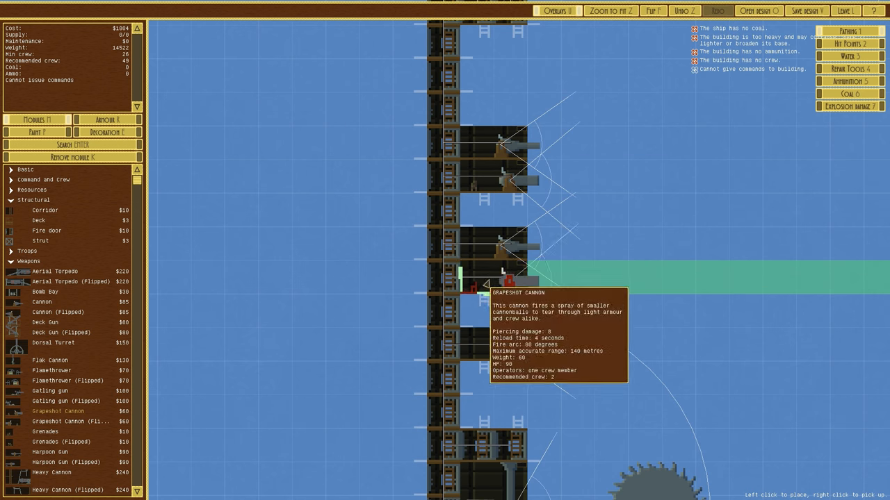
click(475, 285)
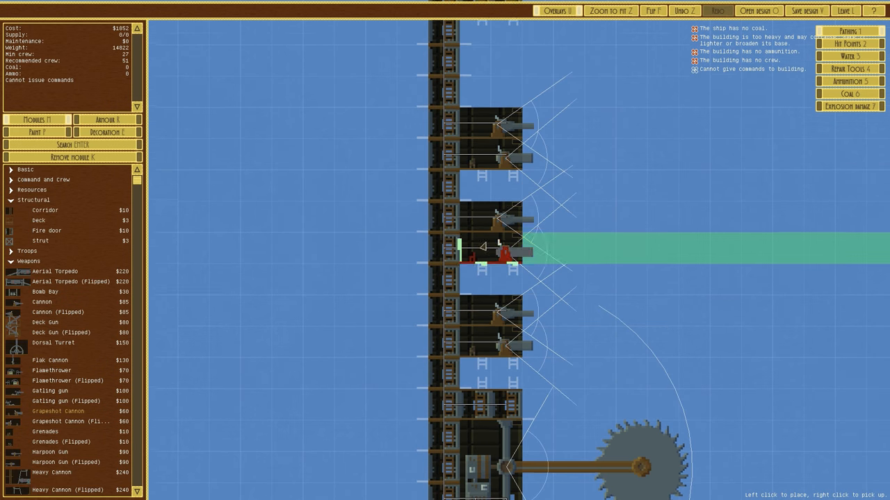
mouse_move(487, 253)
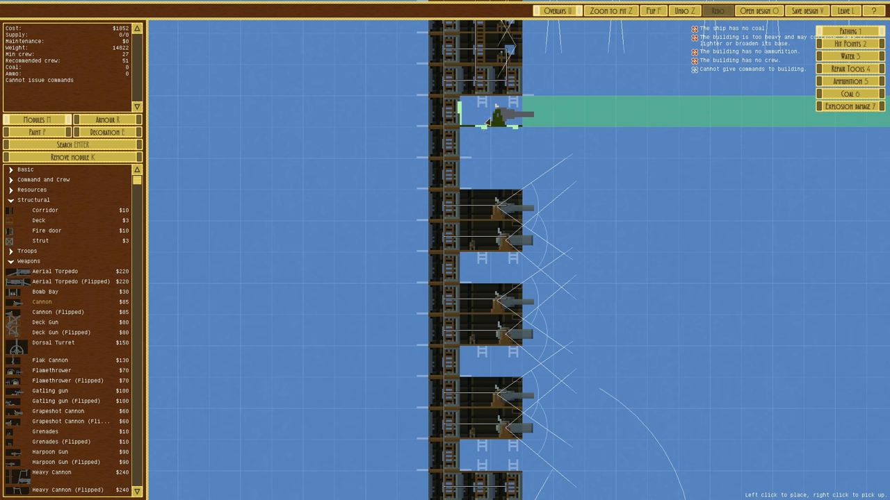
click(486, 132)
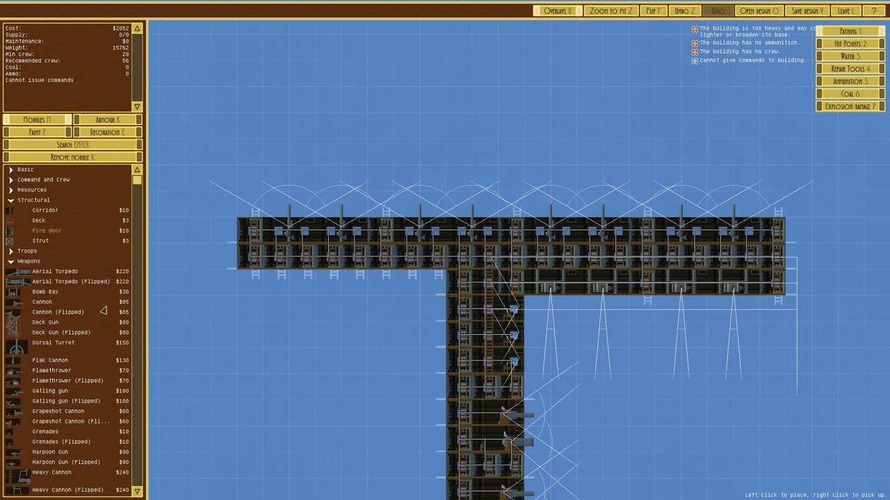
Switch the parts list to Resources and place an ammo store beside the column.
click(34, 200)
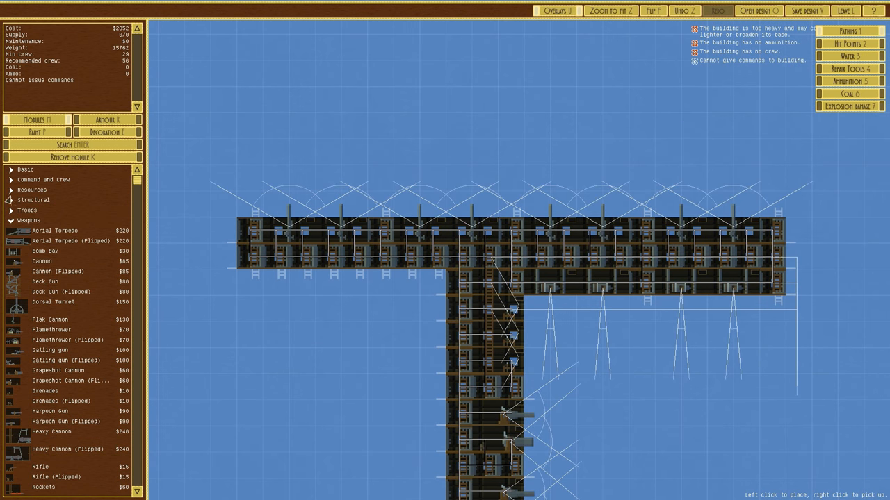
click(44, 179)
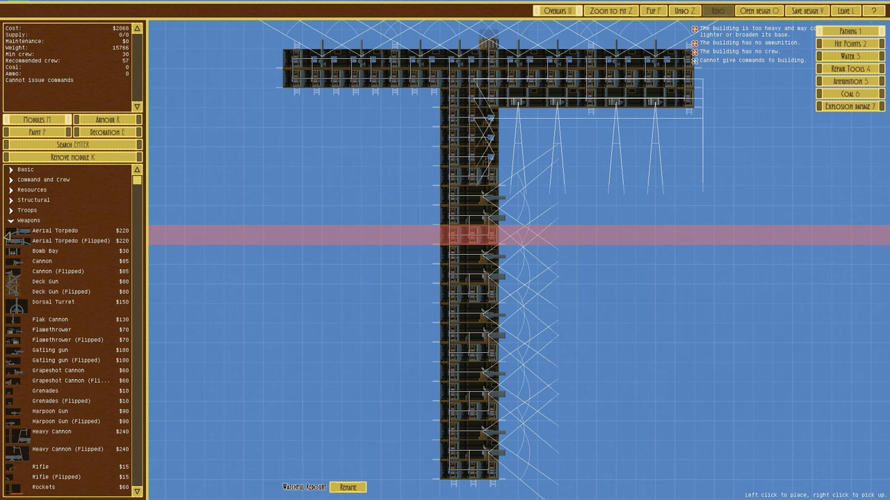
click(28, 220)
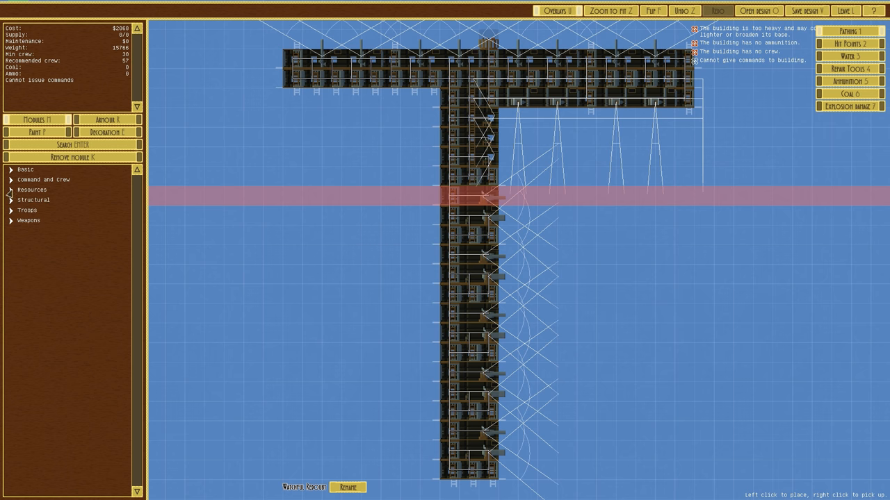
click(32, 189)
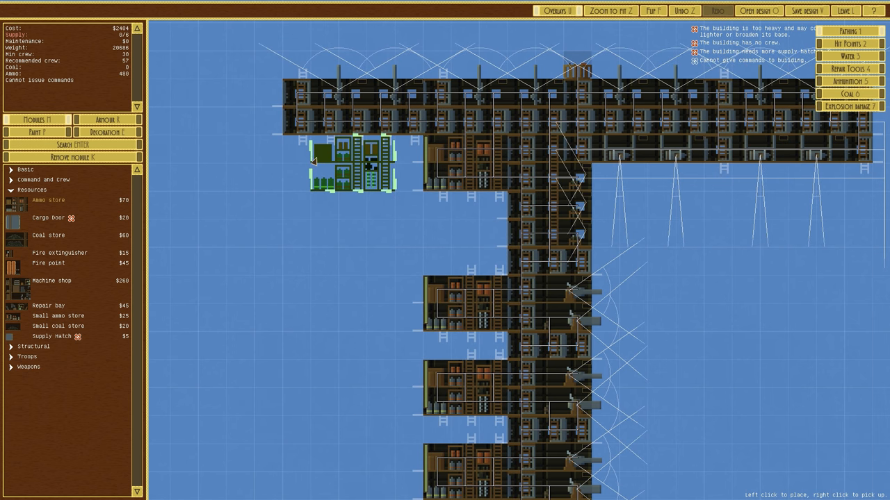
mouse_move(312, 161)
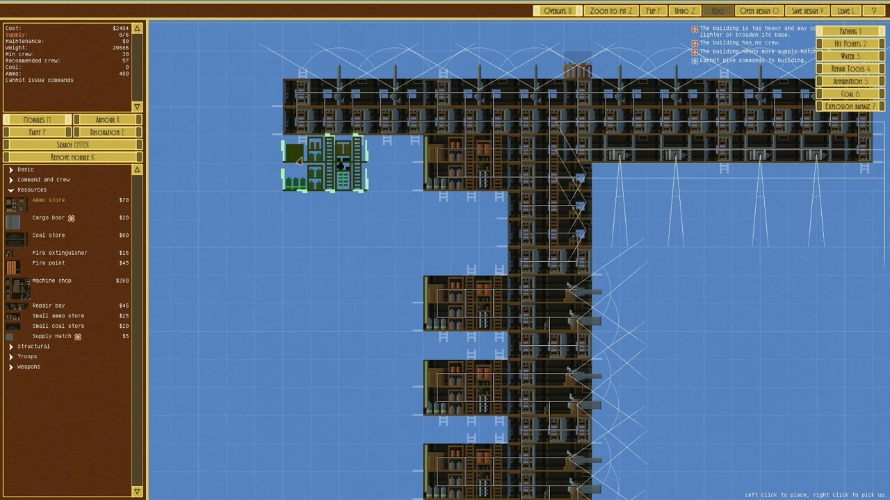
click(320, 167)
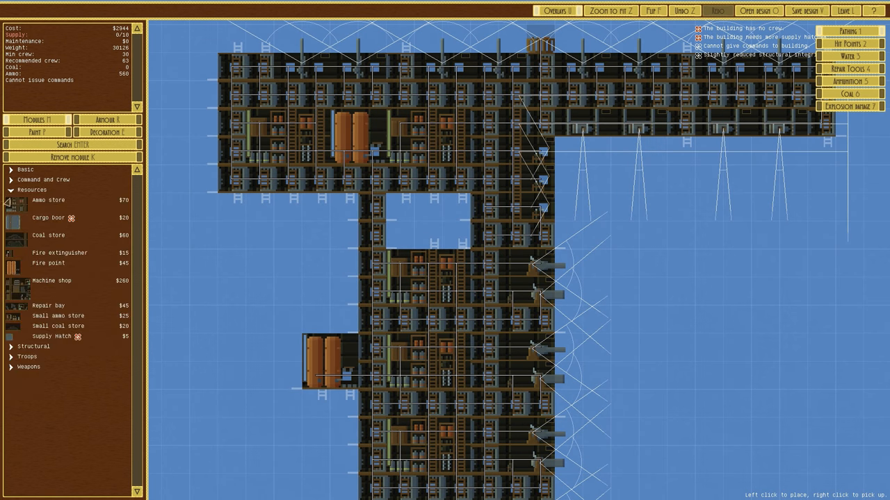
Close Resources, revisit Structural for struts, and expand the Command and crew category.
click(32, 189)
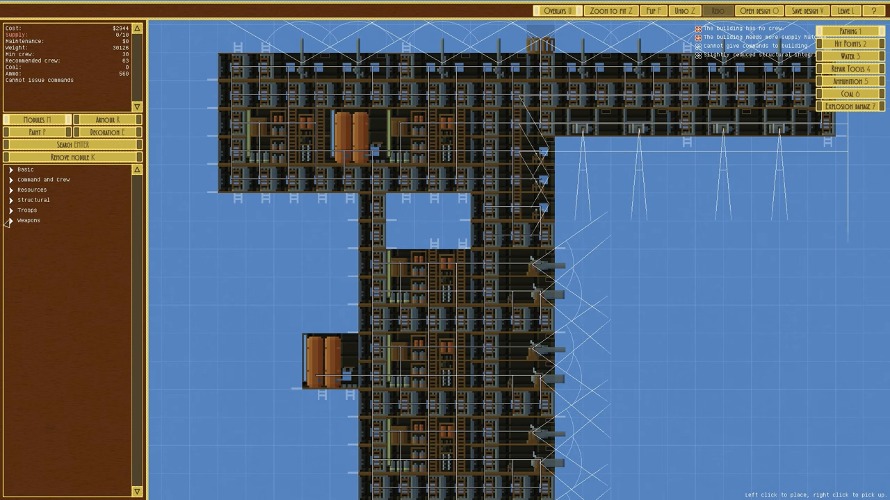
click(34, 200)
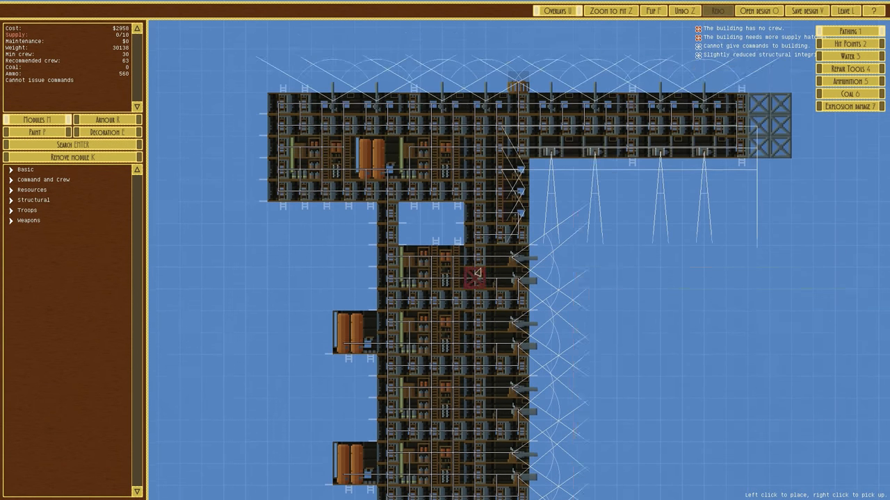
click(43, 179)
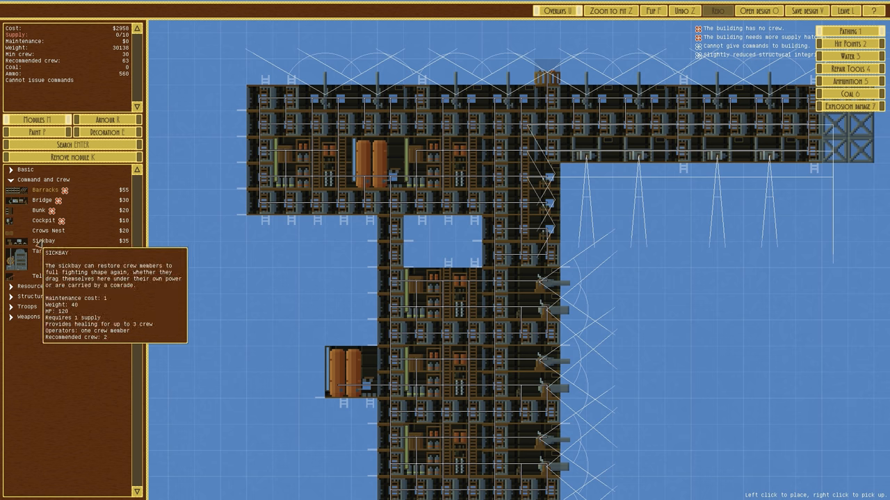
Return to the Command and crew rooms and fill the gap in the column with one.
click(17, 180)
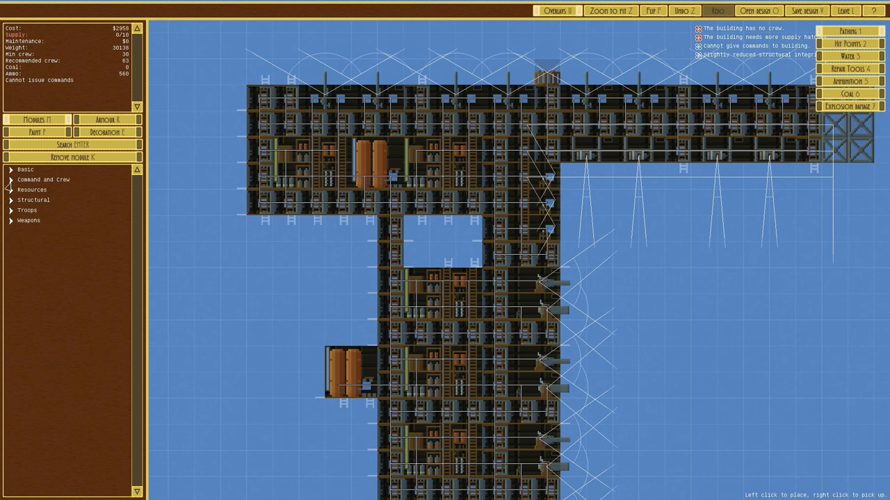
click(33, 200)
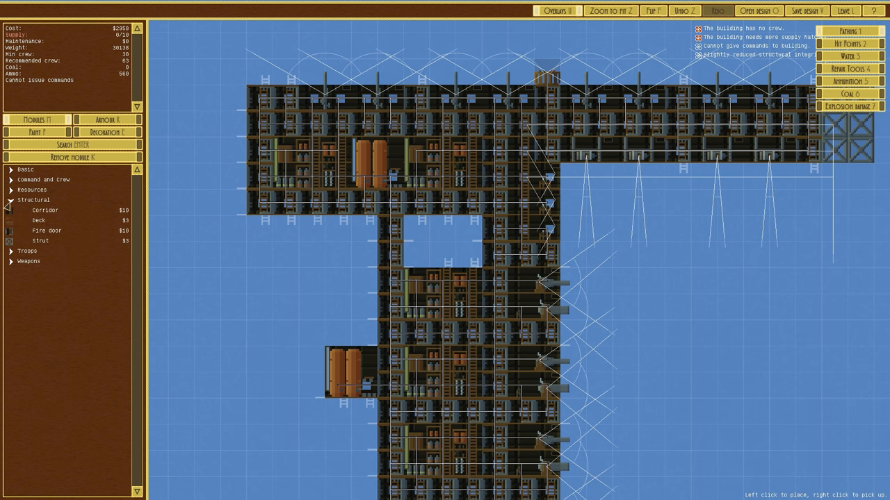
click(33, 189)
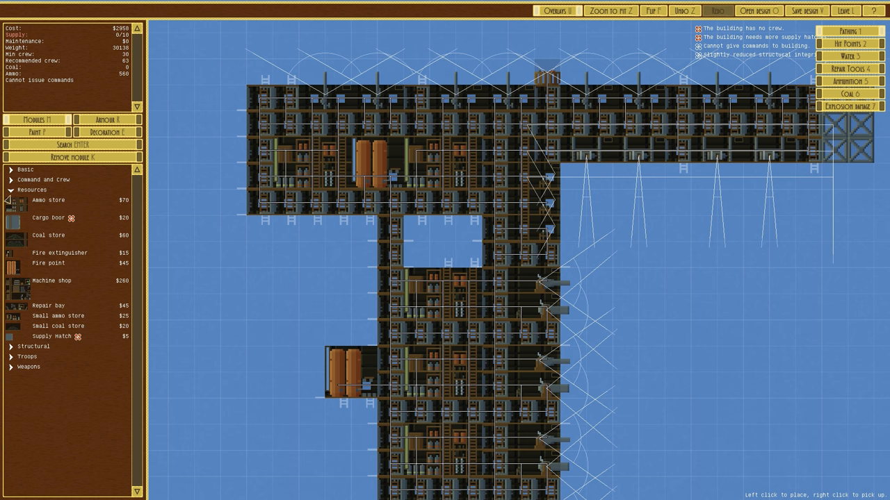
click(32, 189)
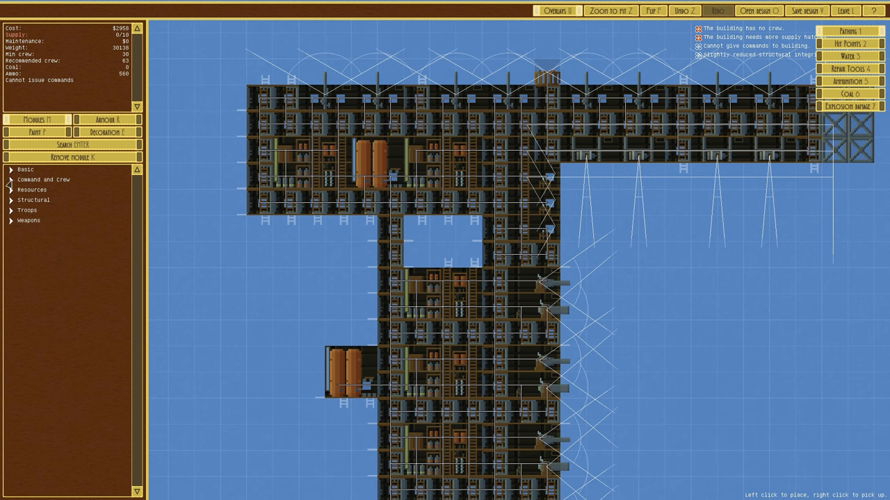
click(44, 180)
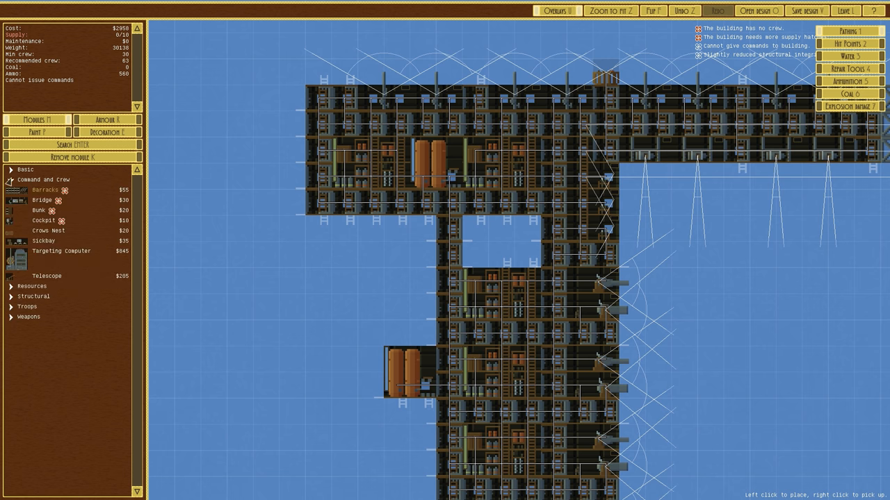
mouse_move(45, 189)
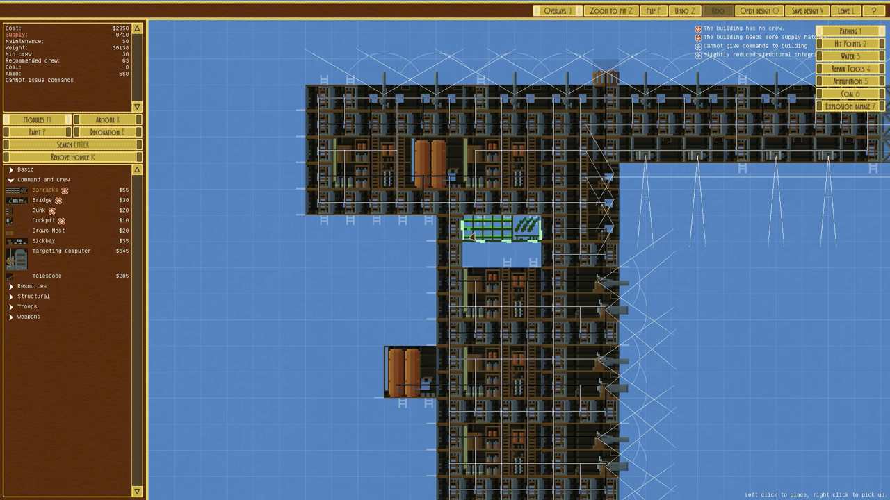
click(501, 243)
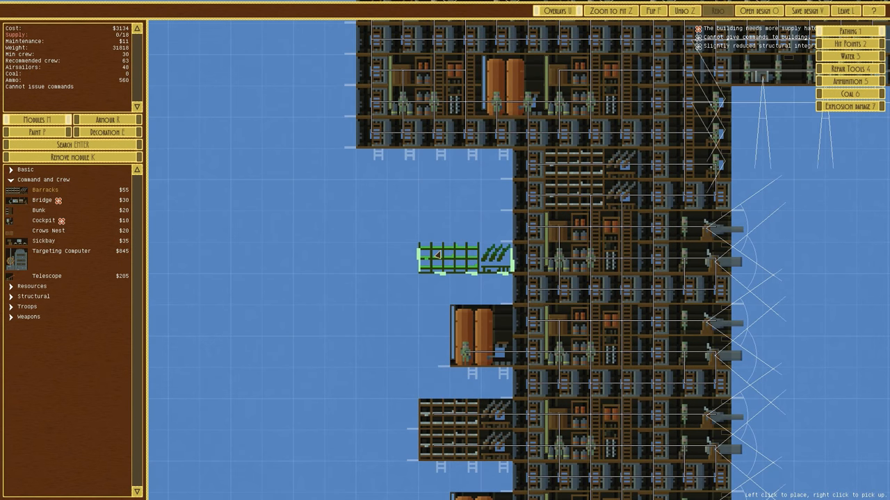
Place a crew module on the tower's left side and expand the Resources category.
click(461, 309)
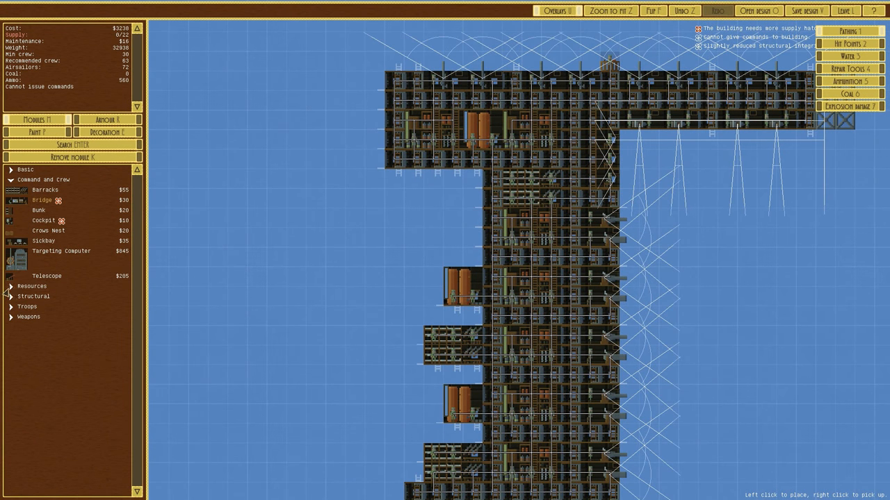
click(33, 286)
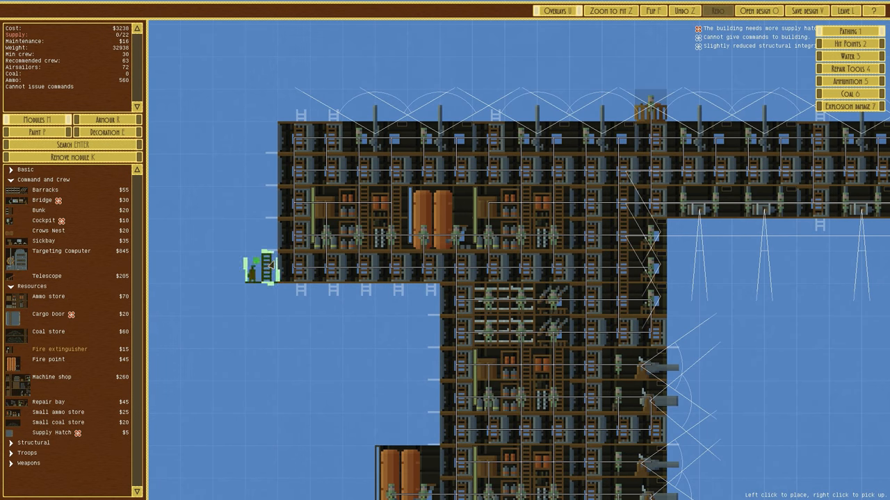
mouse_move(60, 349)
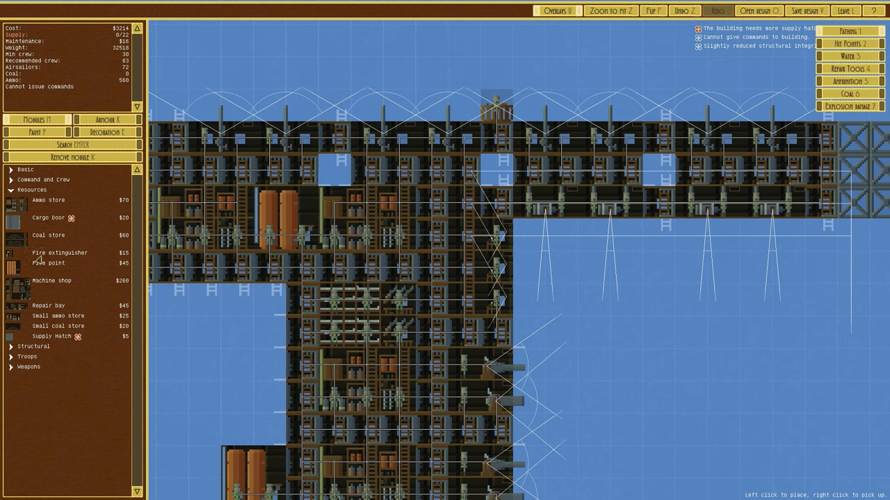
Place resource parts inside the tower and in its upper left room.
click(653, 174)
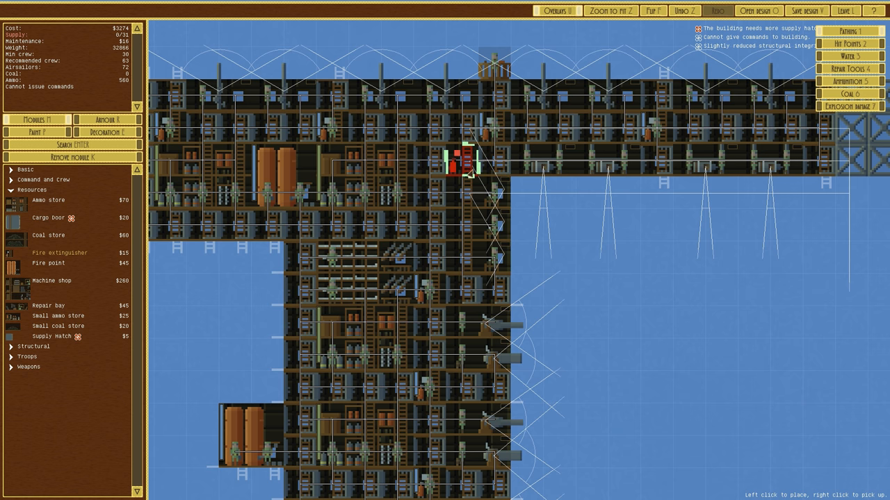
mouse_move(431, 167)
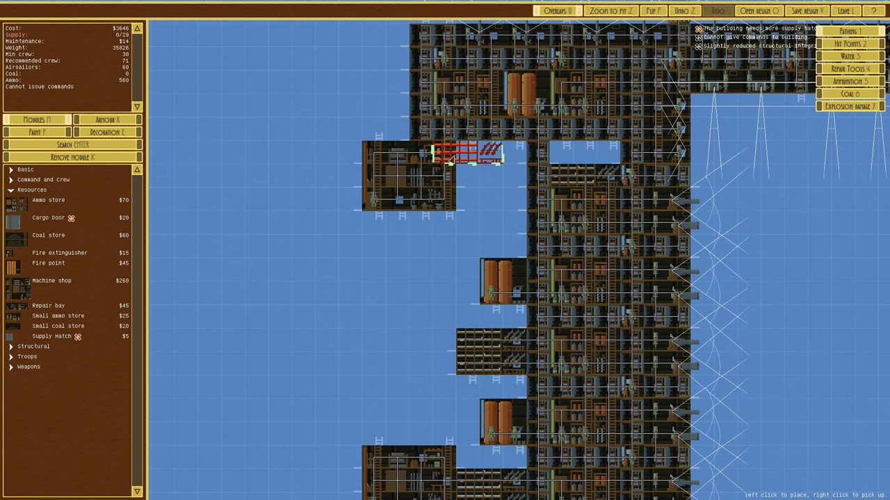
click(587, 273)
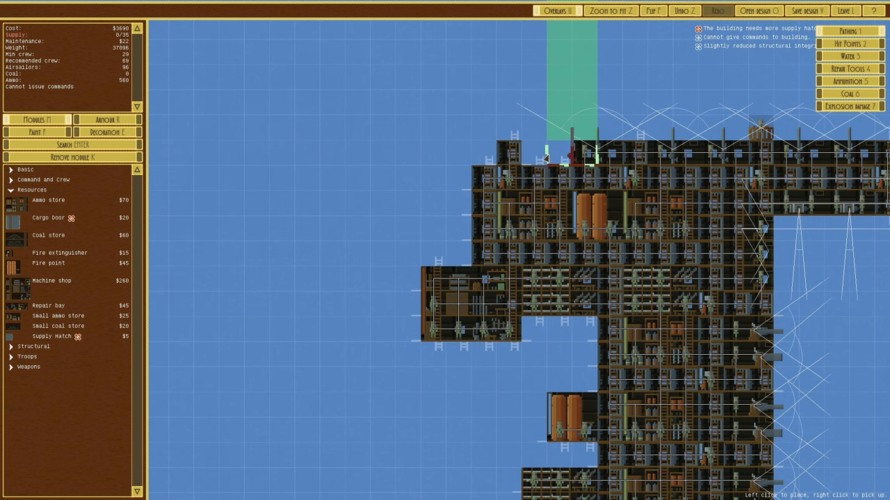
Place a part on the tower's top and a fire extinguisher inside it.
click(373, 177)
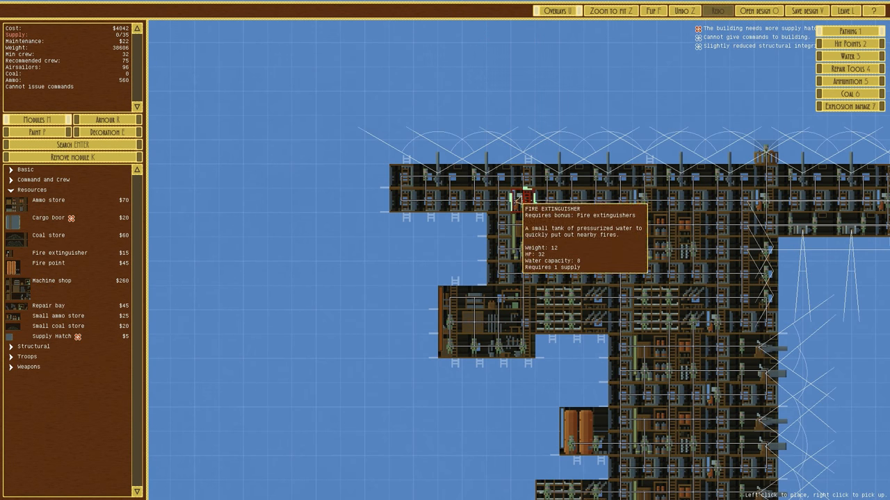
click(518, 198)
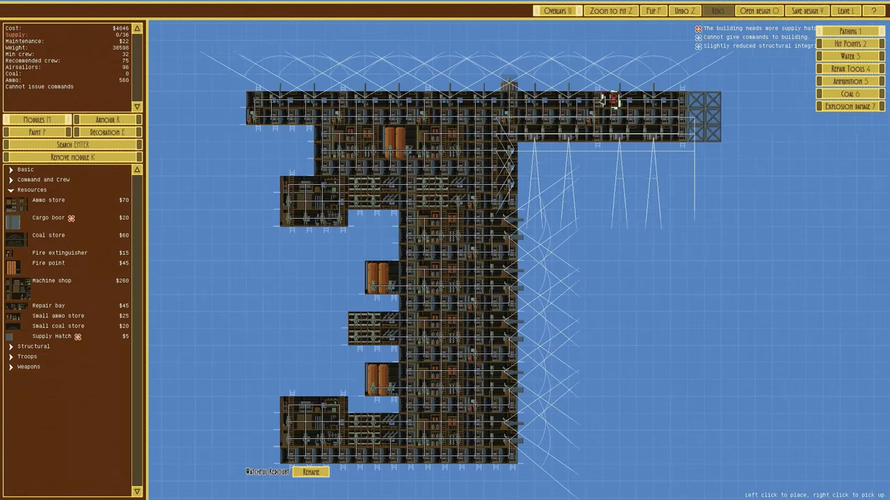
Switch to the Troops category and place guard barracks inside the tower.
click(32, 189)
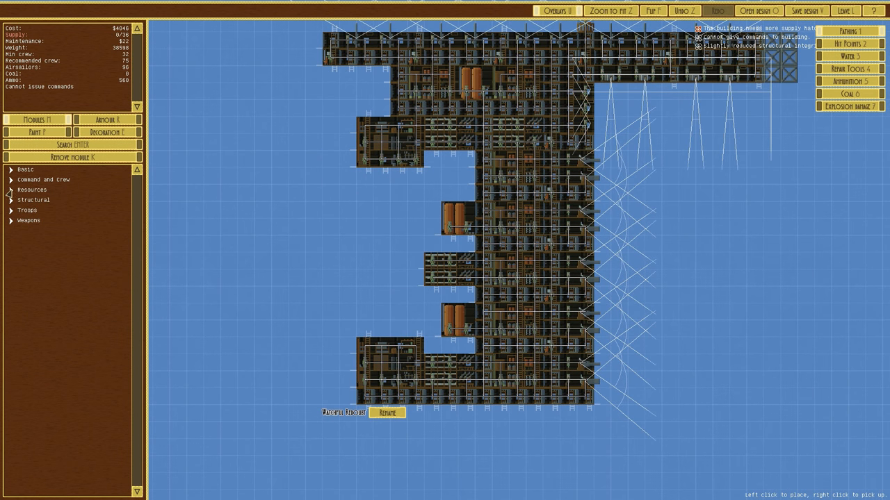
click(28, 210)
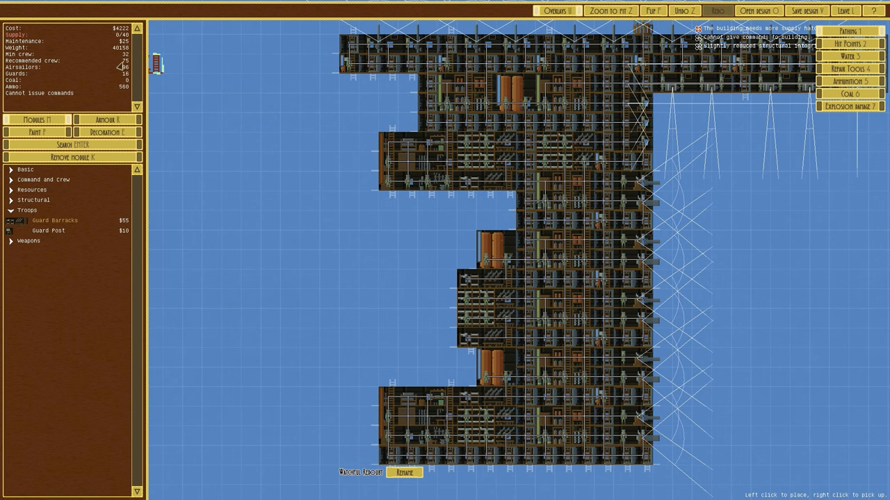
click(431, 243)
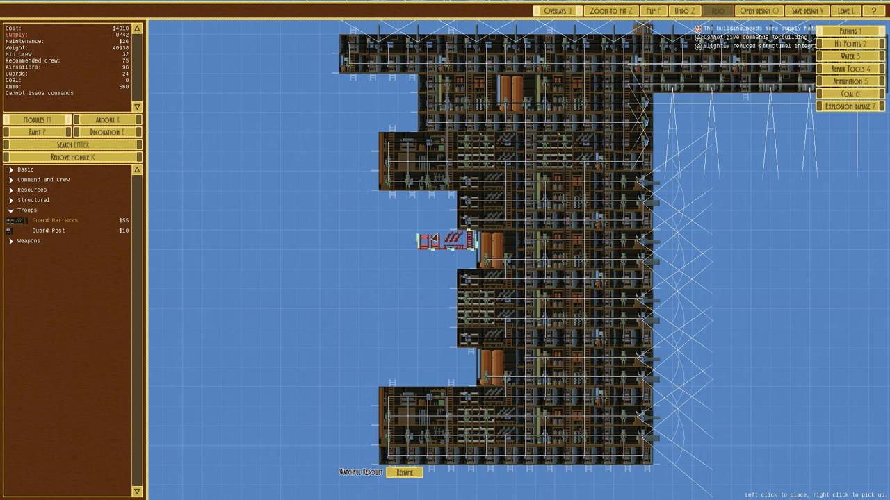
mouse_move(368, 203)
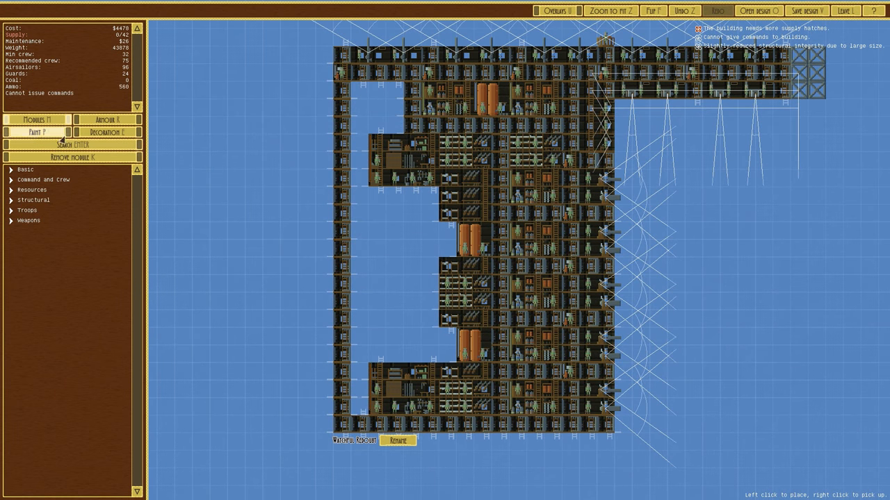
View the Paint tab's wall armour materials, then reopen the Resources list.
click(105, 120)
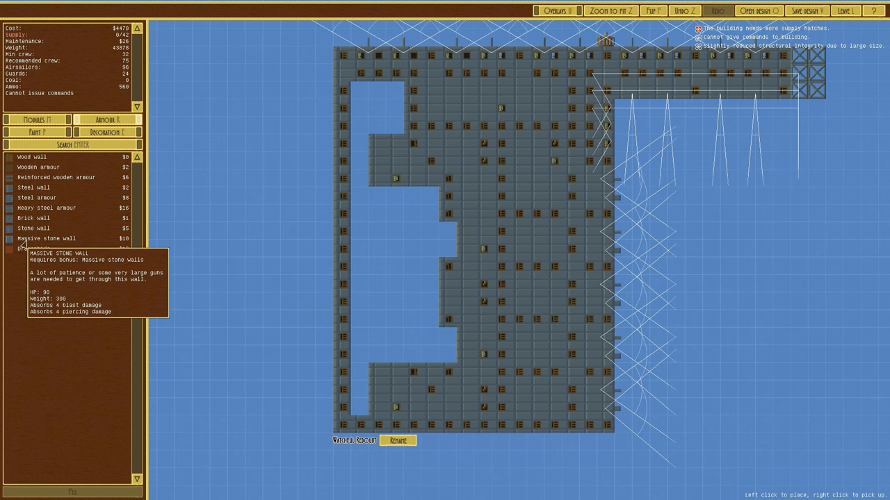
mouse_move(34, 228)
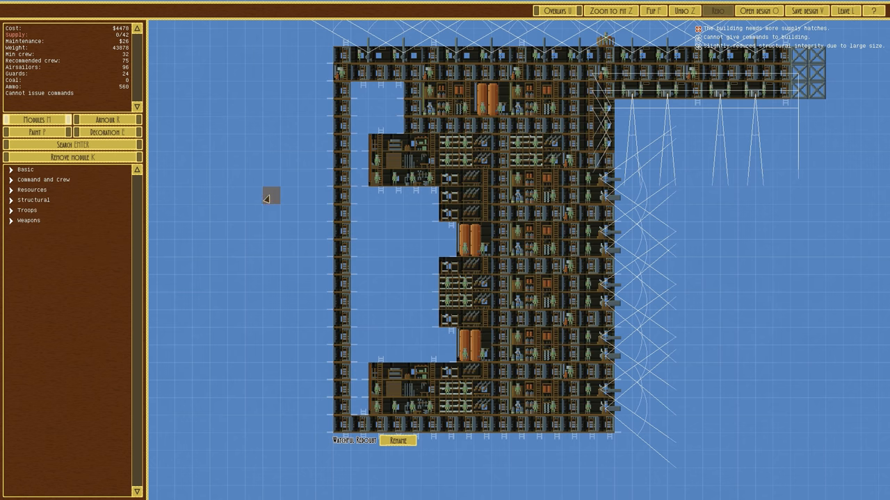
click(33, 189)
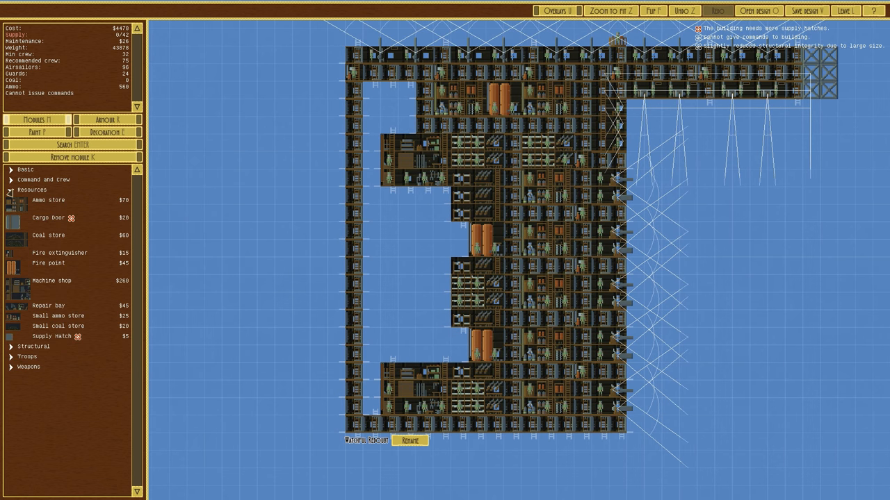
Select the Cargo door part to fit into the tower's left-side gaps.
click(48, 217)
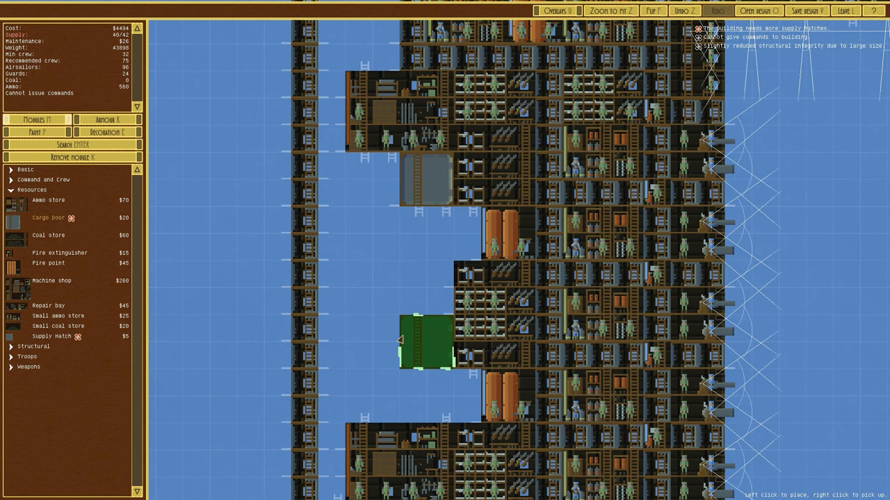
mouse_move(424, 263)
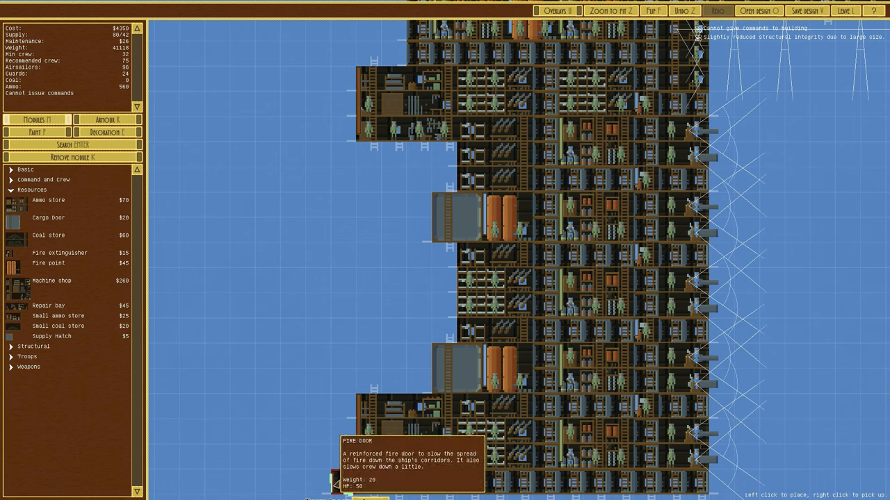
Place two cargo docks in the recesses beside the cargo doors on the left flank.
click(347, 382)
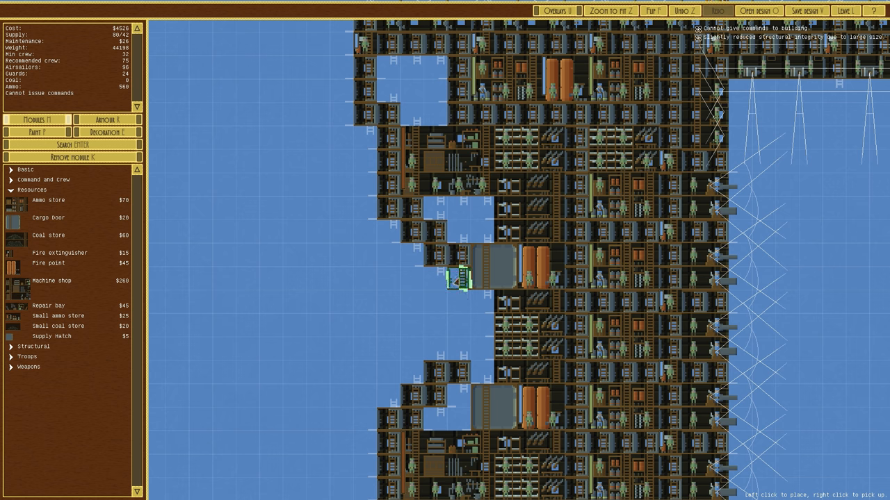
click(609, 11)
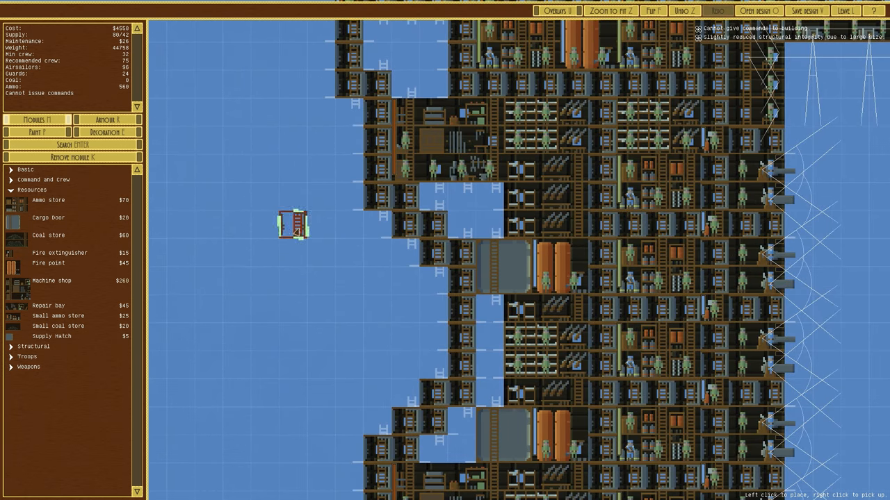
Browse the command and crew modules and fit a command module into the tower.
click(32, 189)
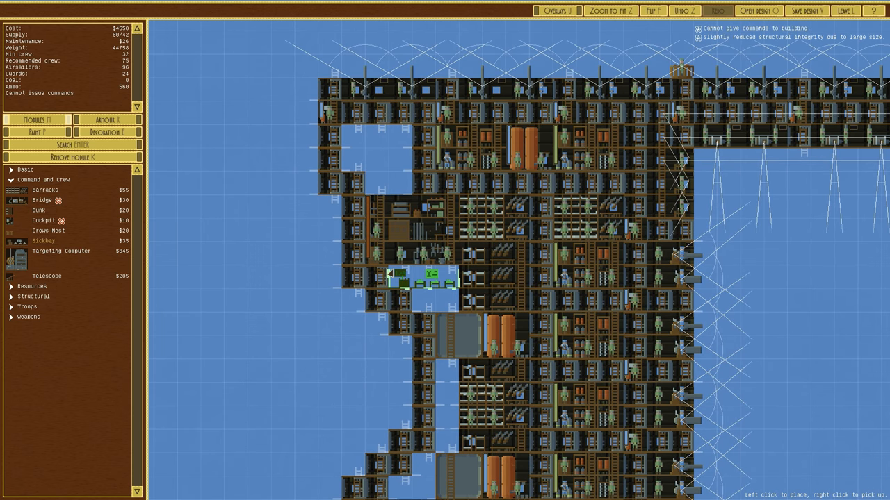
scroll(up, 3)
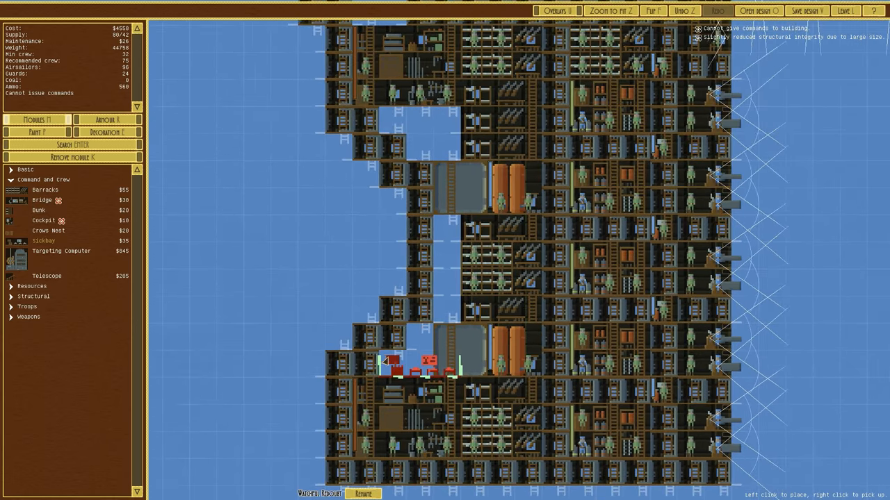
scroll(down, 3)
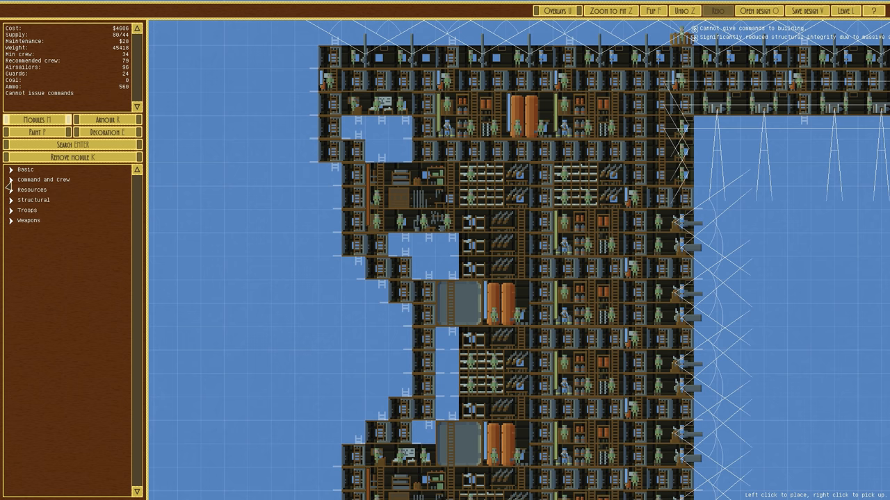
click(32, 189)
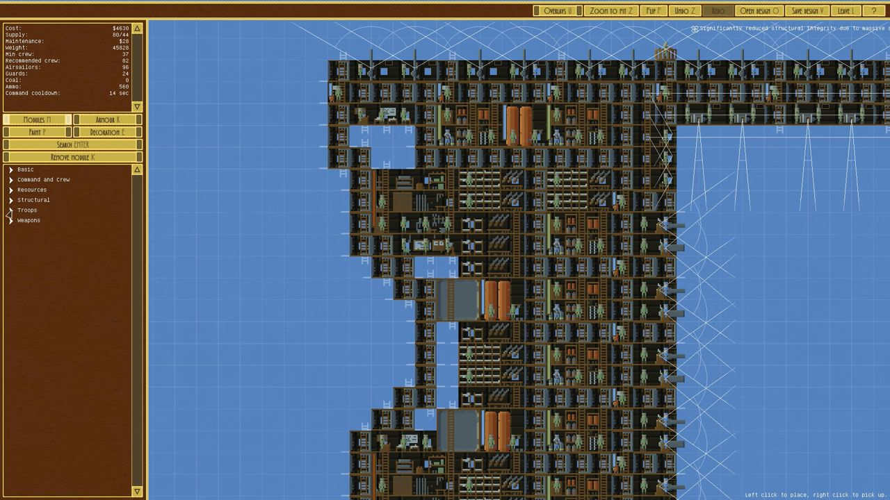
Place guard barracks on the tower's left edge and a guard module in the narrow gap.
click(27, 210)
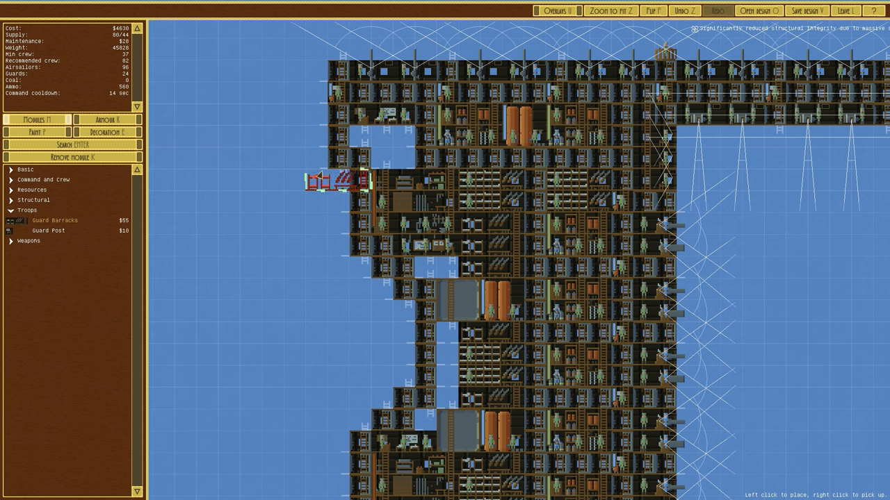
click(368, 245)
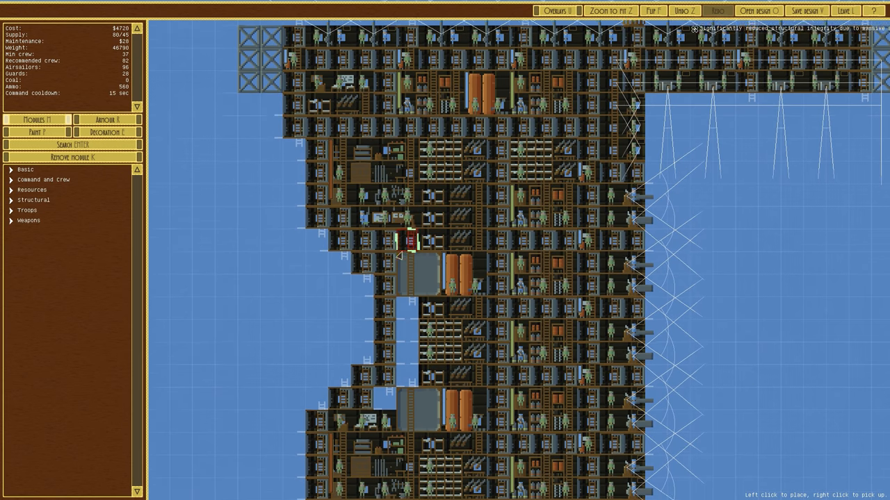
scroll(down, 3)
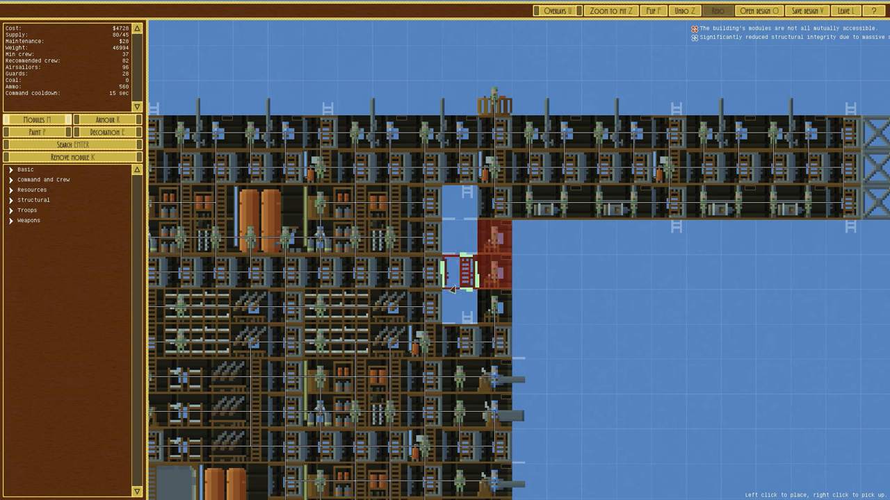
click(609, 12)
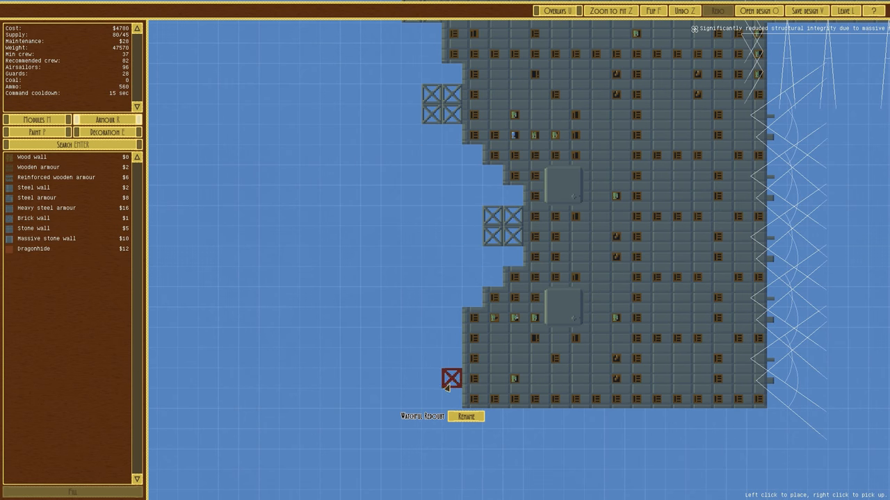
Add crossed wall armour blocks along the tower's lower-left and left-side tiles.
click(451, 378)
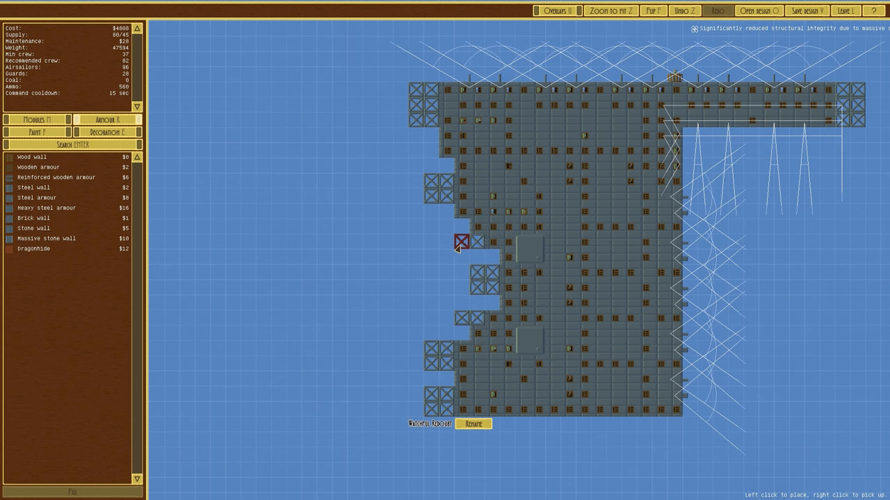
click(447, 198)
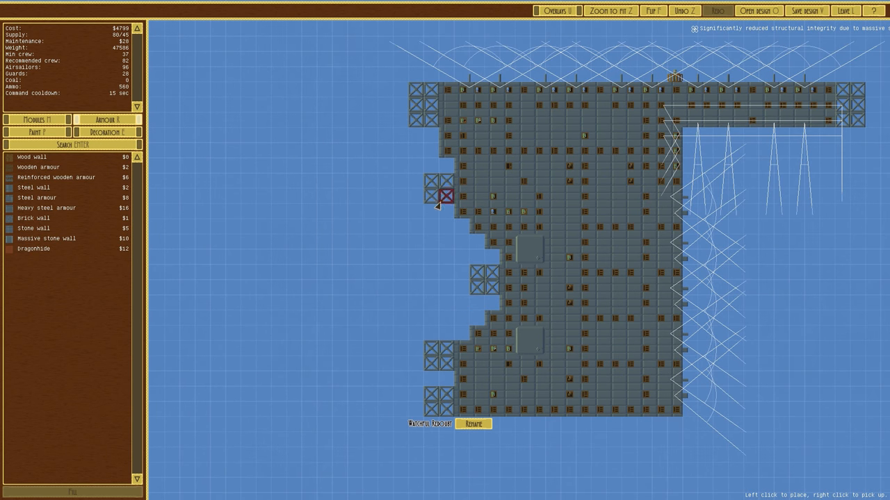
click(460, 288)
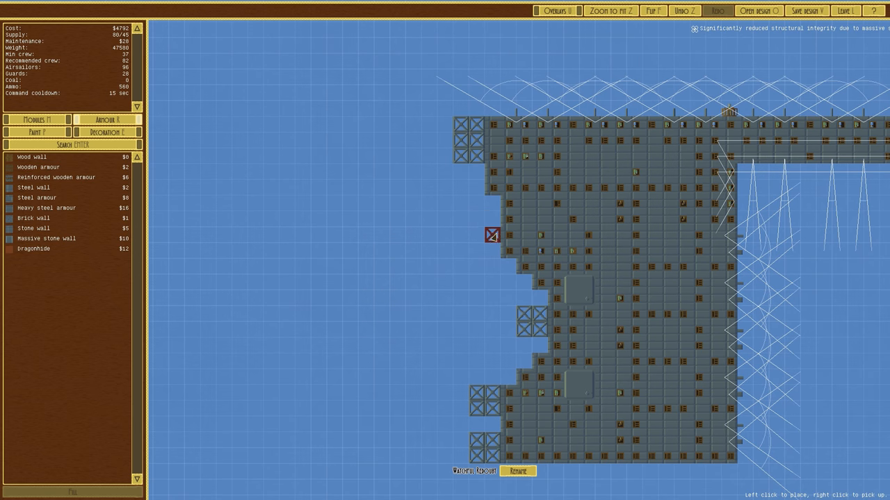
scroll(down, 3)
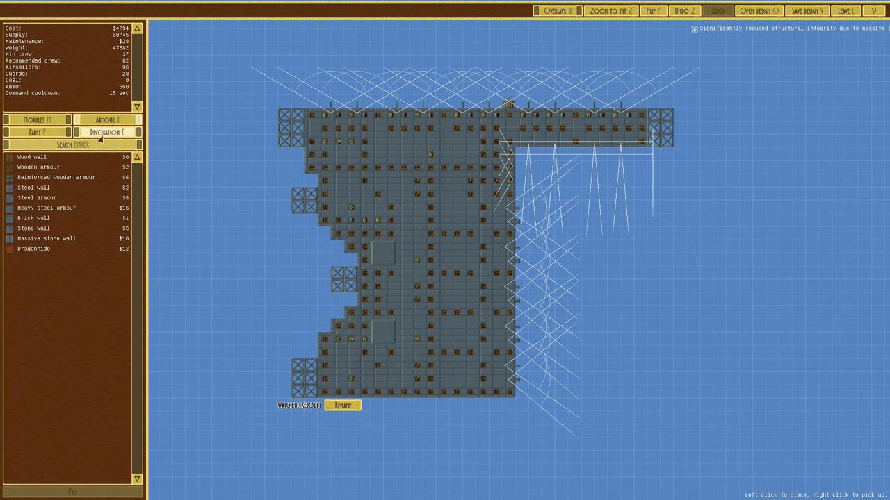
Preview brown and black paint, then settle on Gules red for the whole tower.
click(36, 132)
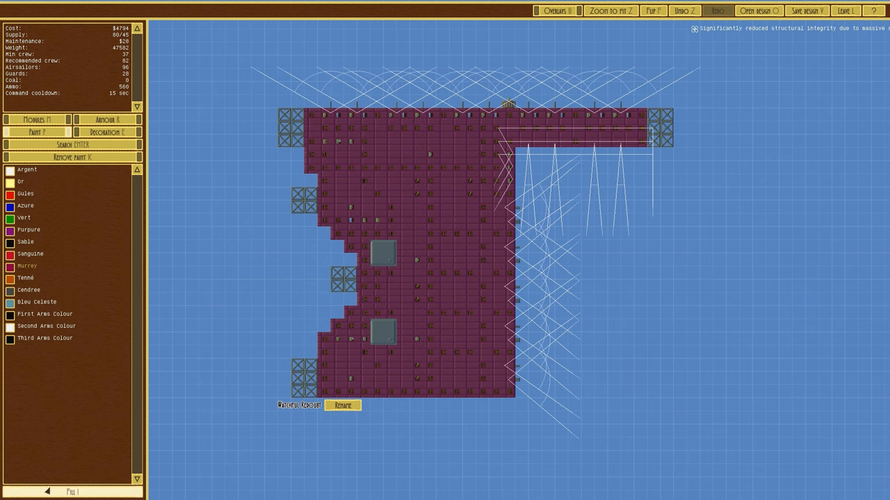
click(28, 278)
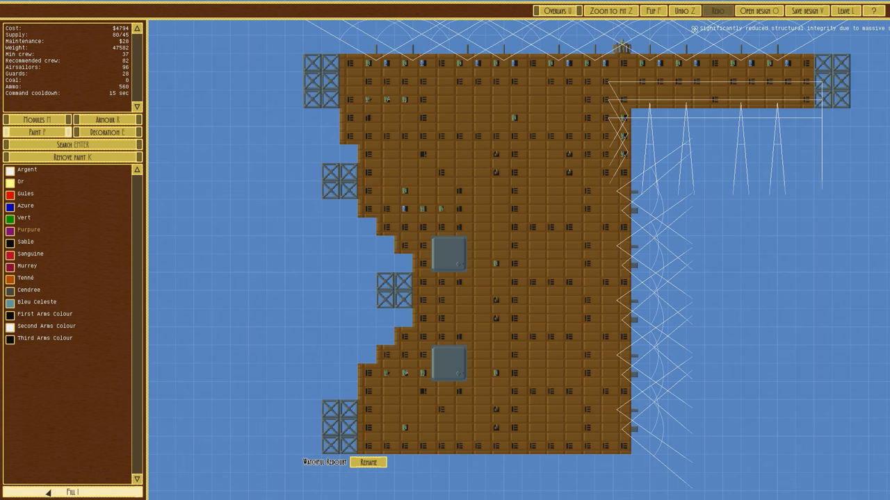
click(25, 242)
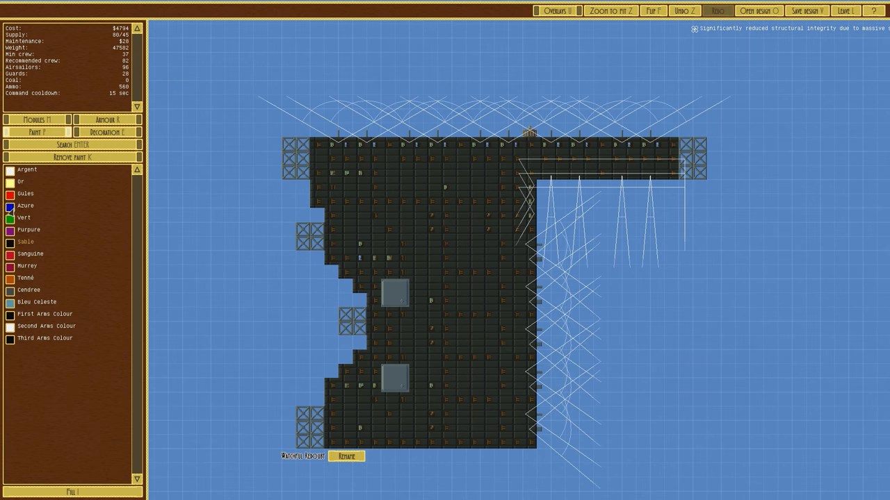
click(25, 193)
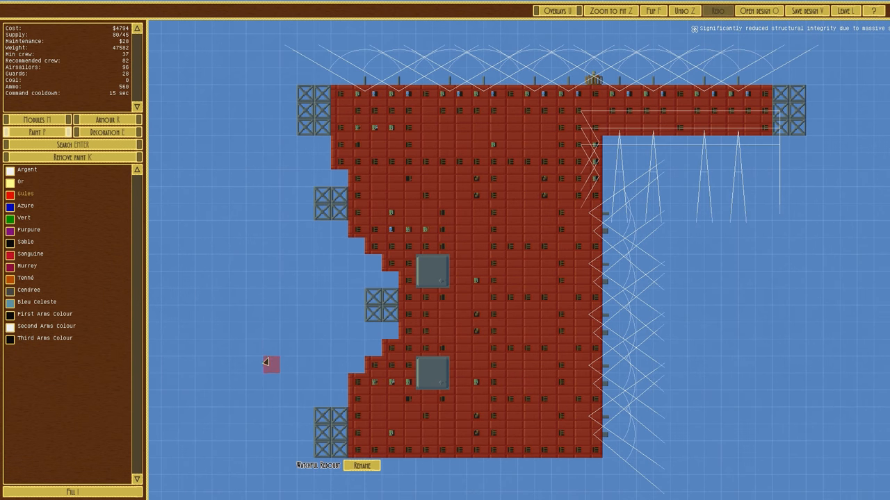
mouse_move(253, 330)
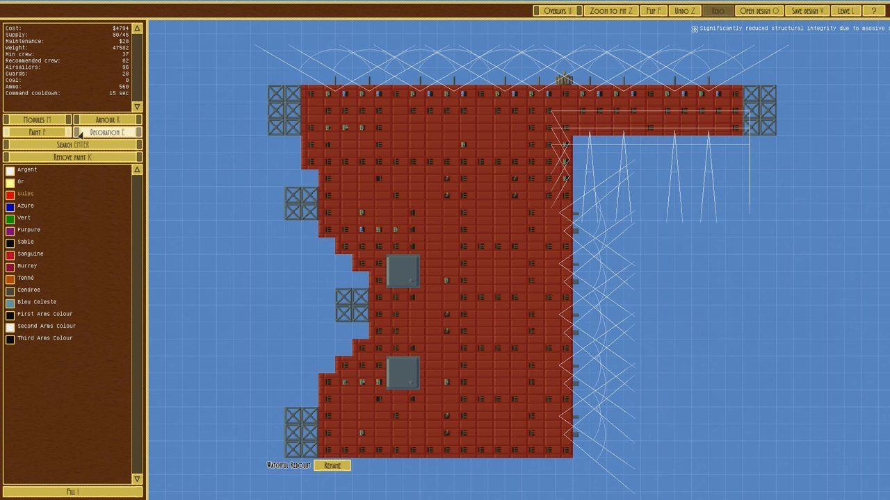
click(106, 132)
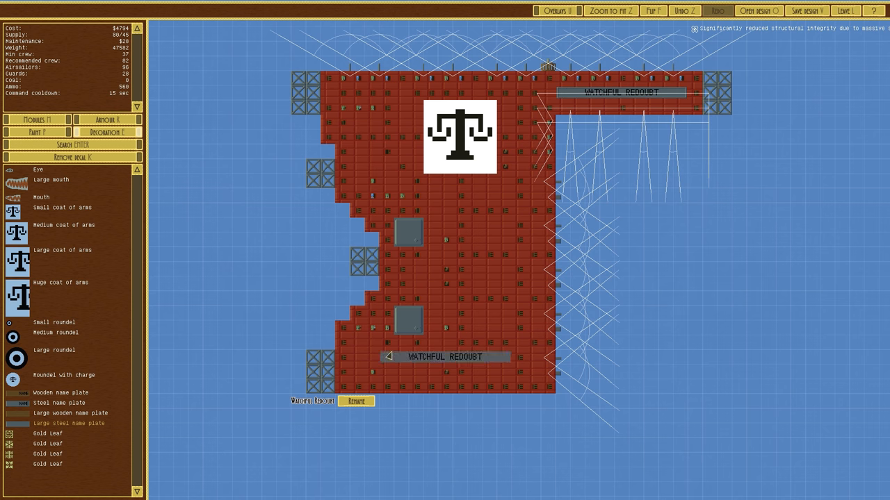
Rename the tower design to a 'GDS Re...' name and confirm it.
click(355, 401)
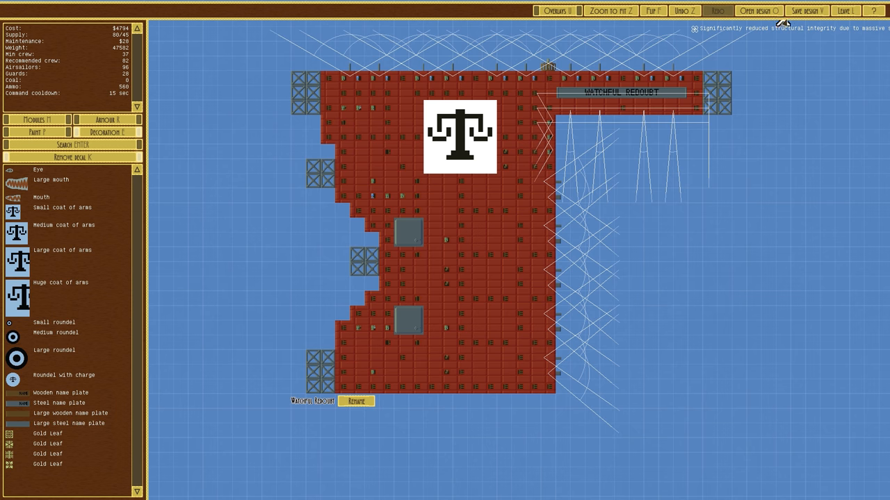
click(806, 11)
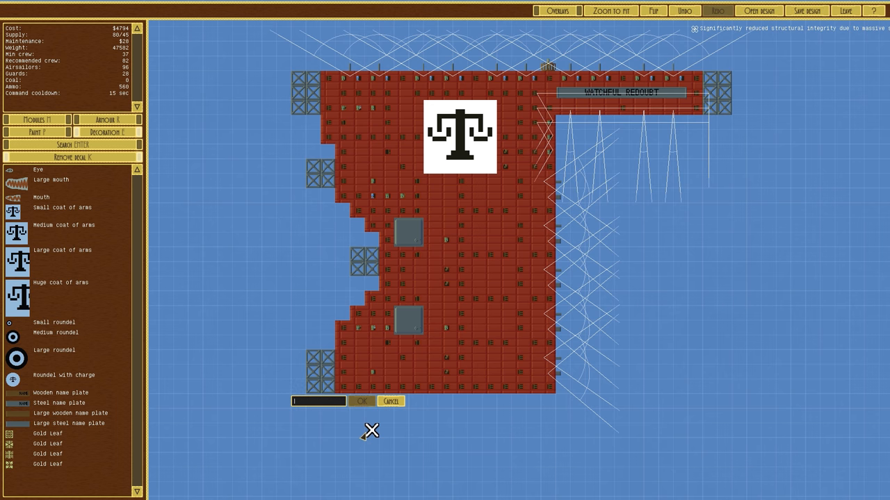
text(GDS)
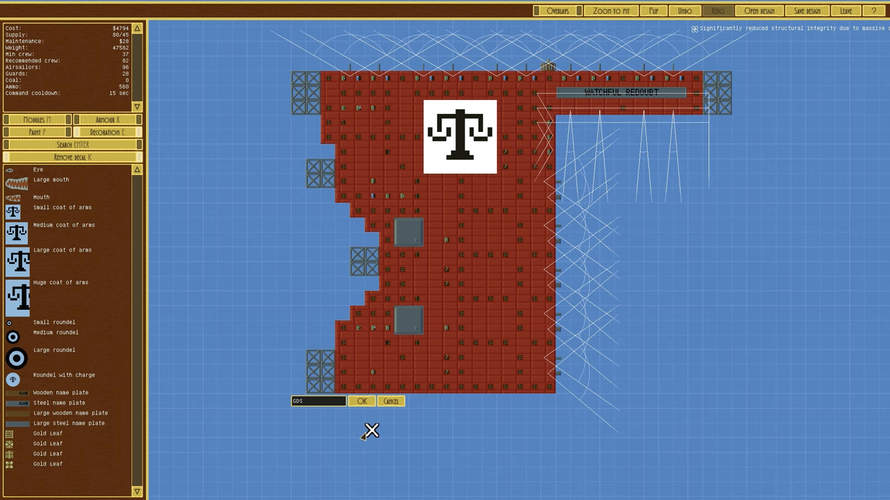
text(Re)
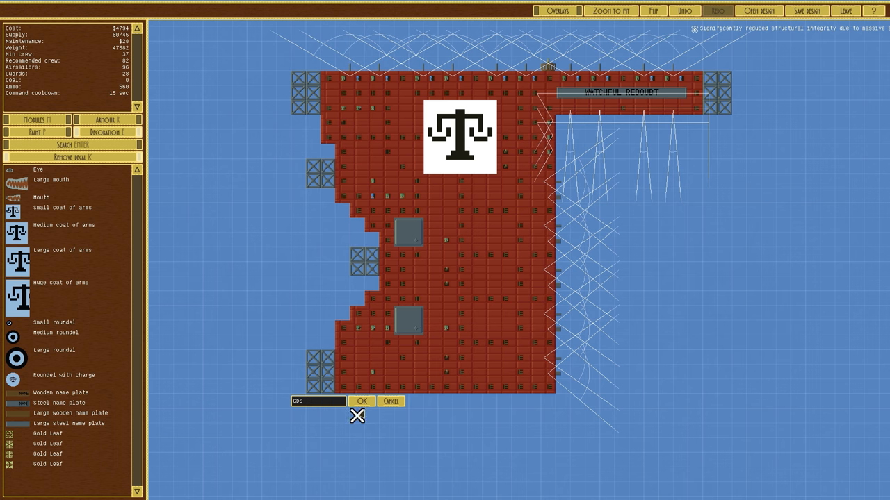
click(361, 402)
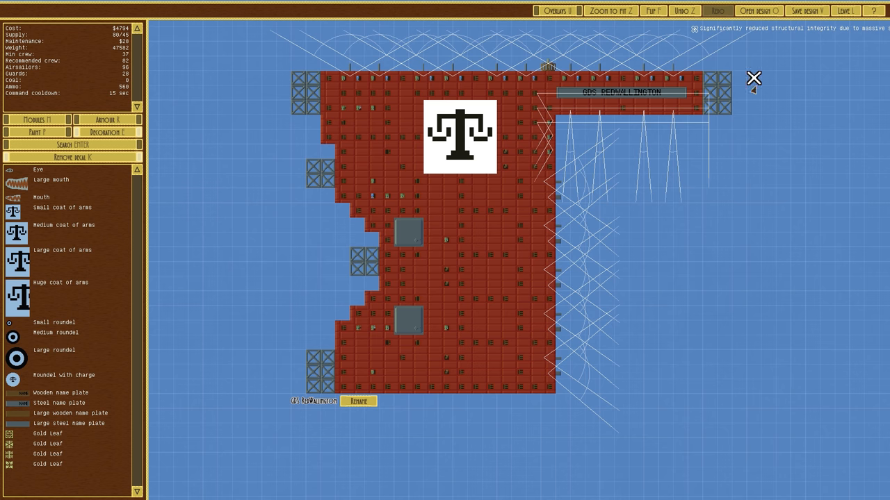
mouse_move(356, 417)
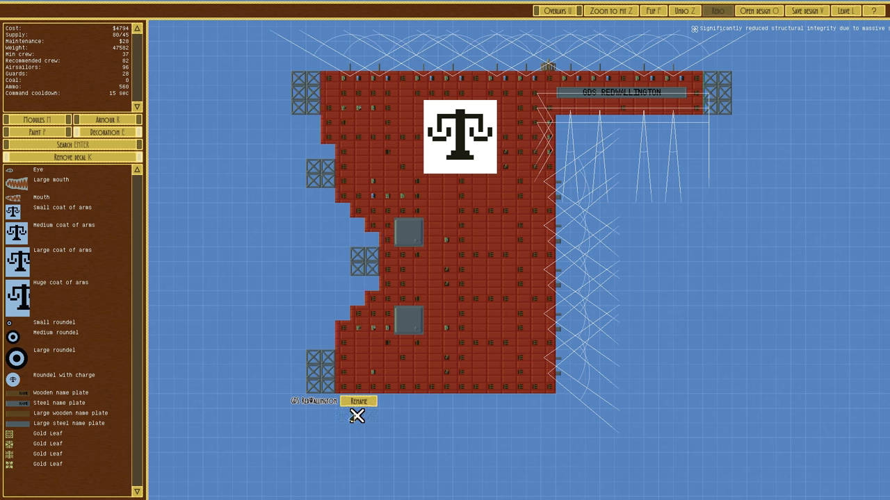
mouse_move(326, 405)
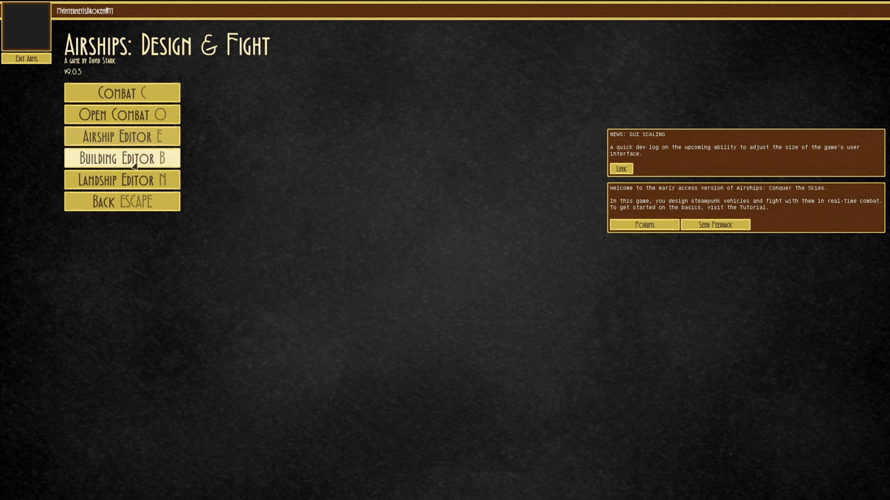
Start a Combat from the main menu and choose the red tower as a building to add.
click(123, 181)
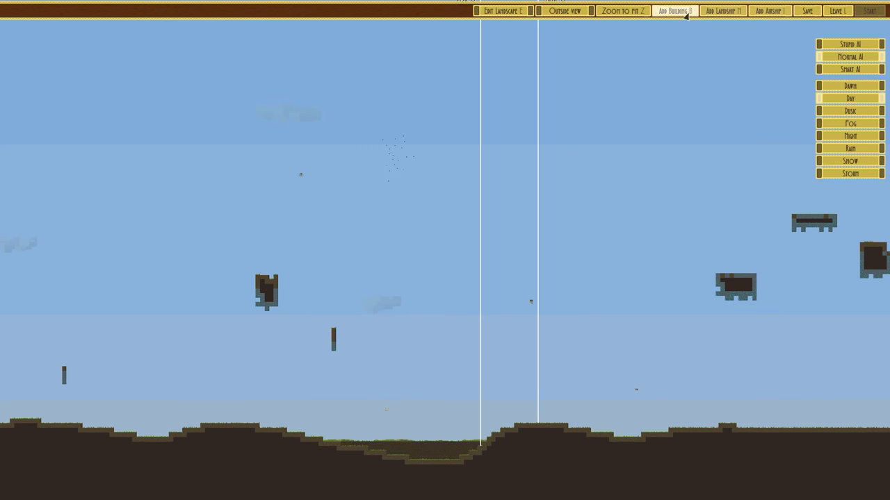
click(673, 12)
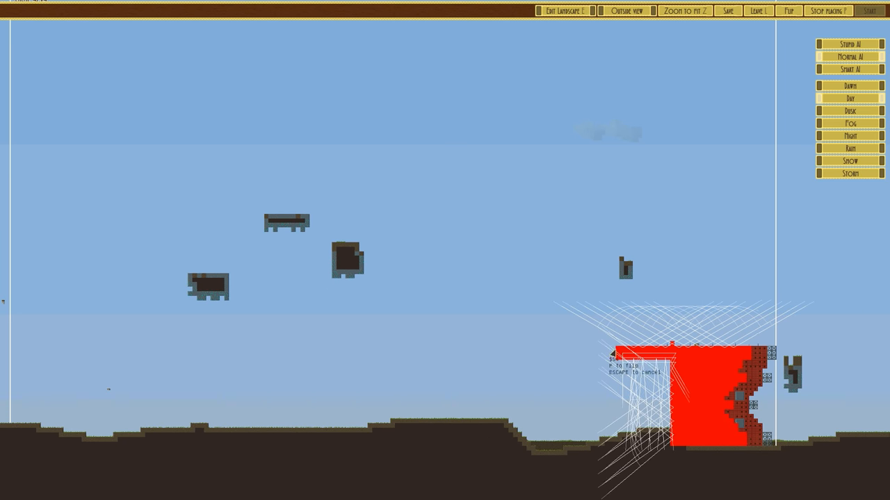
mouse_move(629, 369)
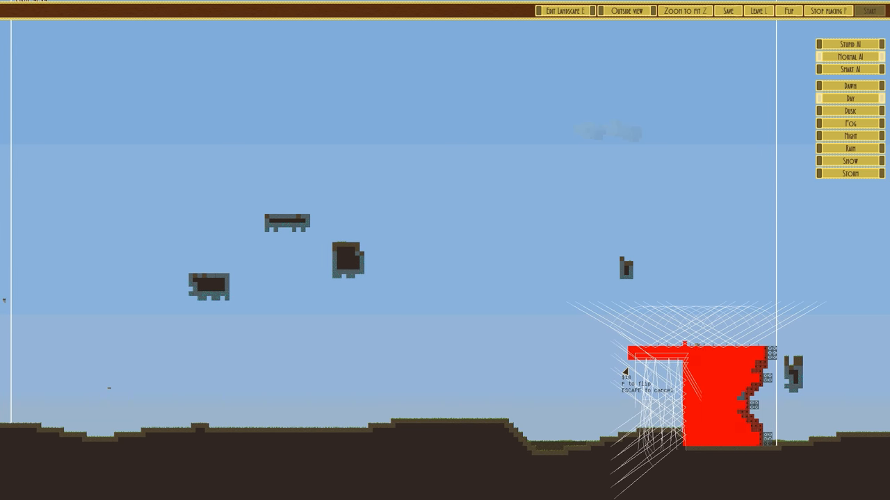
Flip the tower so its arm points left, set it on the ground, and fit the battlefield in view.
key(f)
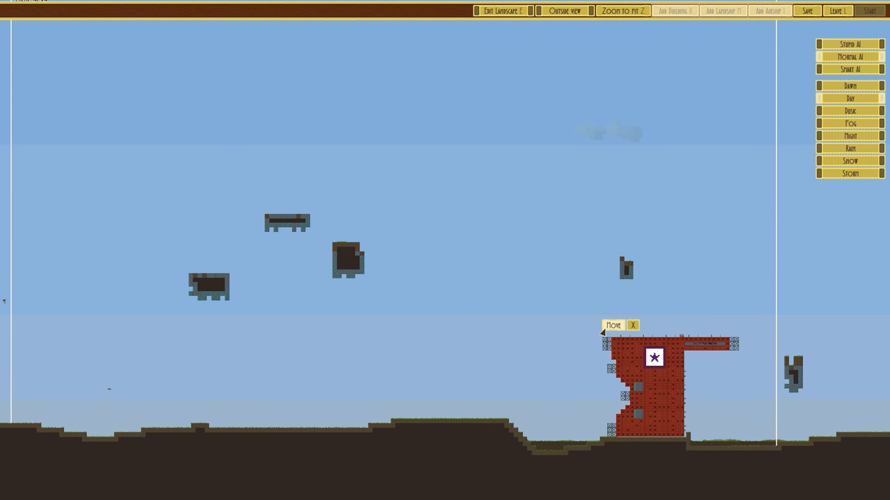
click(612, 326)
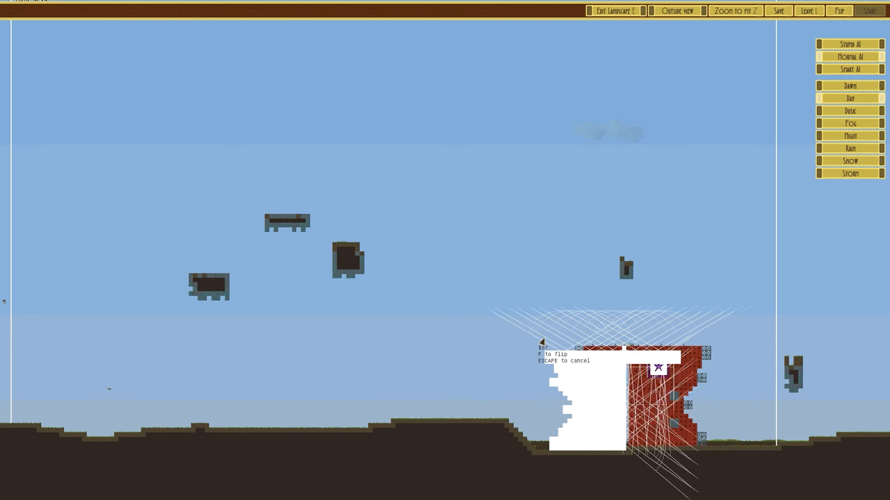
key(f)
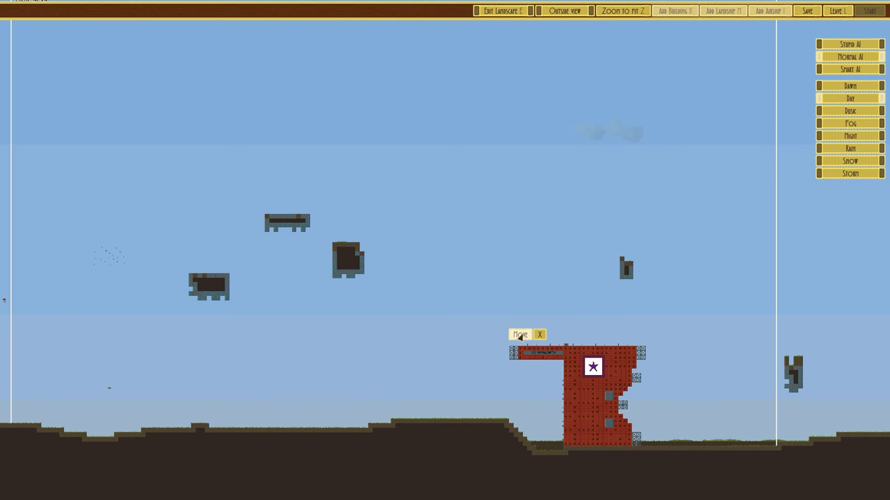
click(520, 335)
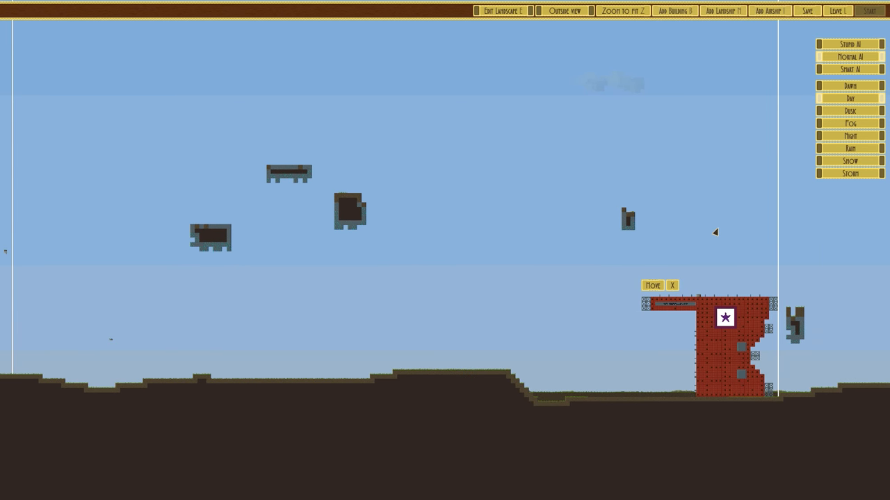
click(871, 11)
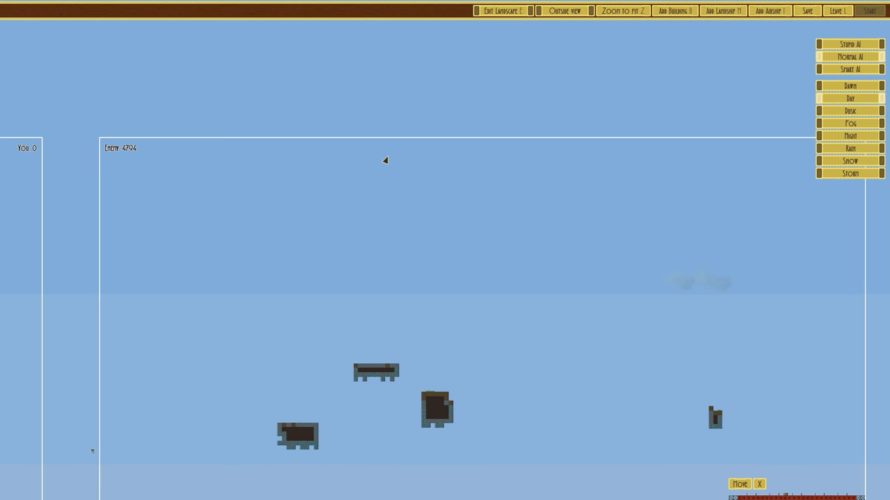
click(623, 11)
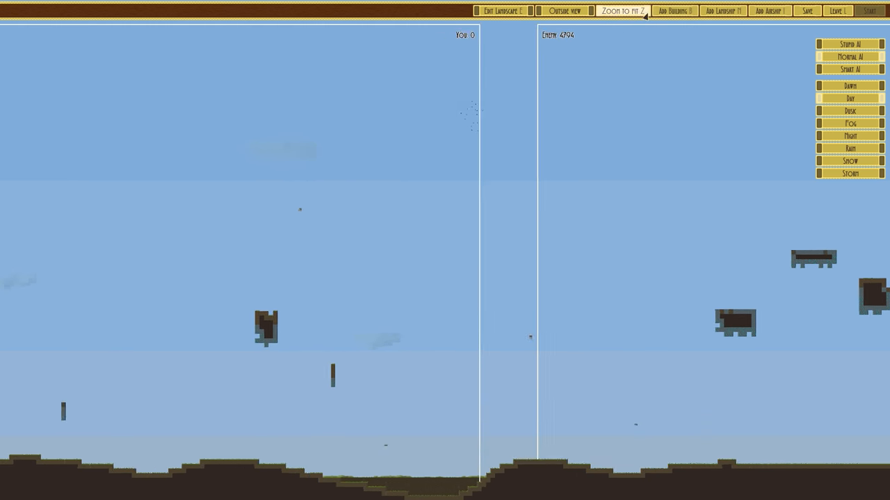
Add a previewed enemy airship design to the battle.
click(769, 11)
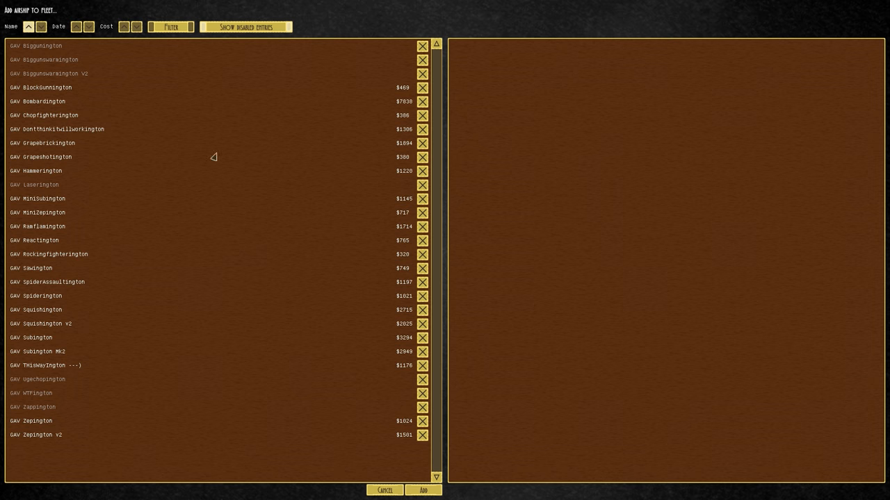
mouse_move(46, 286)
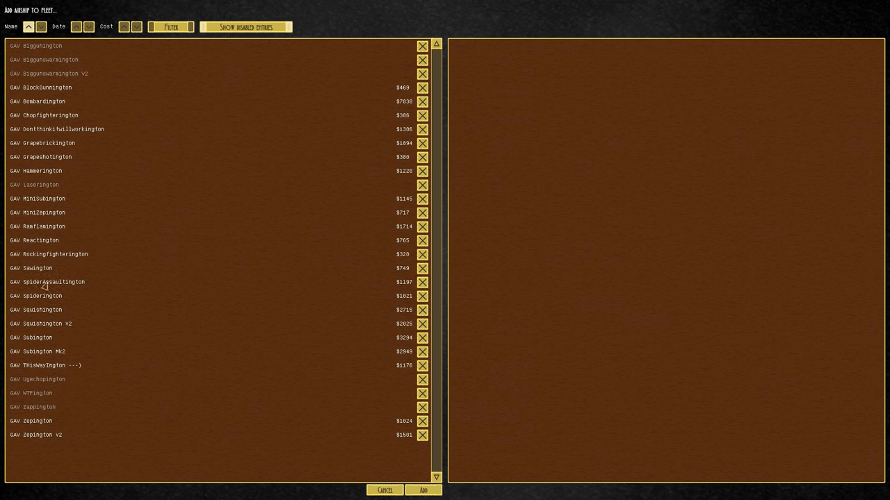
click(47, 281)
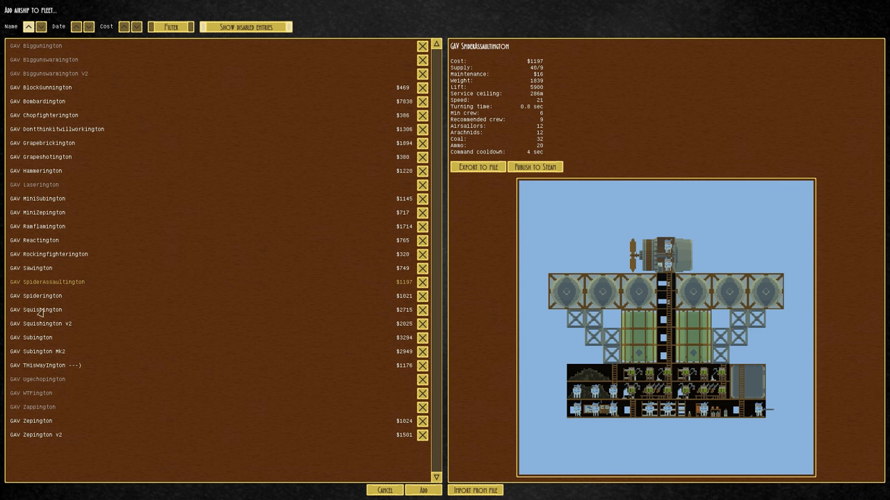
click(45, 364)
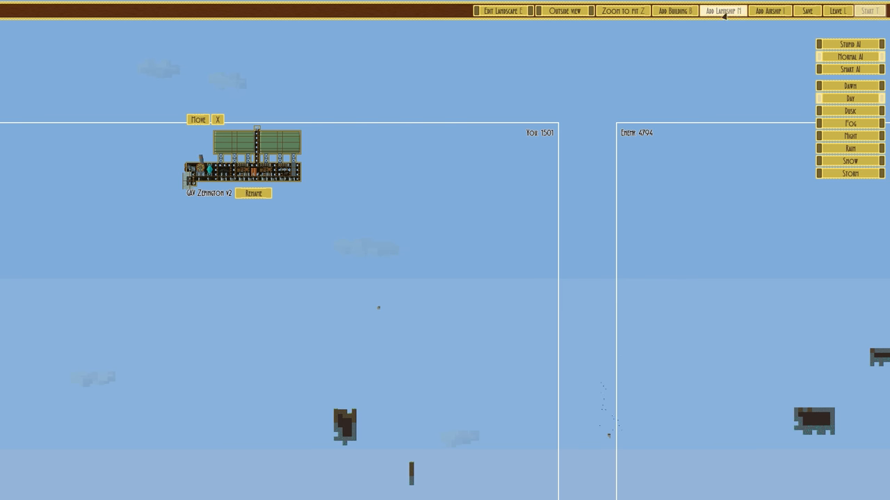
Preview legged and tracked landship designs and add the Longtankington V3.
click(723, 11)
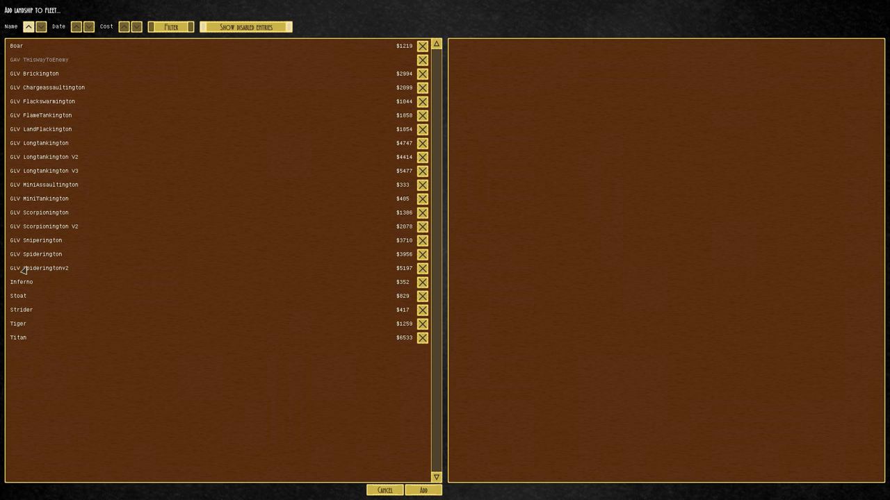
click(36, 253)
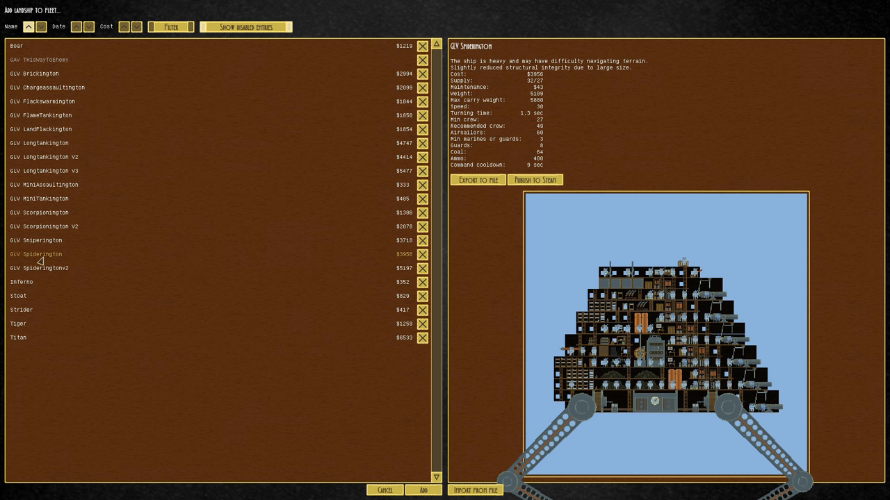
click(36, 239)
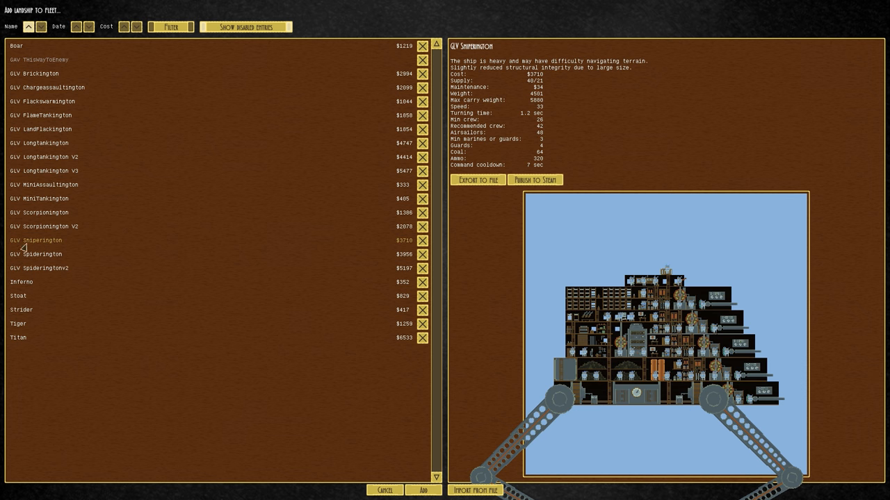
click(45, 226)
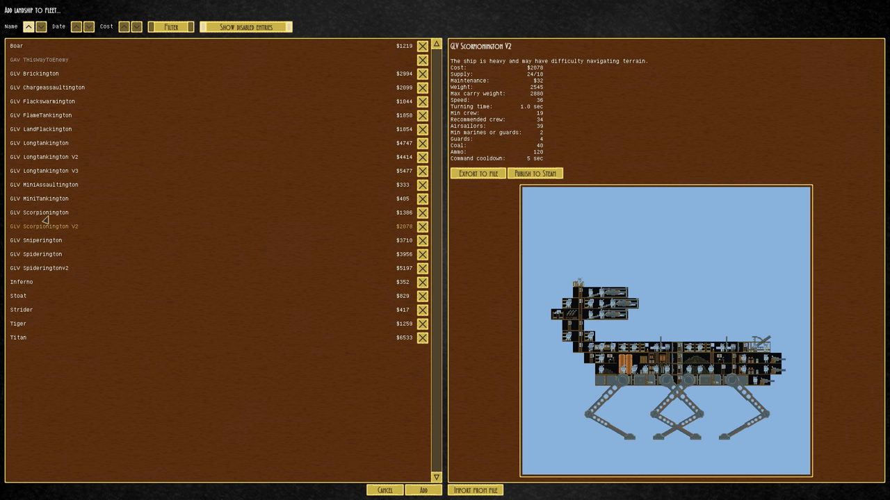
click(43, 198)
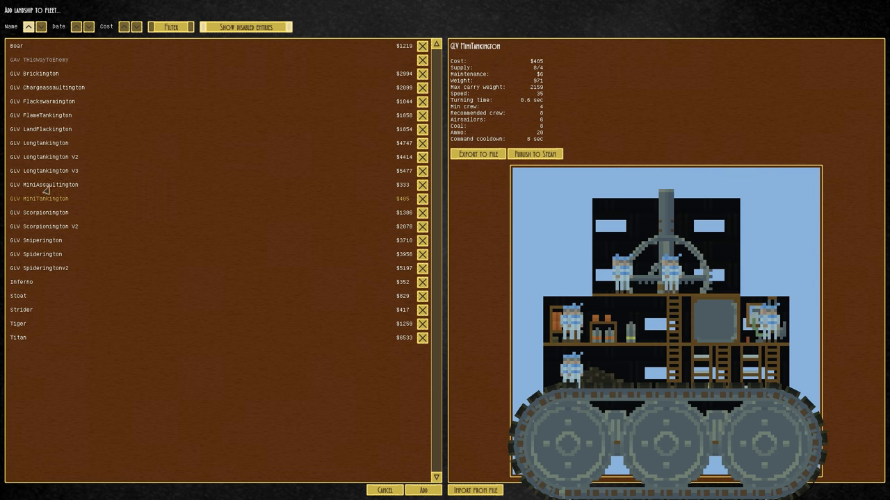
click(44, 169)
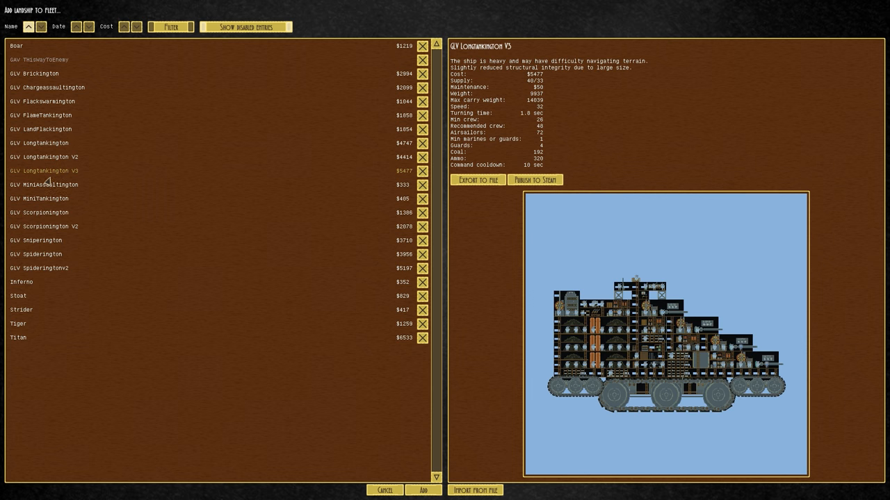
click(422, 489)
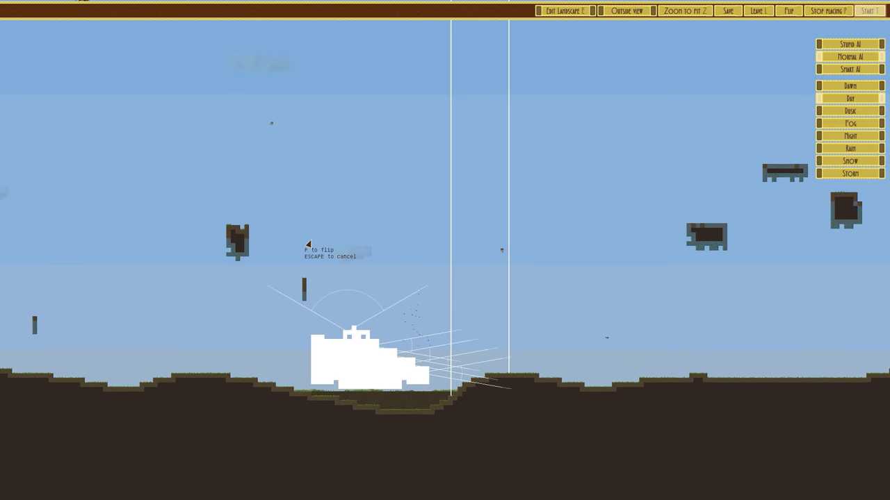
click(362, 355)
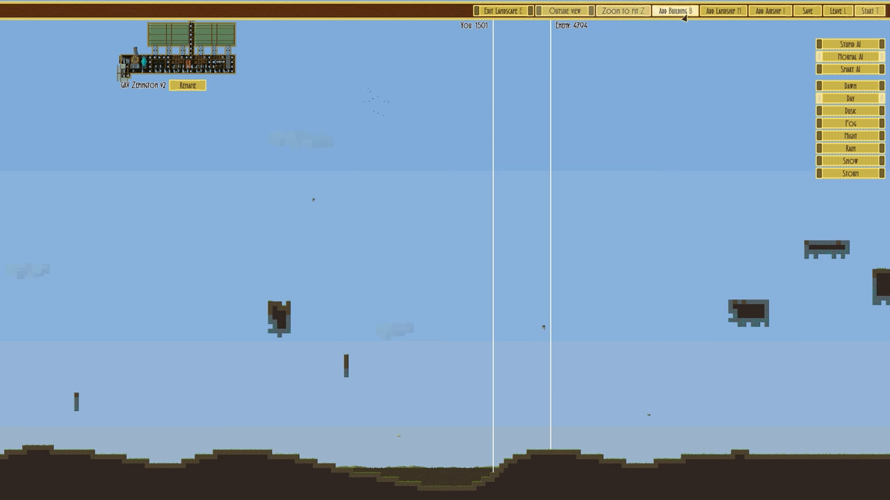
click(673, 11)
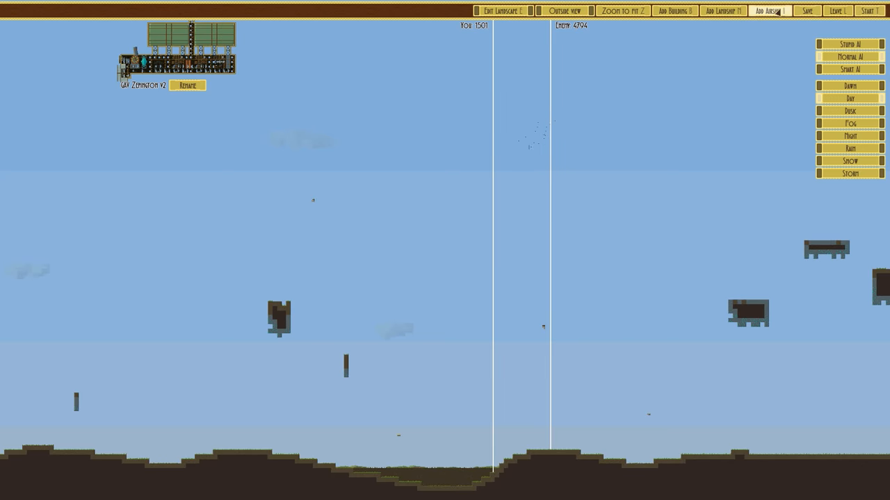
click(767, 11)
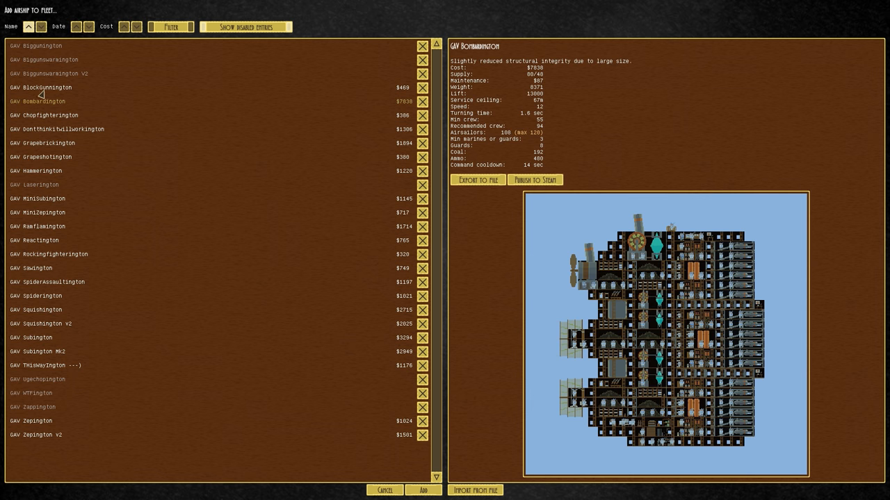
click(50, 72)
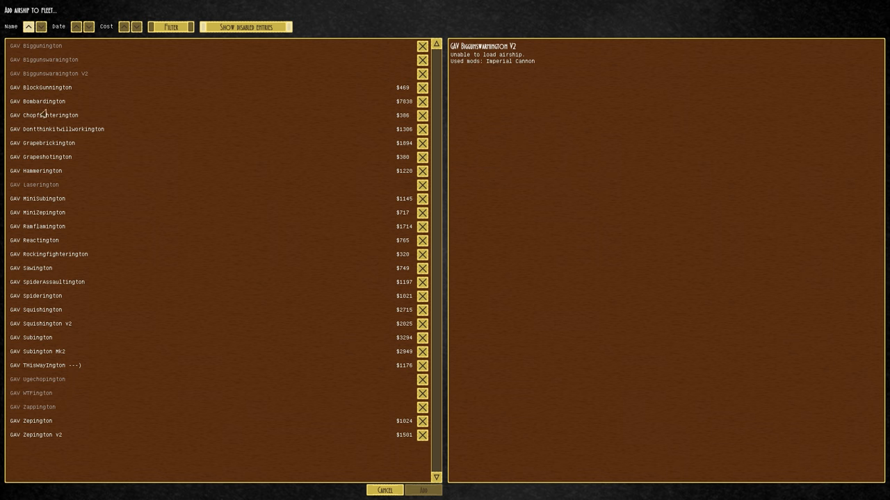
click(44, 144)
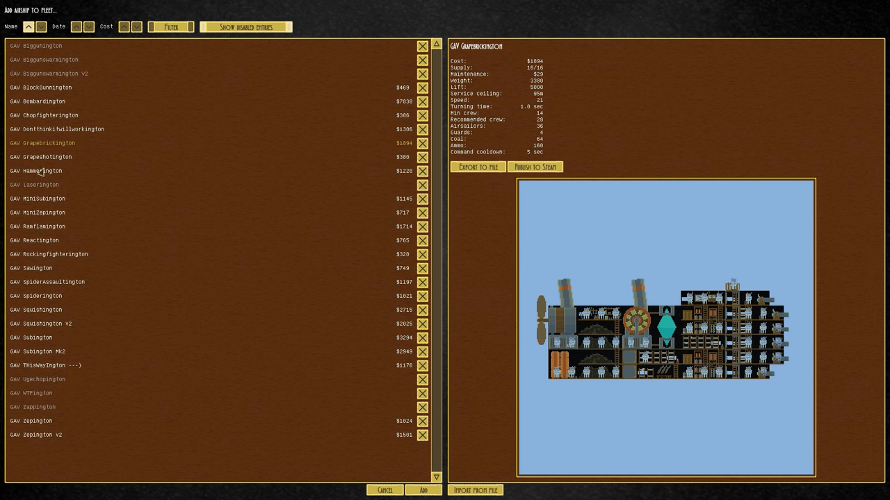
click(38, 211)
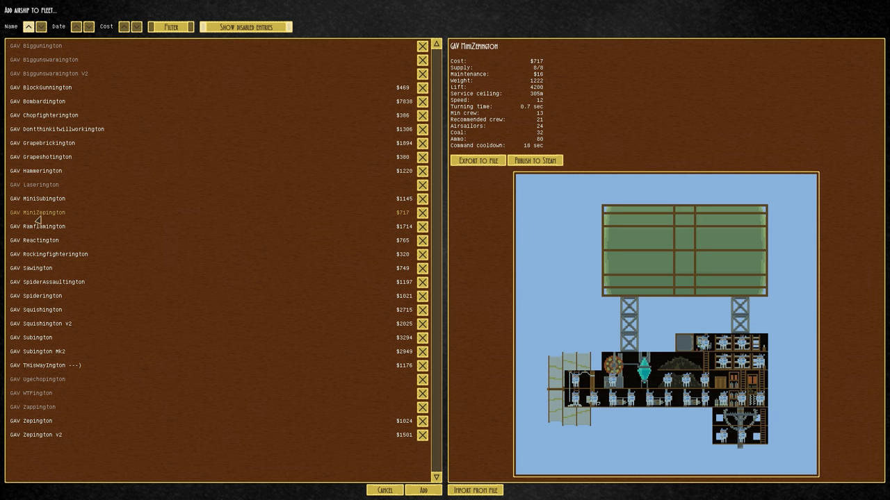
click(38, 225)
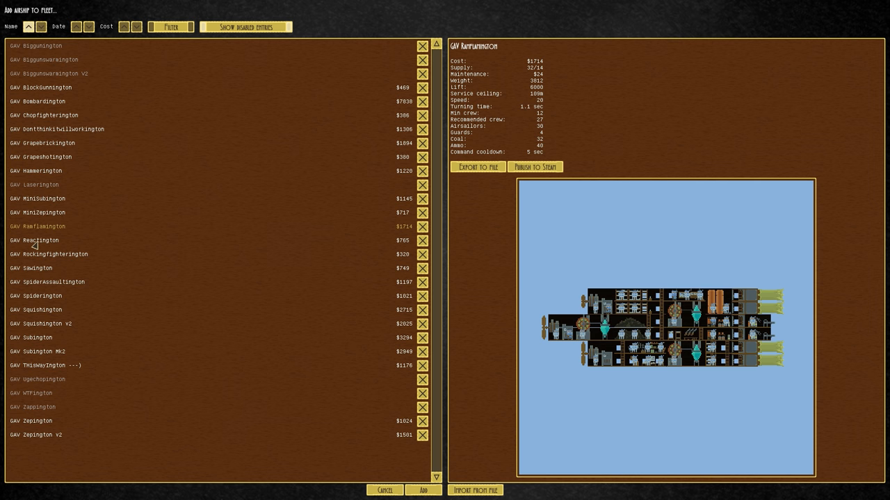
click(33, 240)
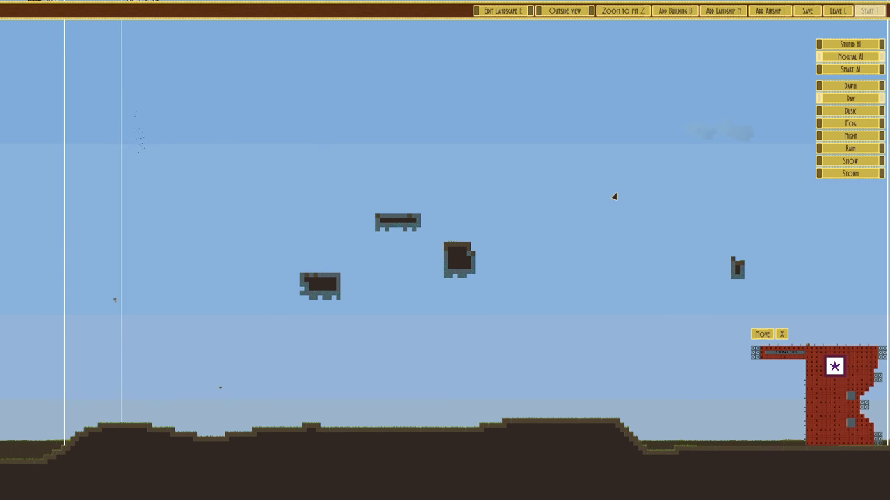
Browse the landship list, previewing legged, tracked and three-wheeled designs.
click(672, 11)
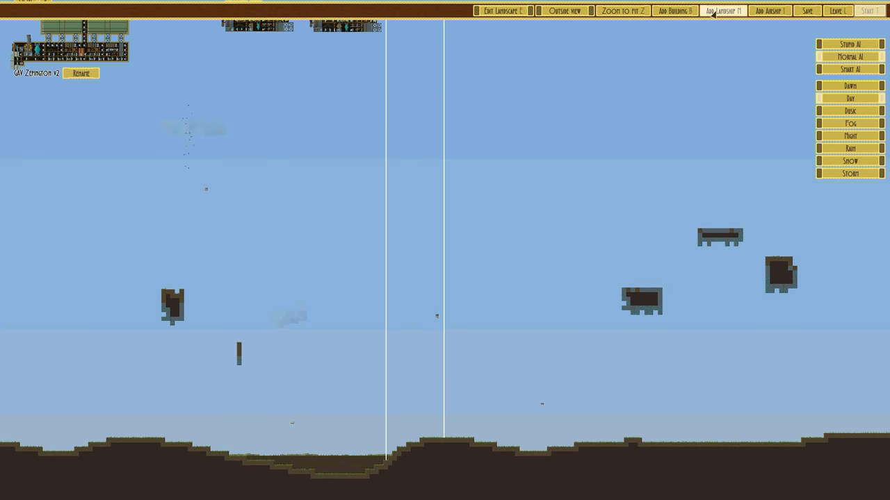
click(720, 11)
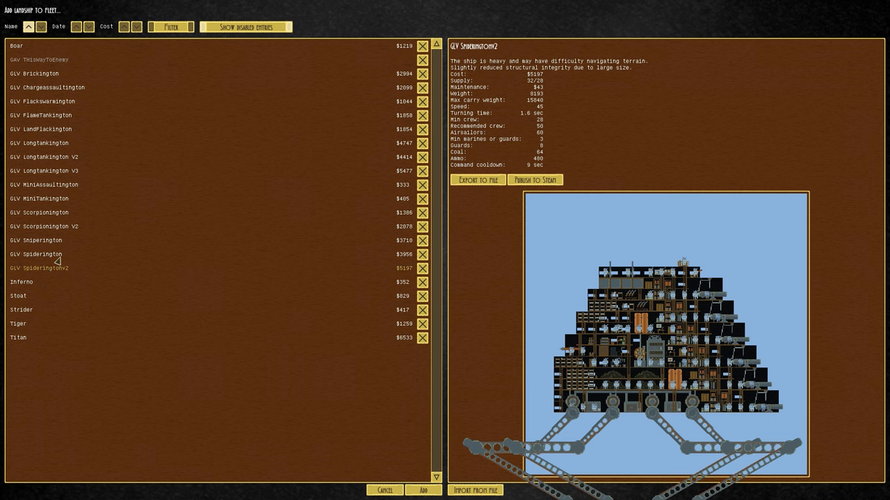
click(44, 225)
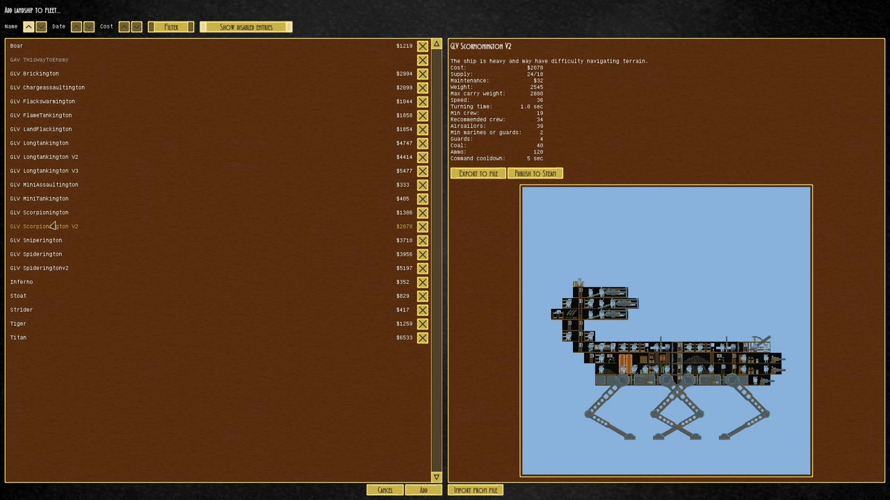
click(45, 198)
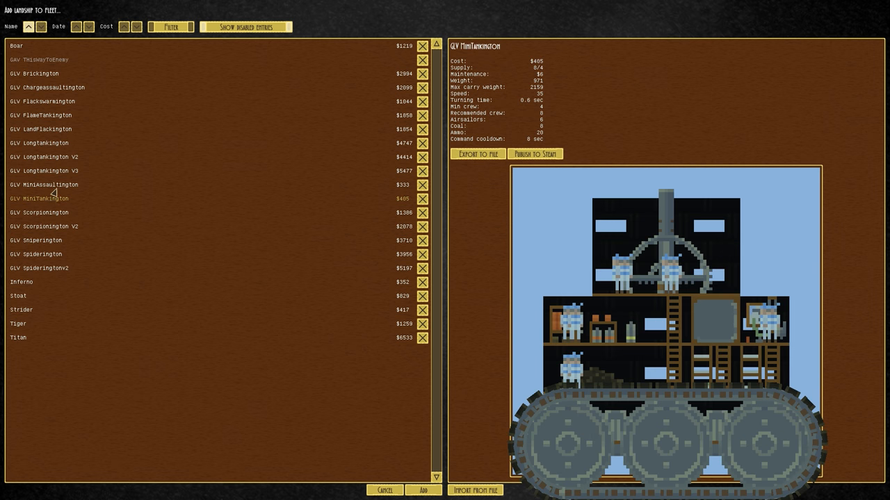
click(43, 156)
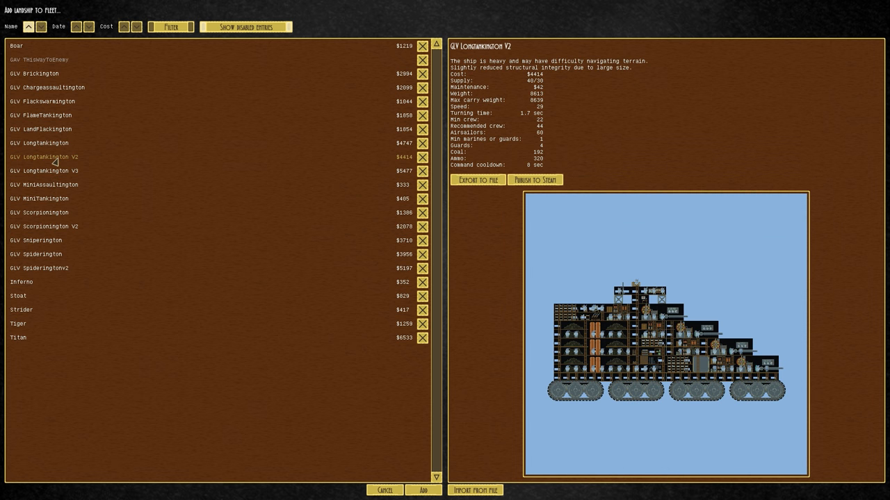
click(42, 129)
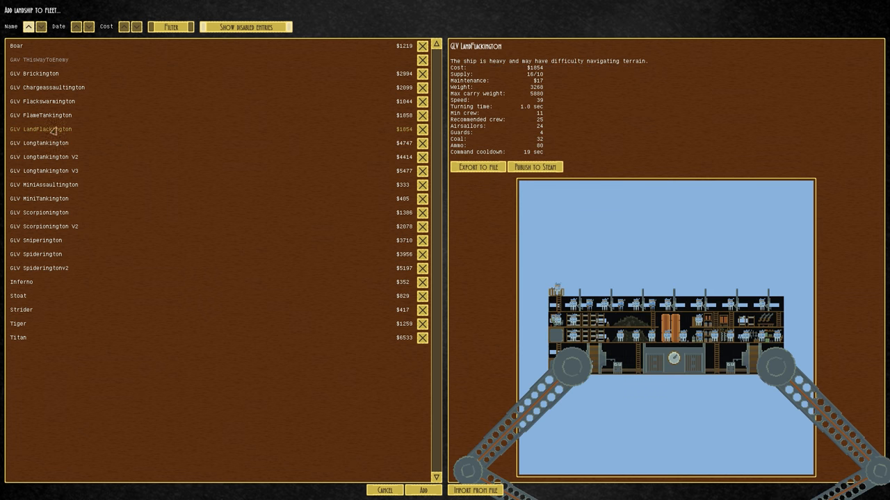
click(44, 101)
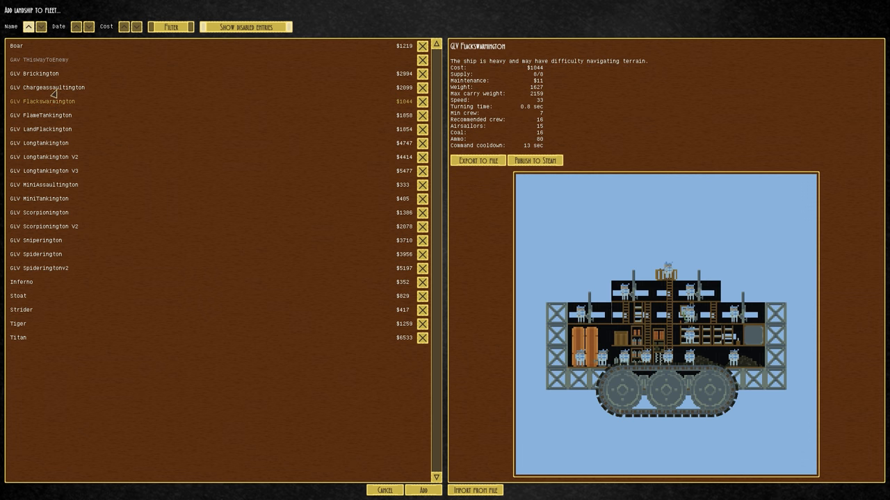
click(34, 72)
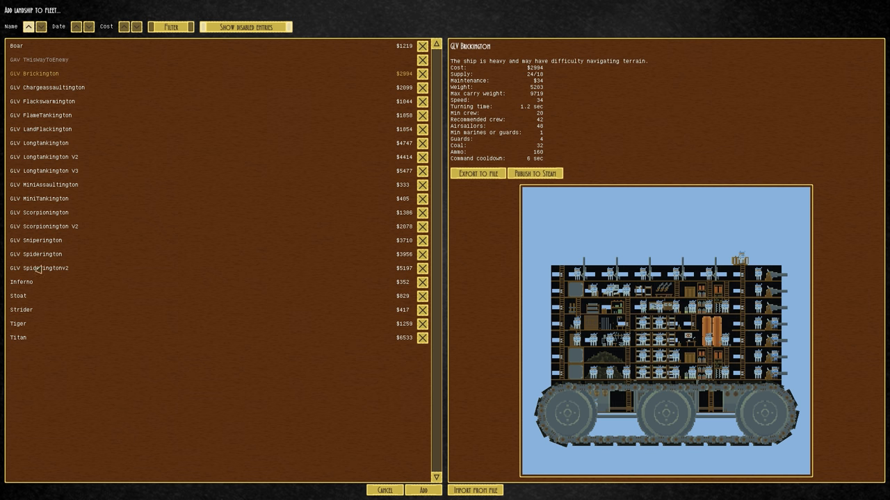
Preview Longtankington and Flametankington, then add the Flametankington to the battle.
click(36, 239)
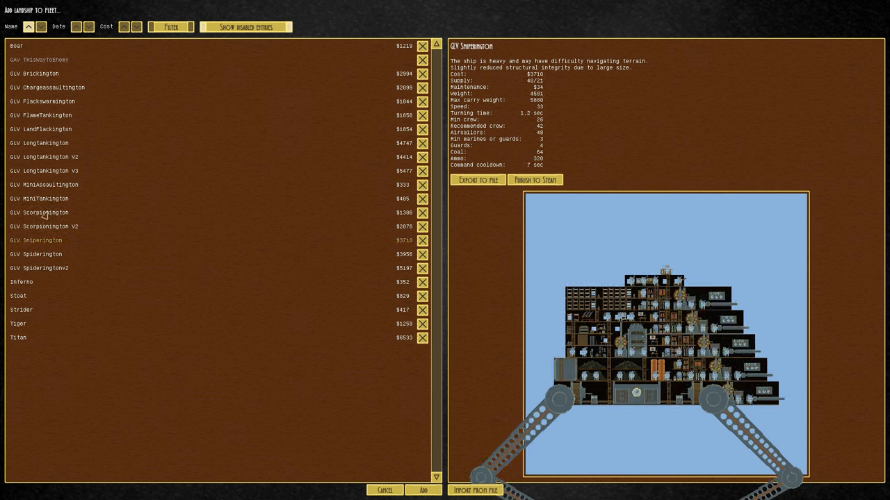
click(44, 183)
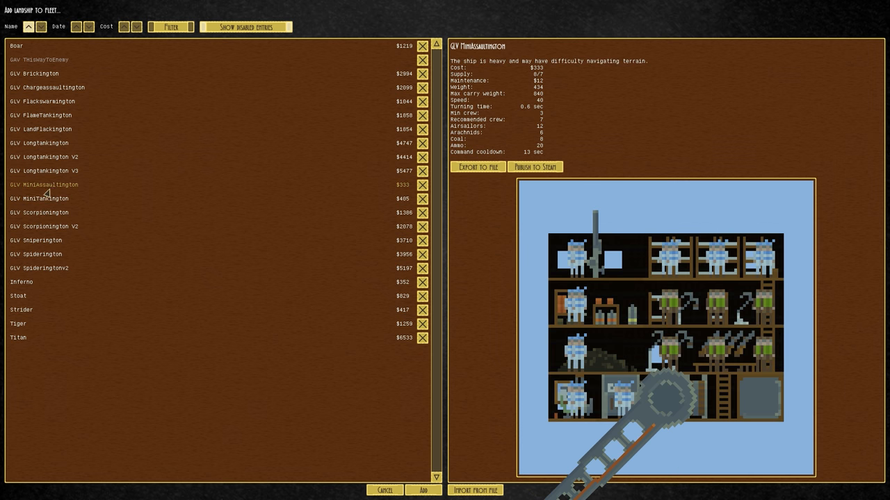
click(45, 169)
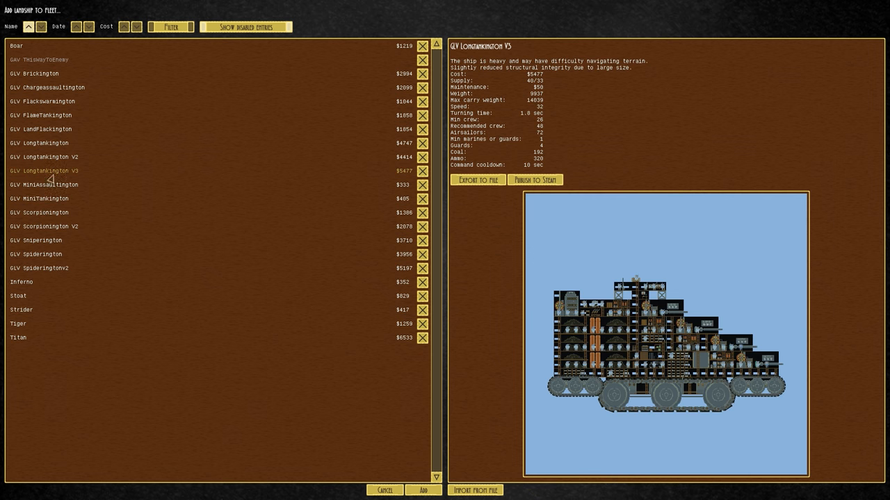
click(39, 142)
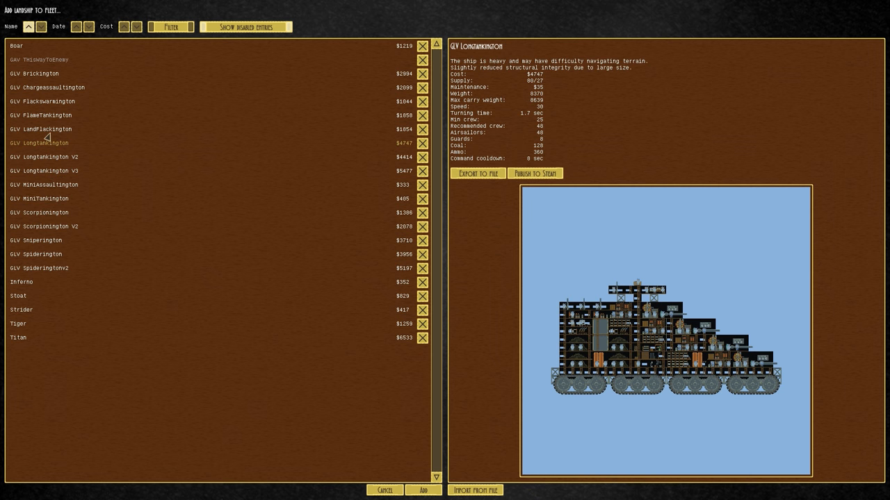
click(40, 114)
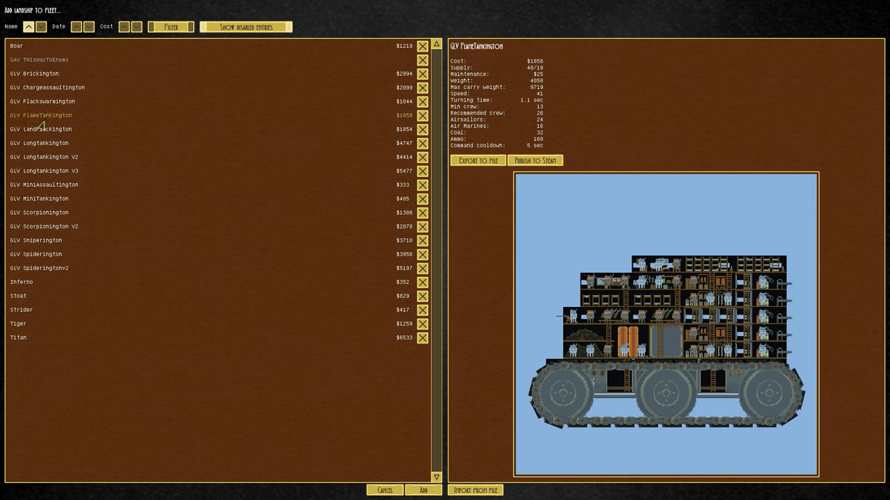
click(424, 490)
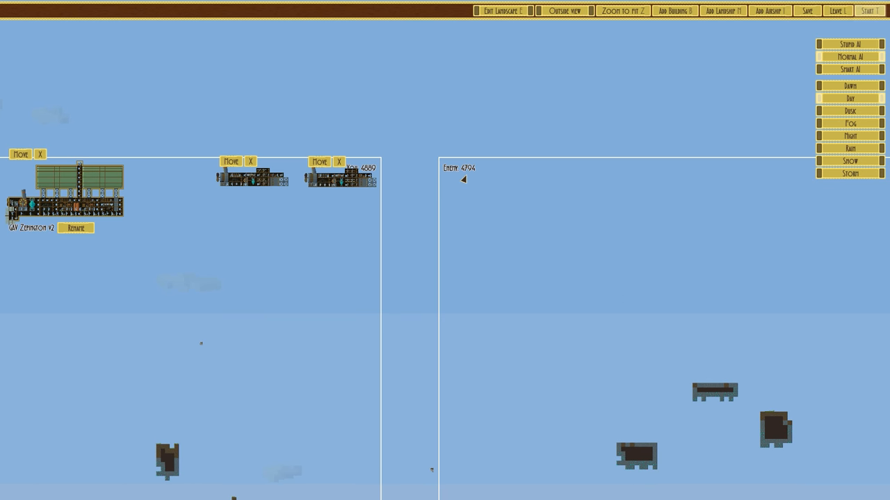
Place the Flametankington landship on the ground beneath the airships, facing the red tower.
click(867, 11)
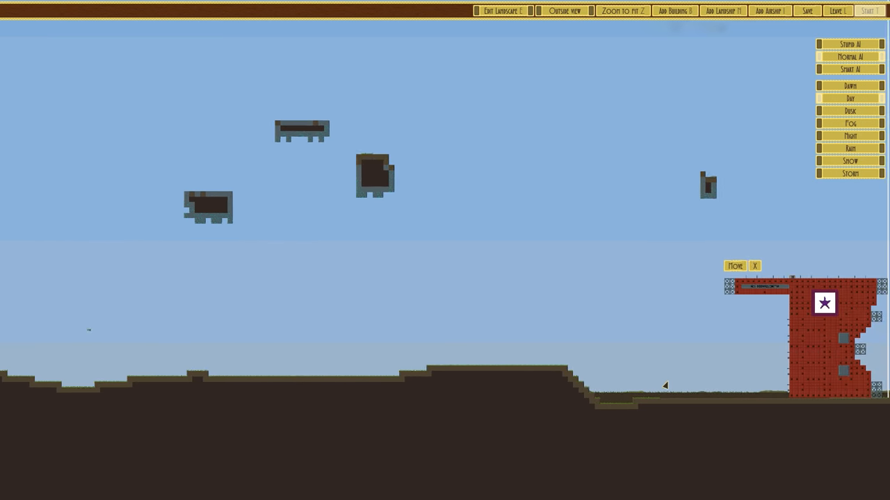
click(868, 11)
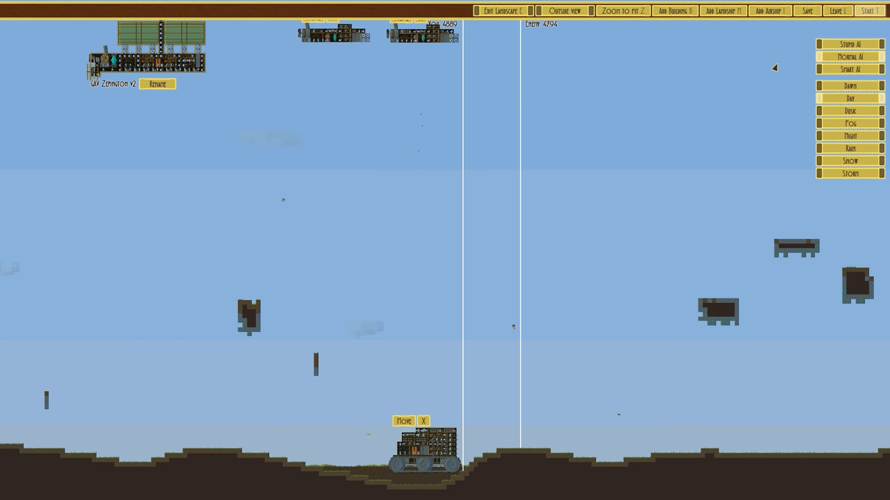
Launch the test battle and select the Flametankington landship to command it.
click(867, 11)
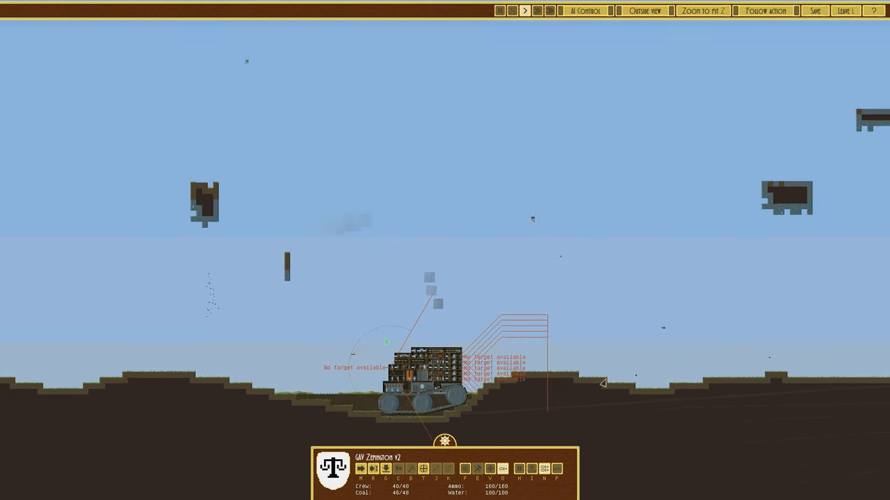
click(702, 11)
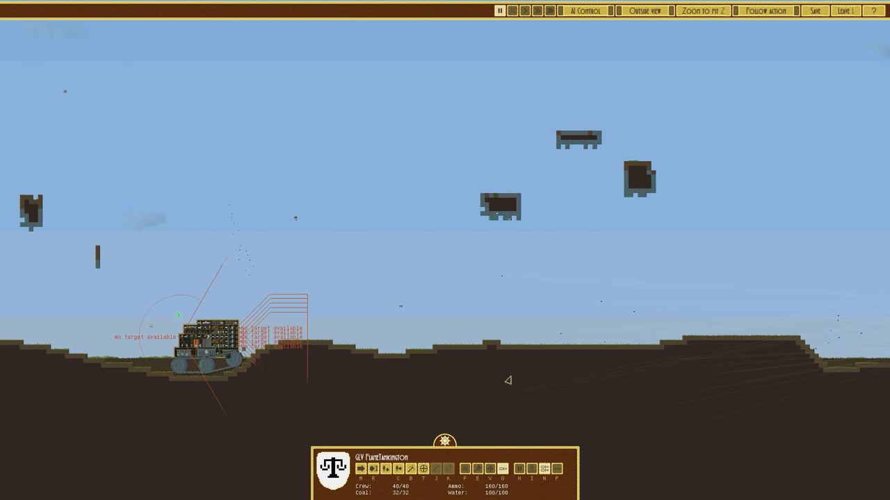
Send the landship to assault the red tower until it stands battered and burning.
click(512, 12)
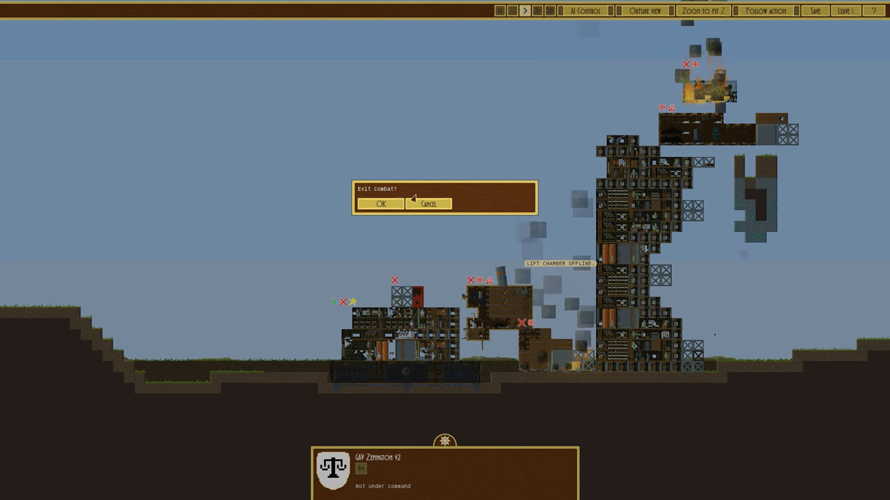
Confirm Exit combat so the saved building designs list appears.
click(381, 203)
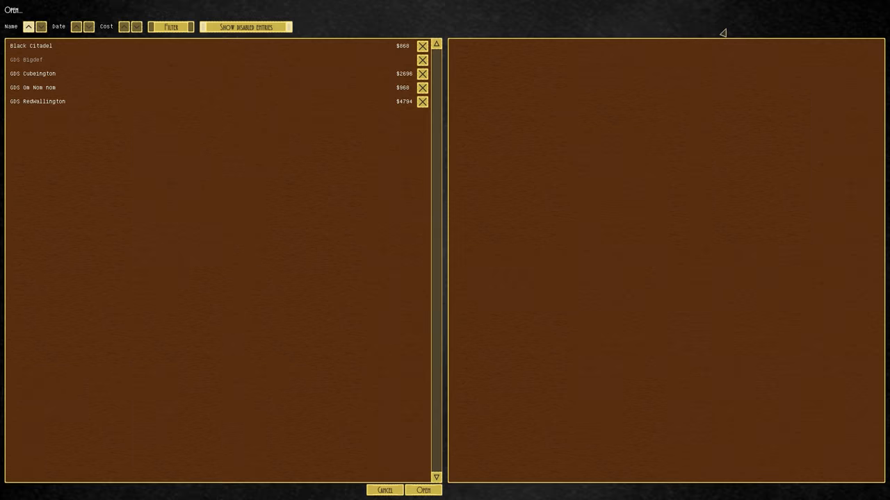
mouse_move(28, 102)
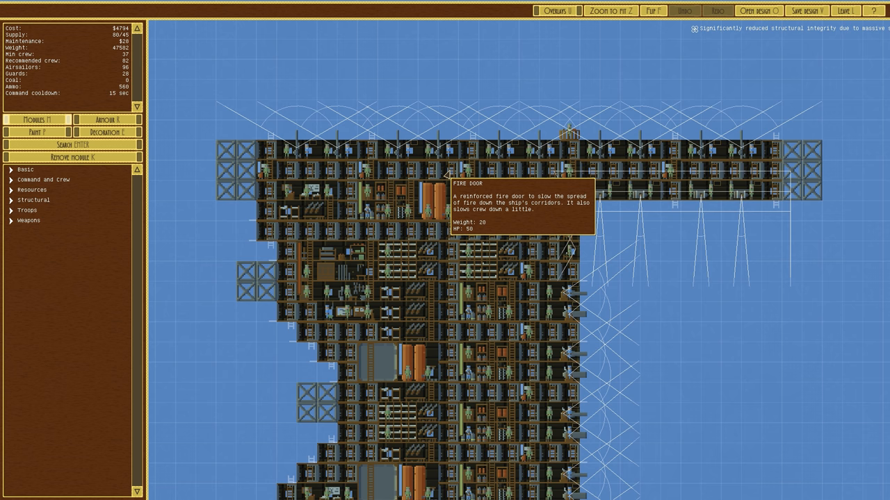
Build strut towers and a fire door from Structural parts above the Redwallington roof.
click(44, 179)
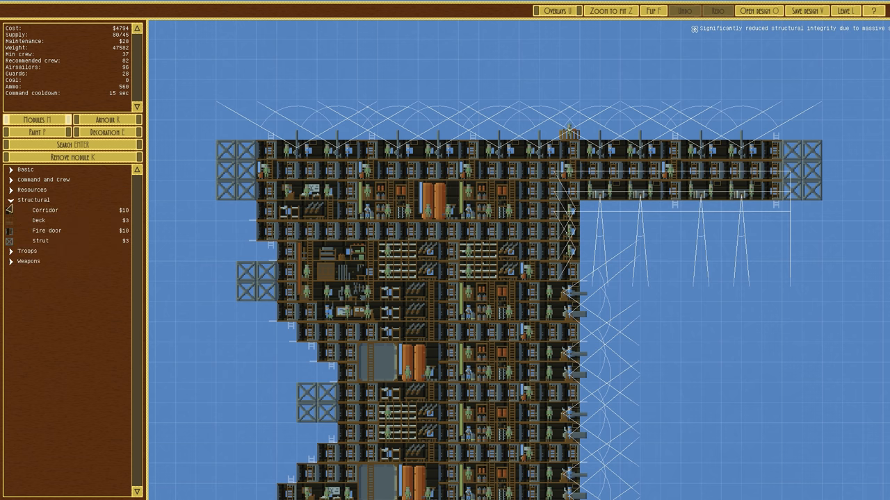
mouse_move(38, 219)
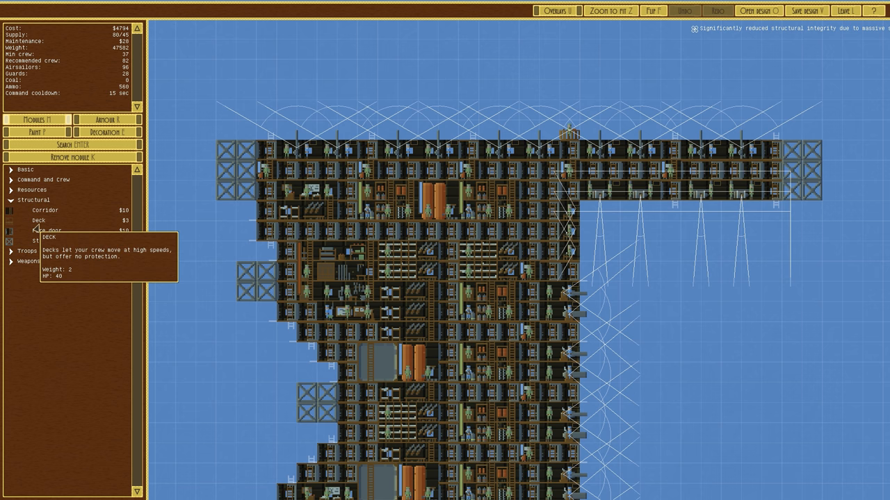
mouse_move(45, 210)
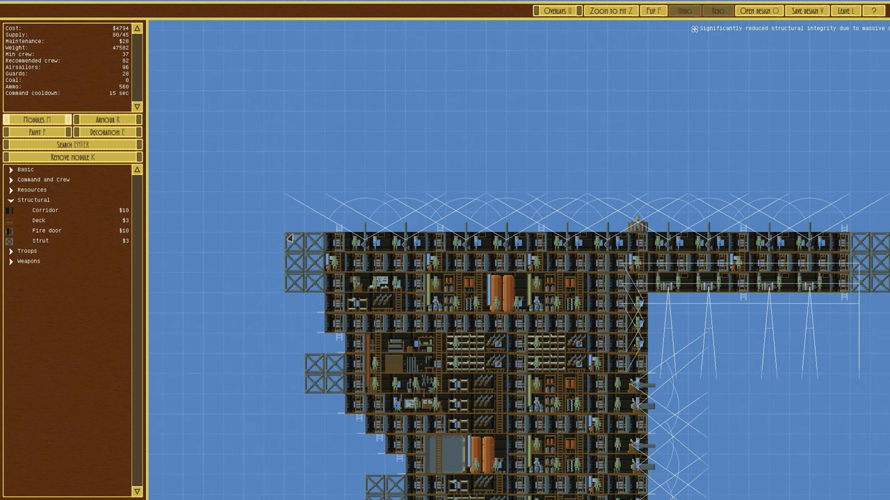
click(40, 240)
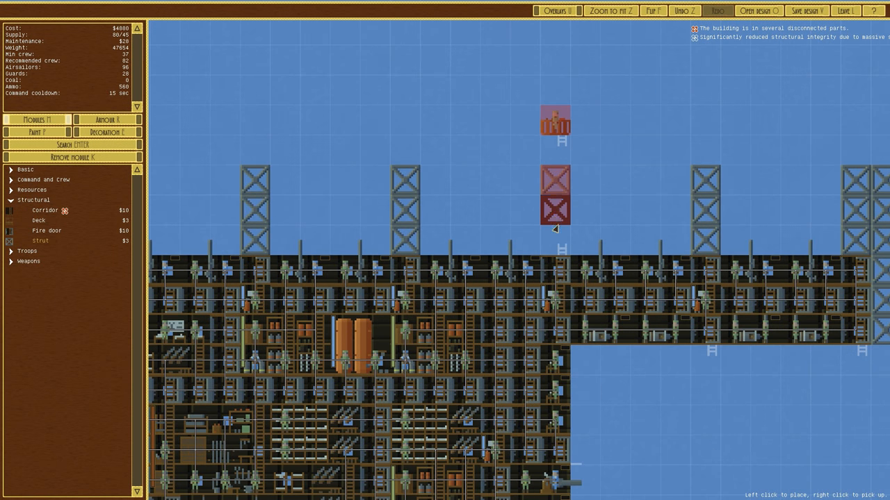
click(553, 276)
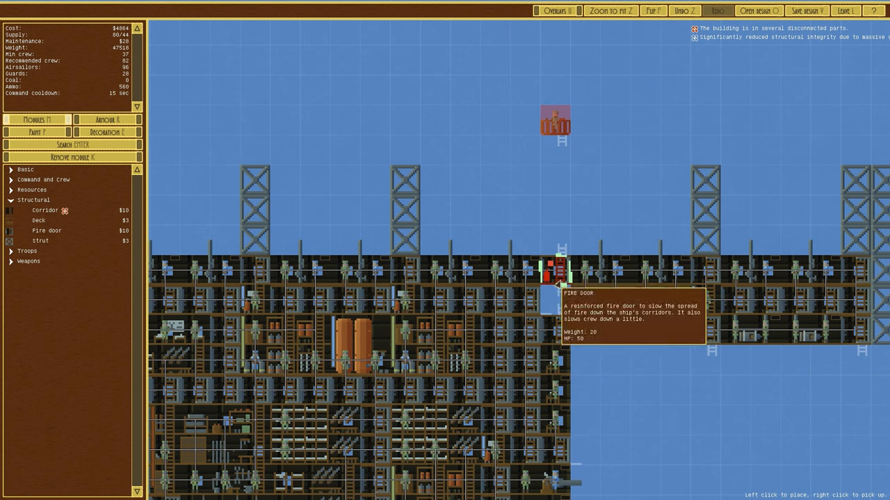
click(556, 181)
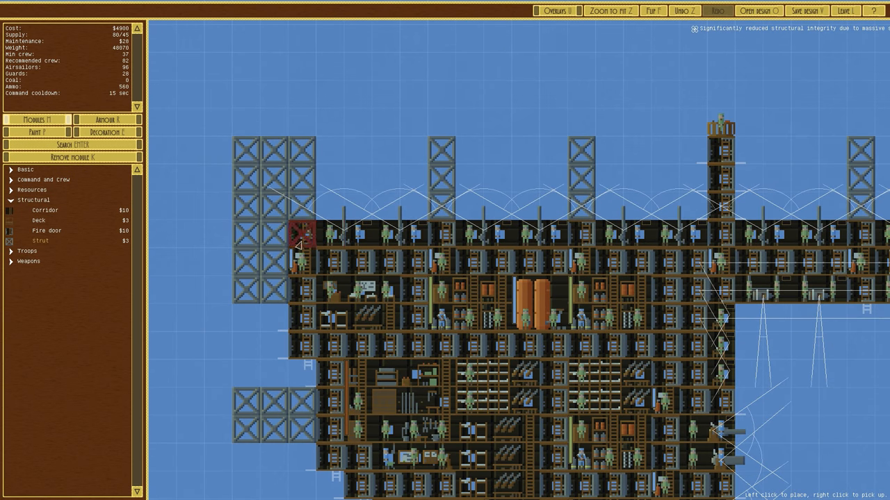
mouse_move(493, 264)
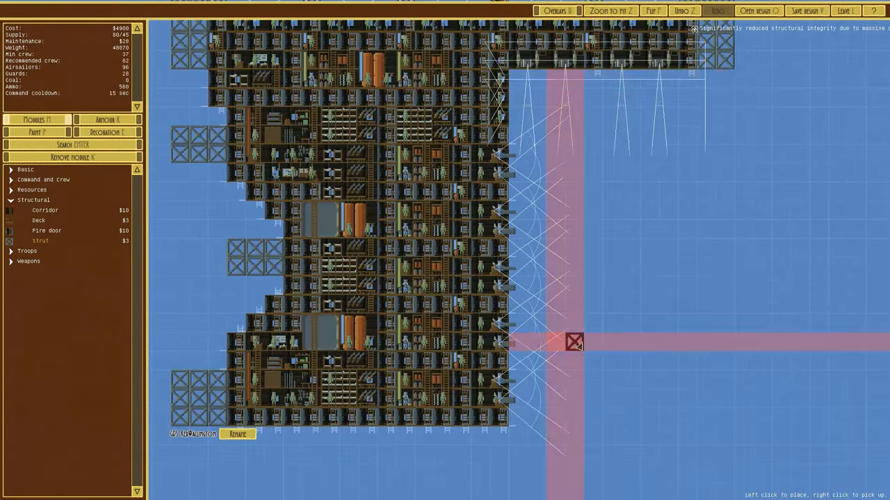
Save the revised tower design under the new name Redwallington V2.
click(806, 12)
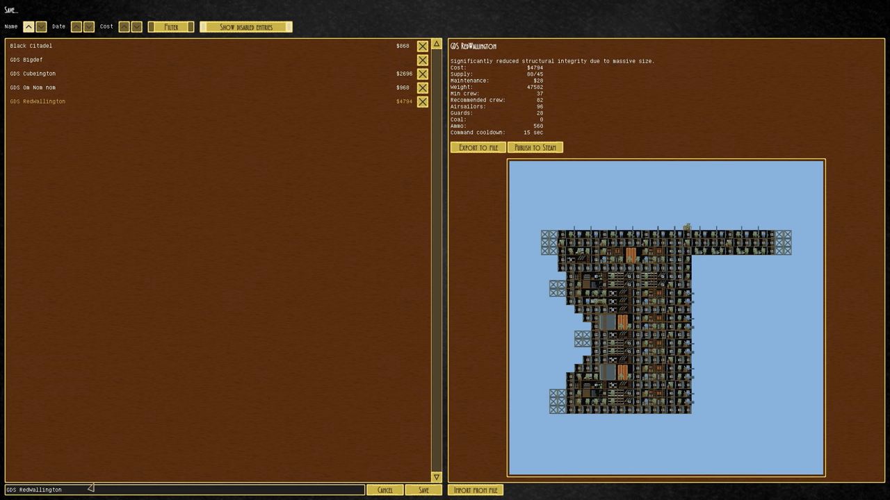
text(V2)
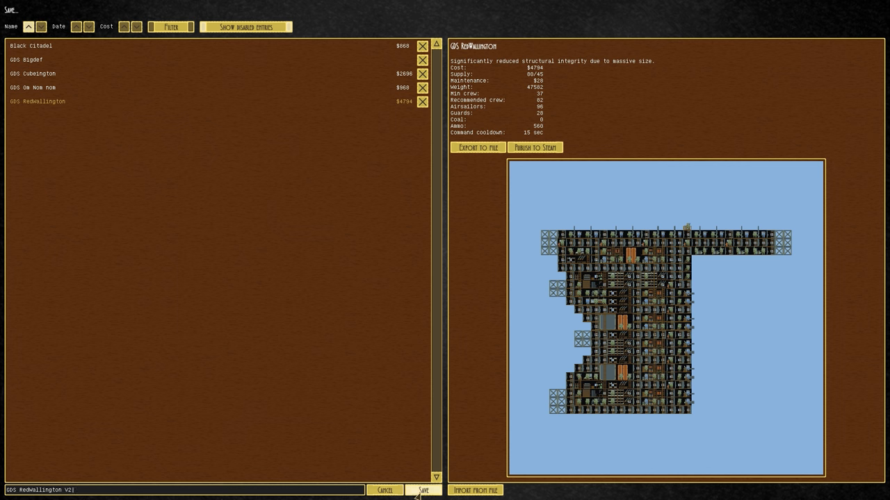
click(424, 489)
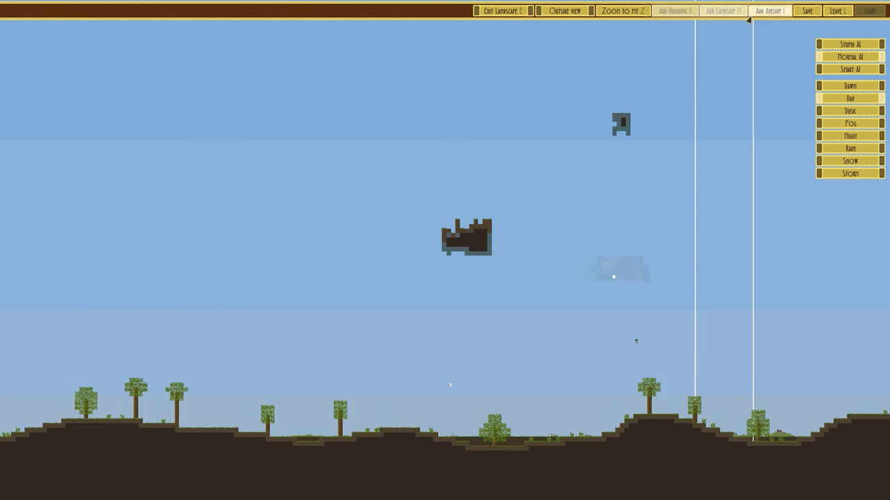
Browse the landship list past Spiderington and add the Sniperington to the battle.
click(673, 9)
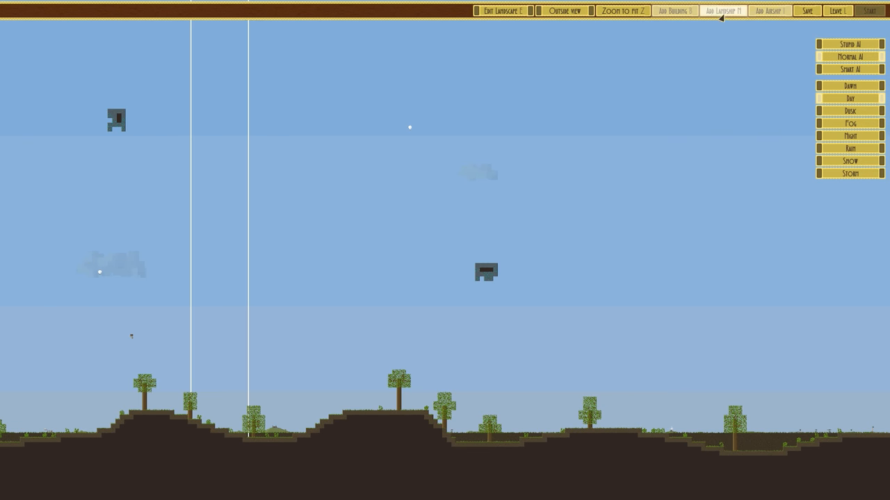
click(723, 9)
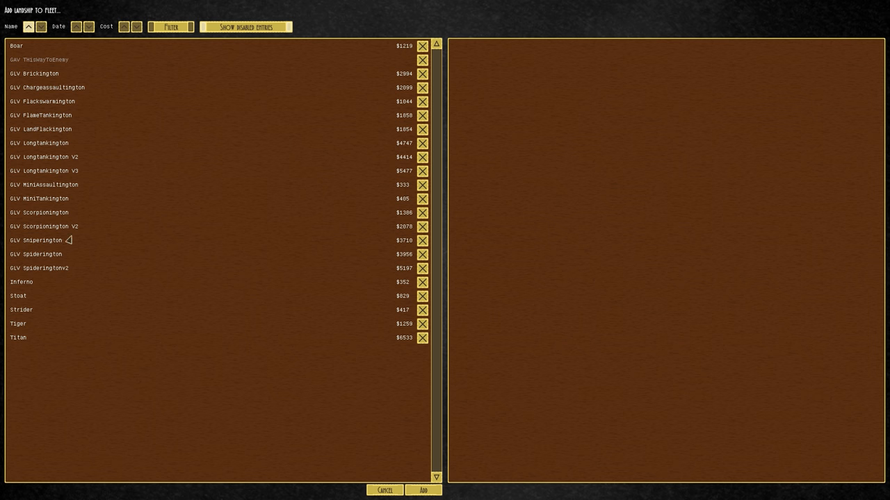
click(36, 253)
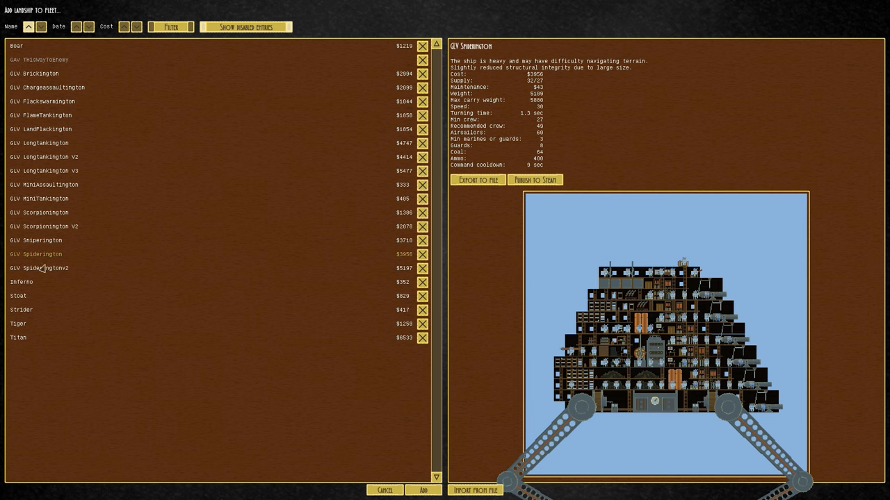
click(35, 239)
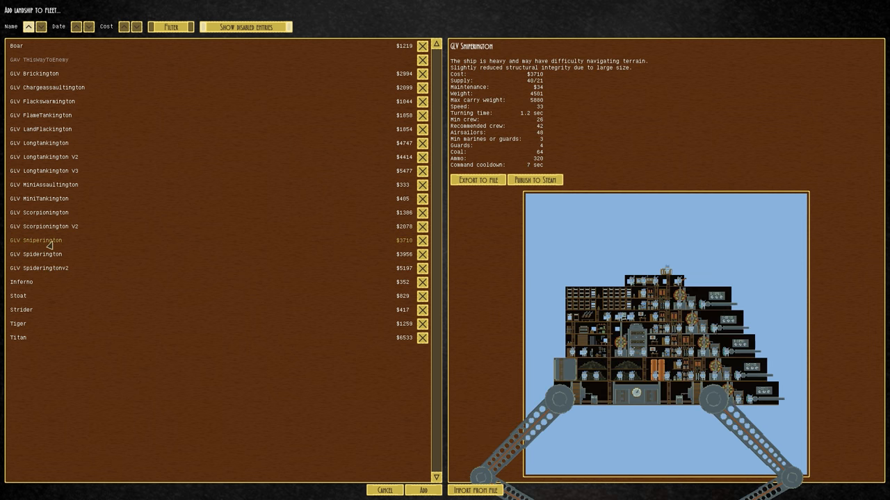
click(423, 489)
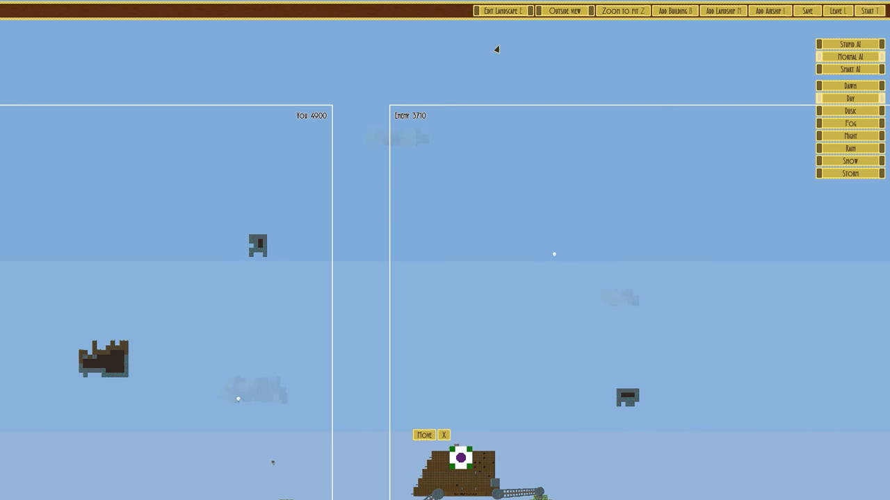
Preview several airship designs, settle on Reactington and add it as an enemy.
click(767, 11)
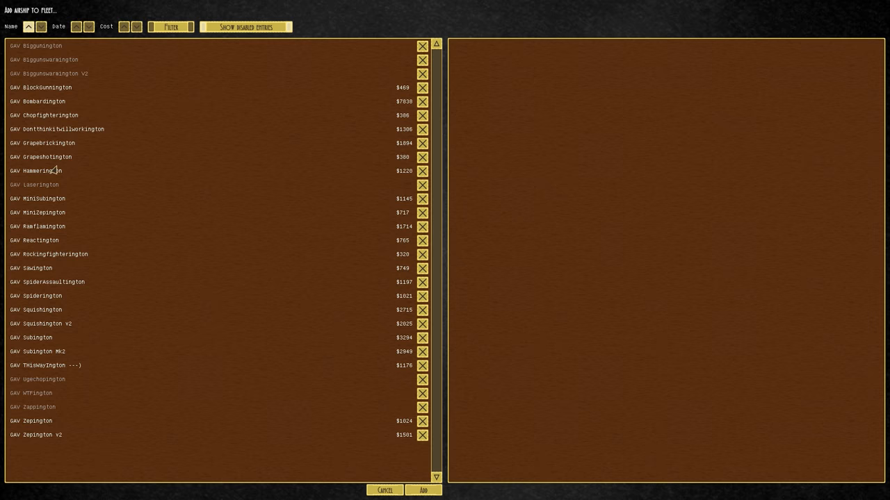
click(45, 142)
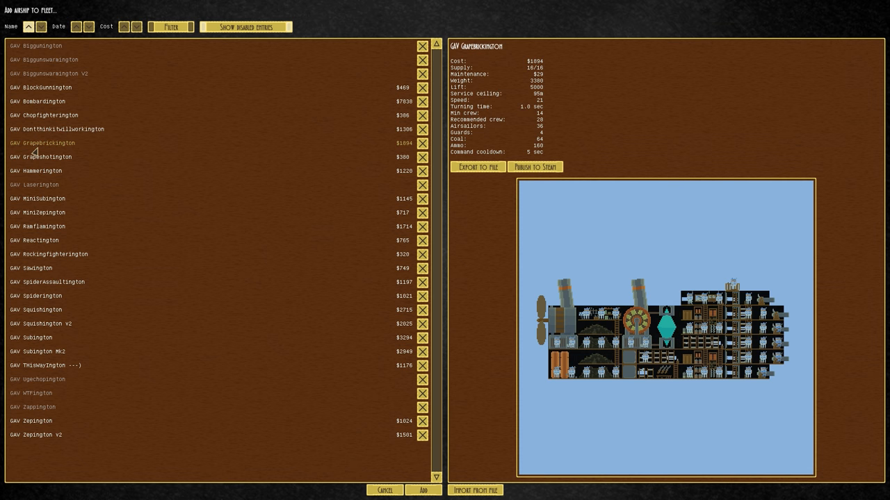
click(40, 156)
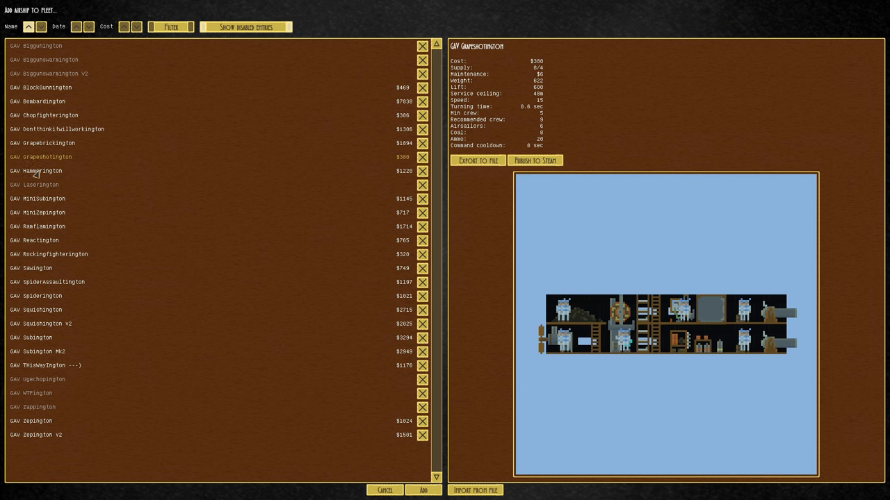
click(36, 169)
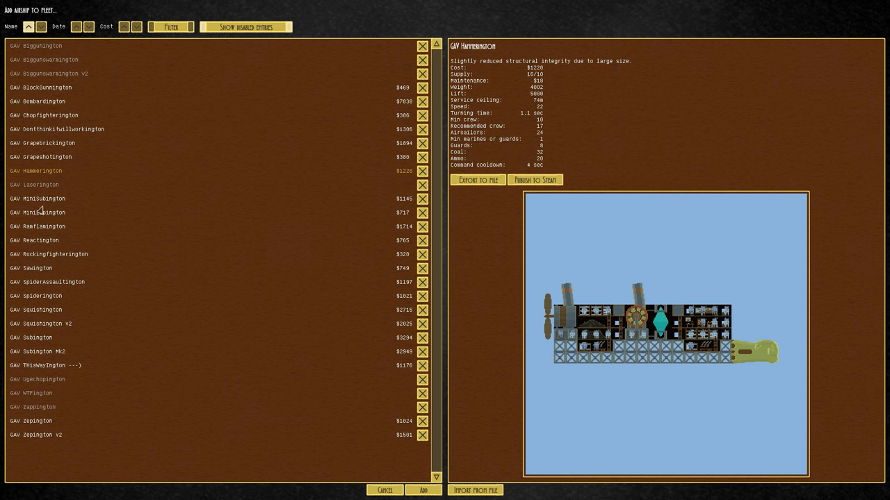
click(33, 239)
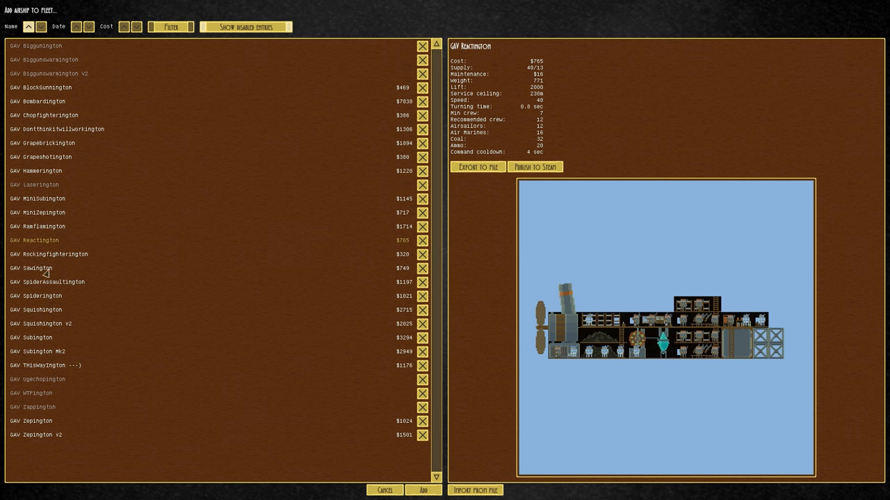
click(49, 253)
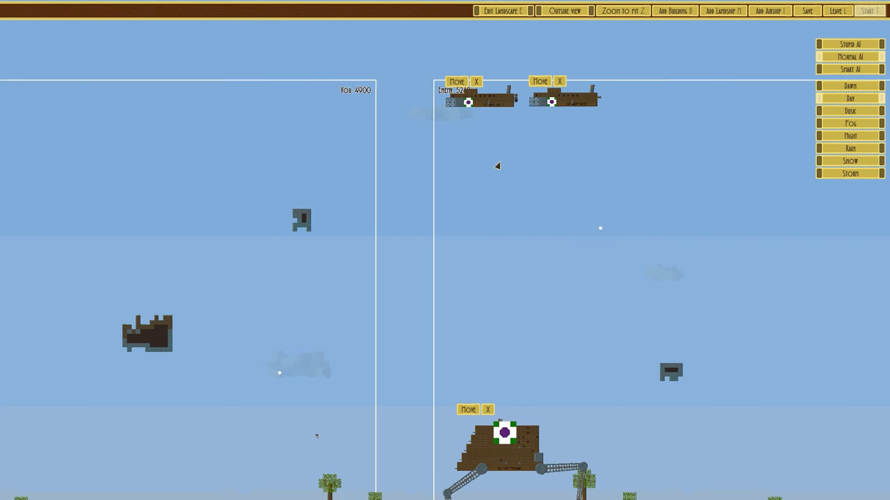
Run the V2 tower's battle against the enemy airships, keeping the view centred on the tower.
click(868, 11)
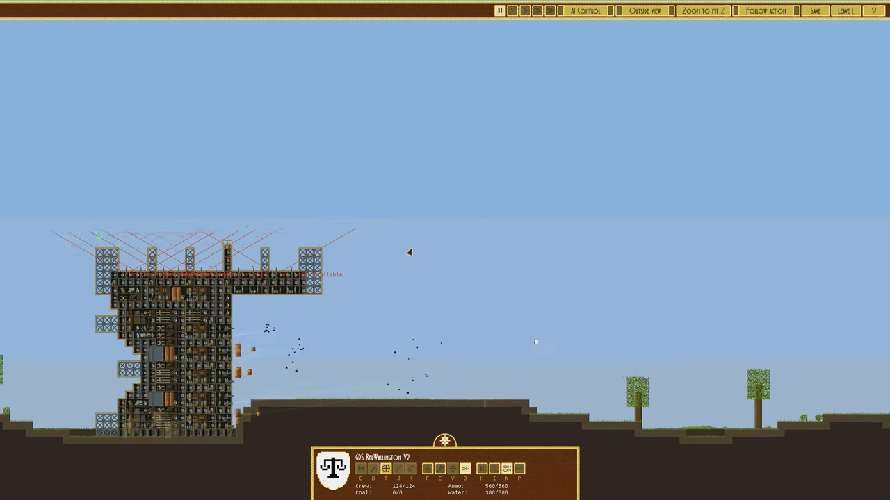
click(642, 12)
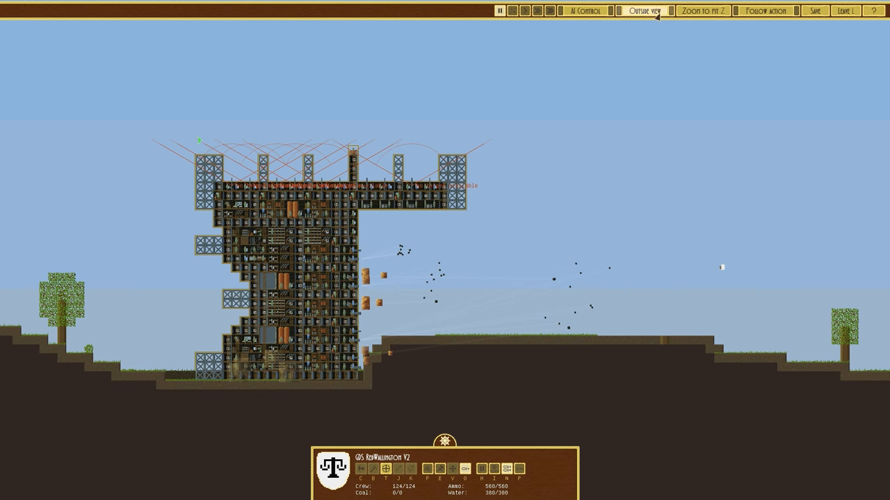
click(642, 11)
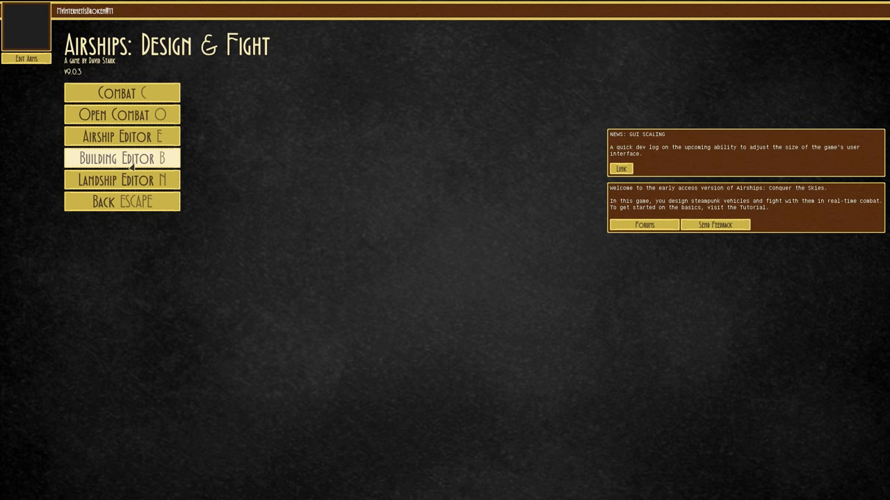
Enter the Building Editor from the main menu with the tower design loaded.
click(122, 159)
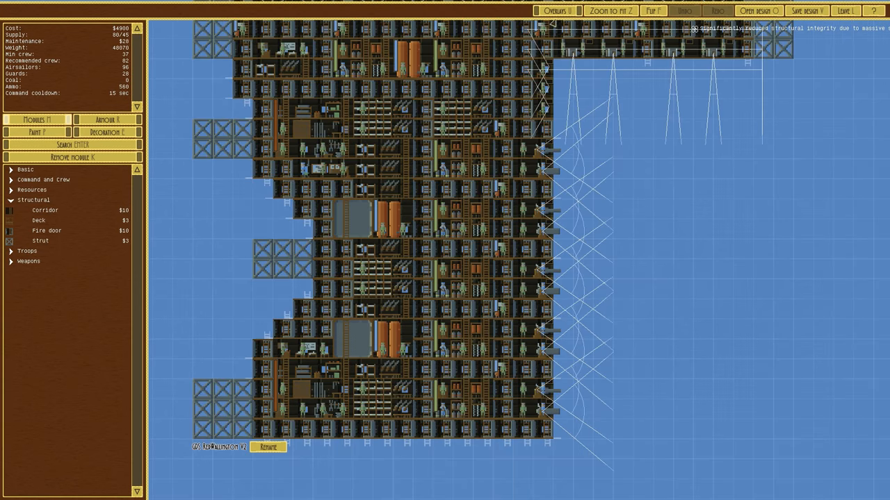
Show the Explosion damage overlay on the tower, briefly expanding then collapsing the Weapons parts.
click(556, 12)
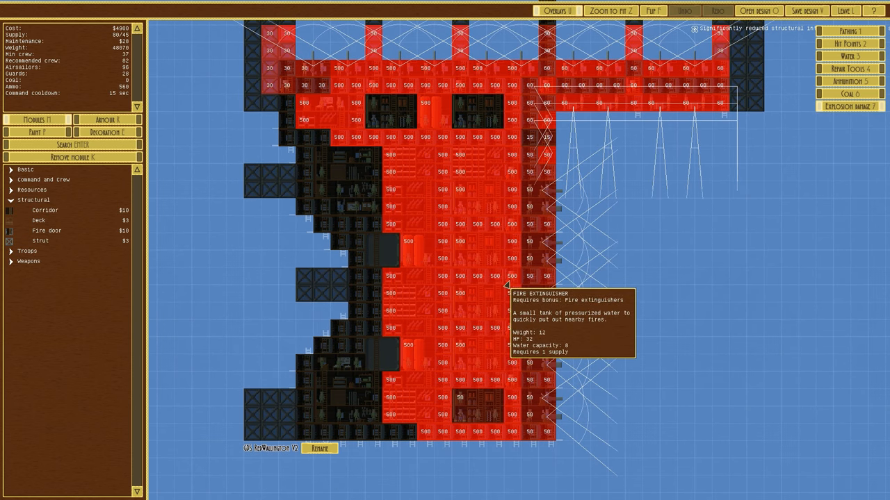
click(28, 261)
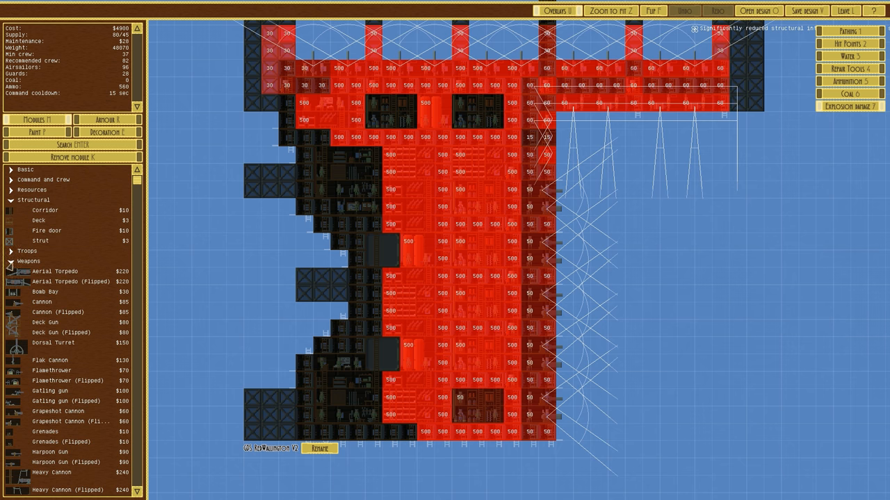
click(27, 261)
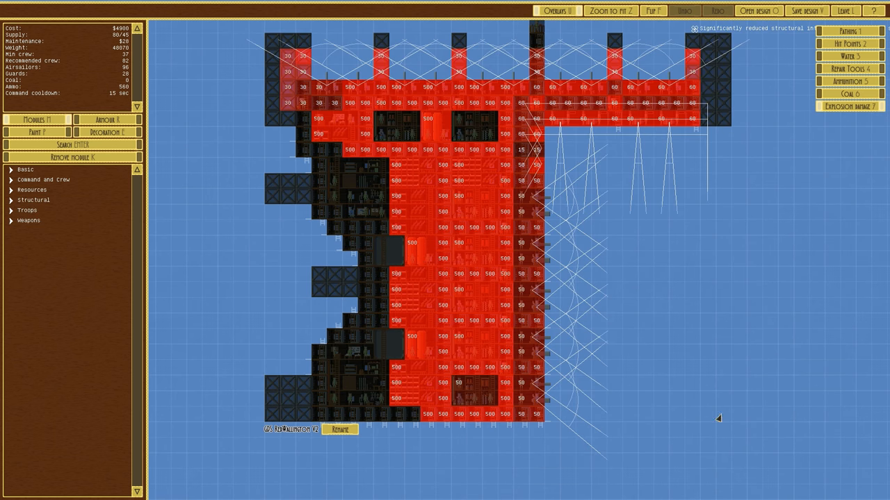
mouse_move(799, 409)
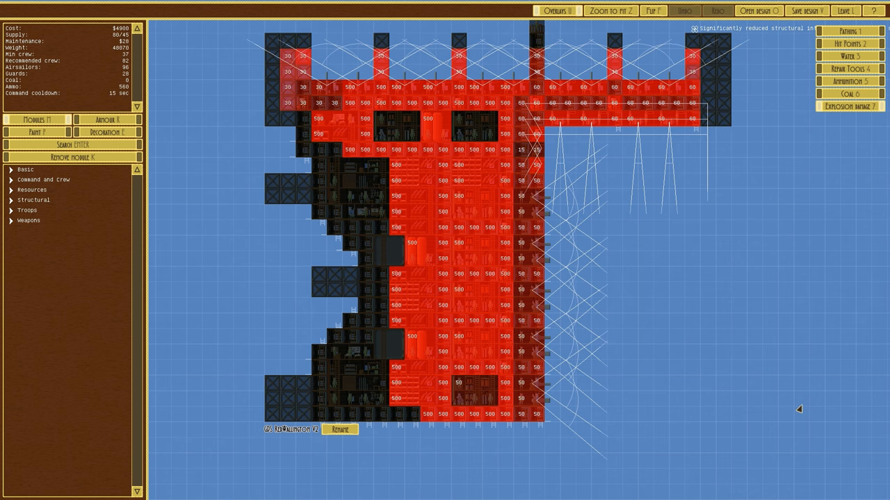
mouse_move(845, 10)
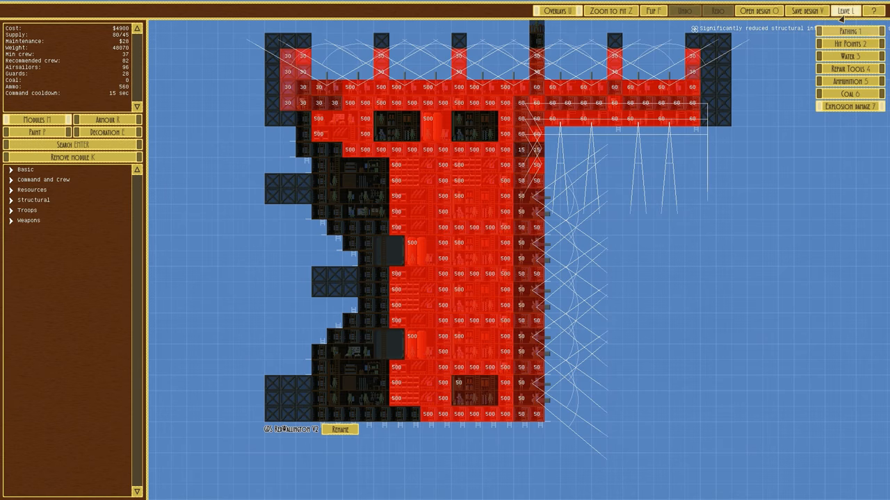
Enter the test battle setup and set conditions to night with rain.
click(845, 11)
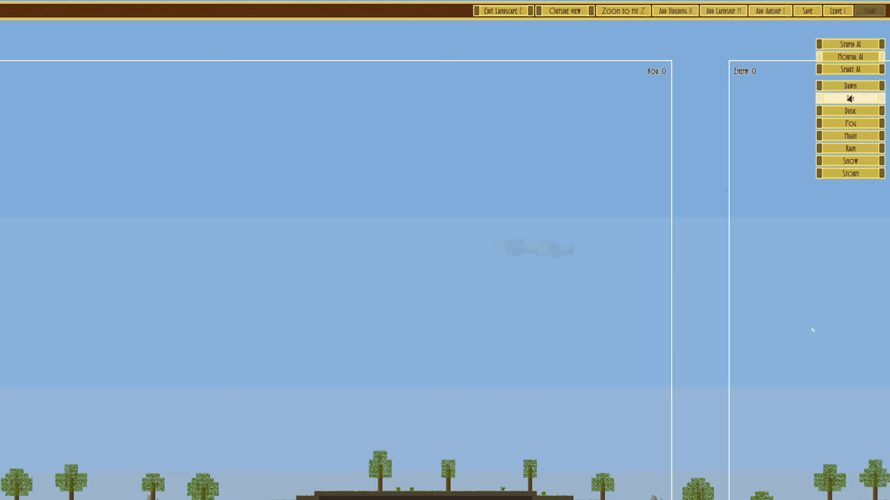
click(849, 136)
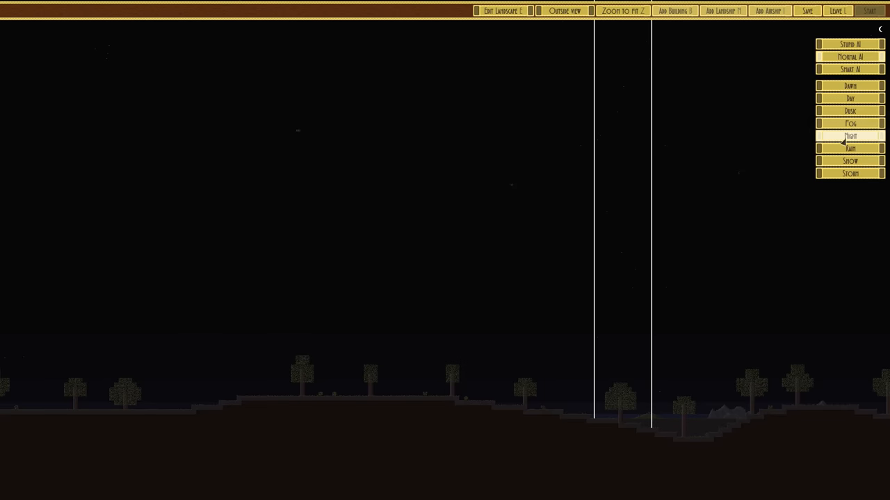
click(849, 161)
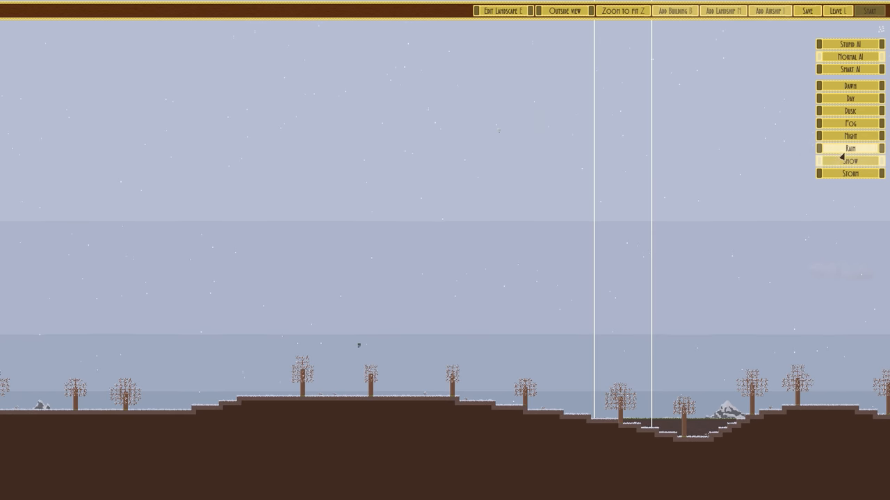
click(848, 172)
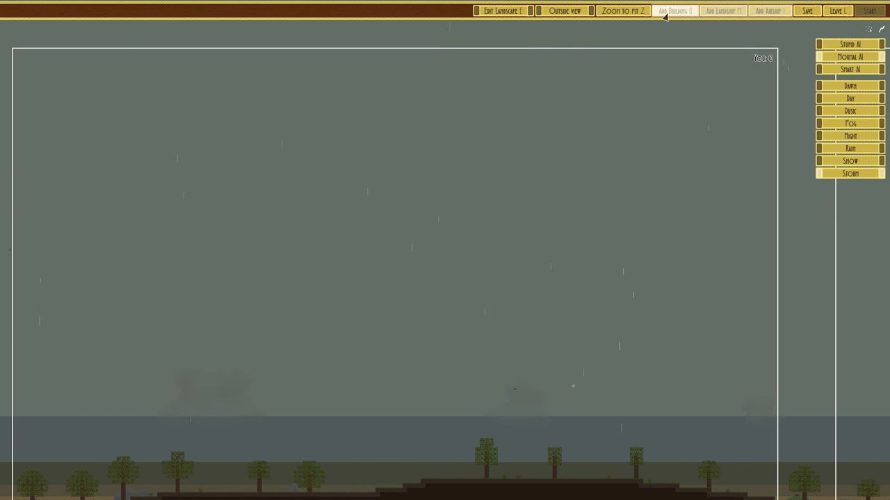
Add an enemy walker landship, then add an airship and remove it again.
click(672, 11)
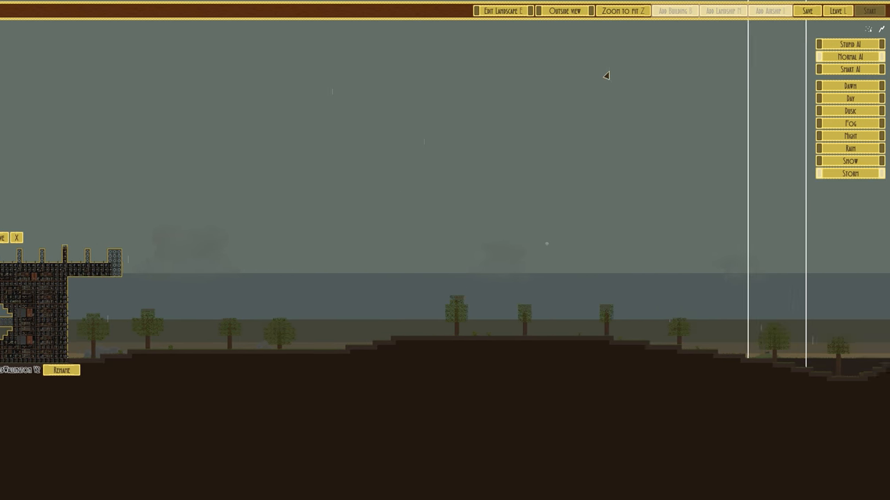
click(672, 12)
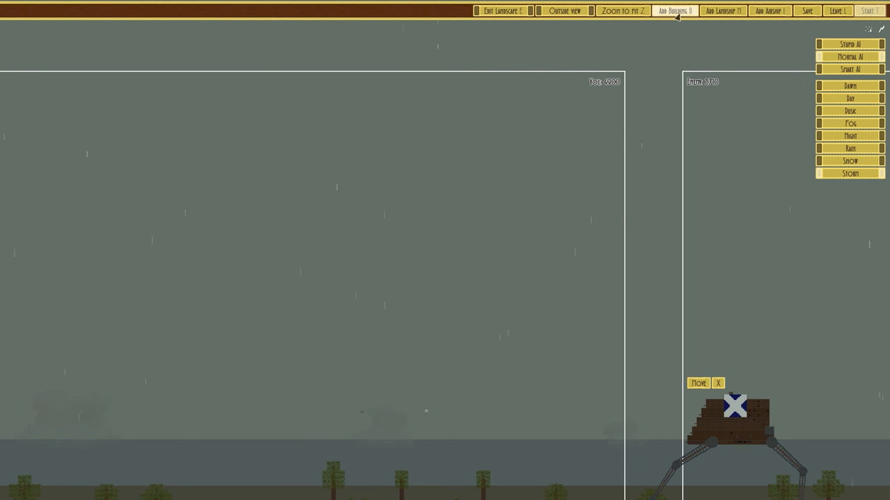
click(770, 11)
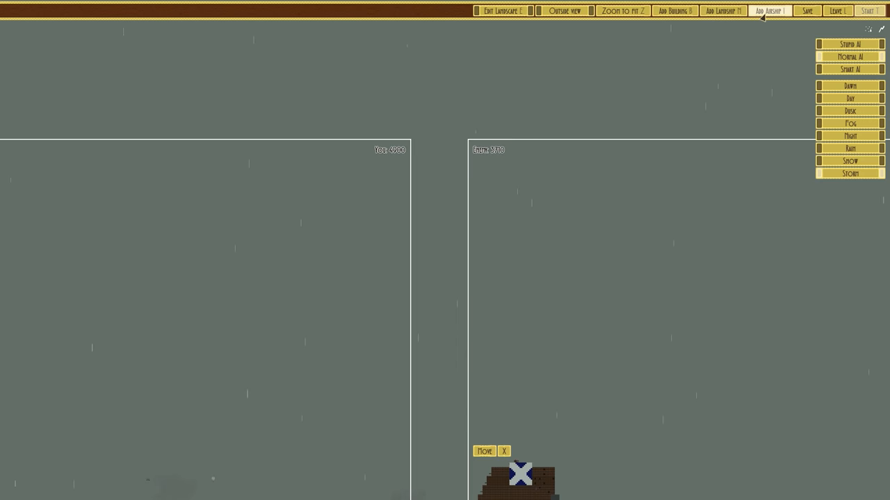
click(767, 11)
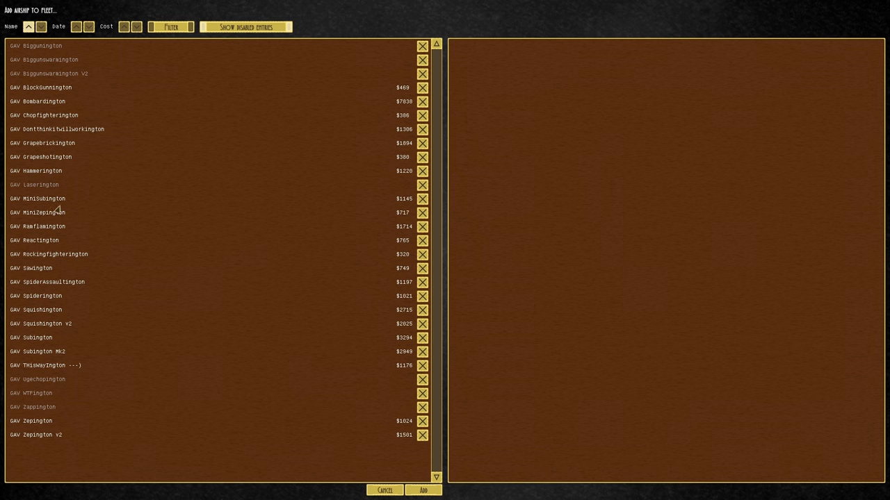
mouse_move(48, 281)
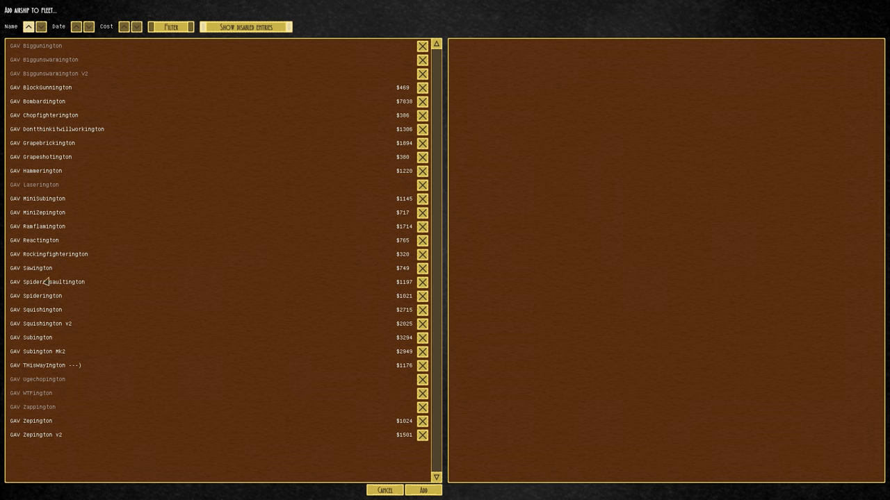
click(37, 352)
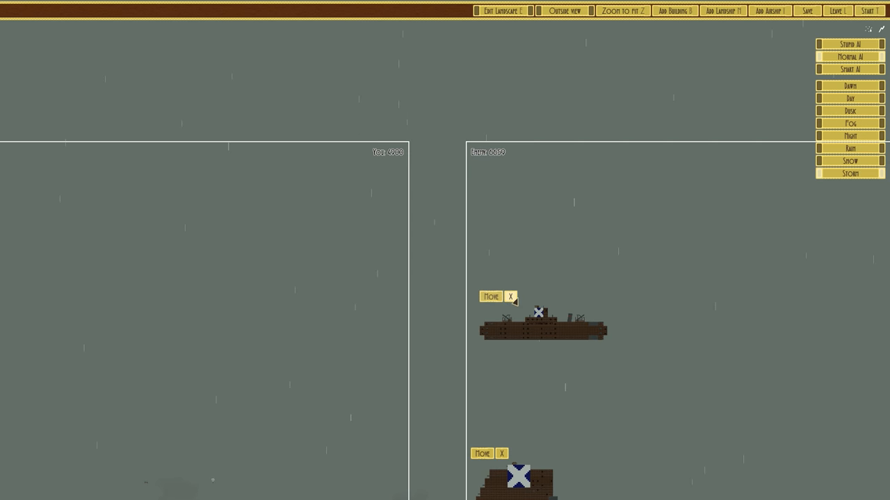
click(623, 11)
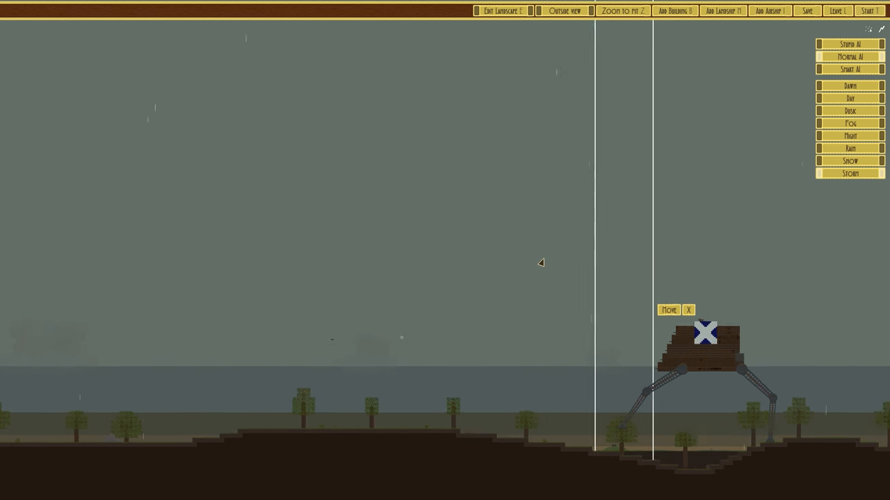
Add two enemy airships from the design list and start the battle.
click(672, 12)
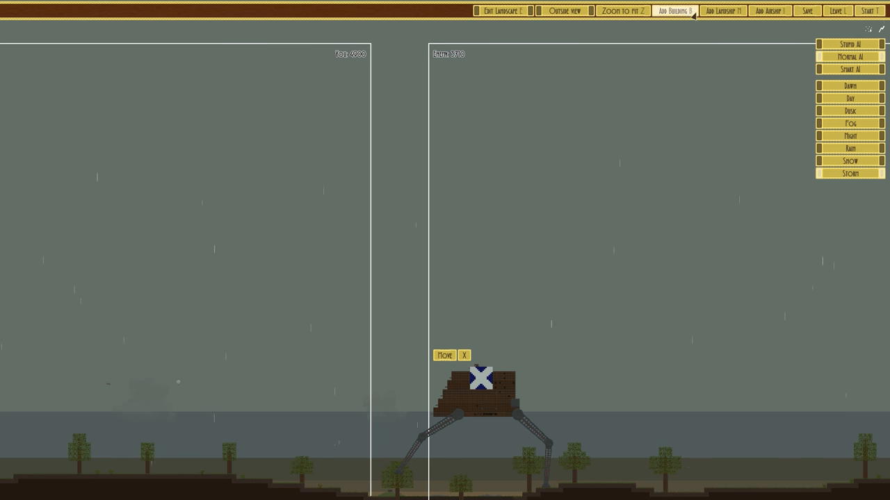
click(768, 10)
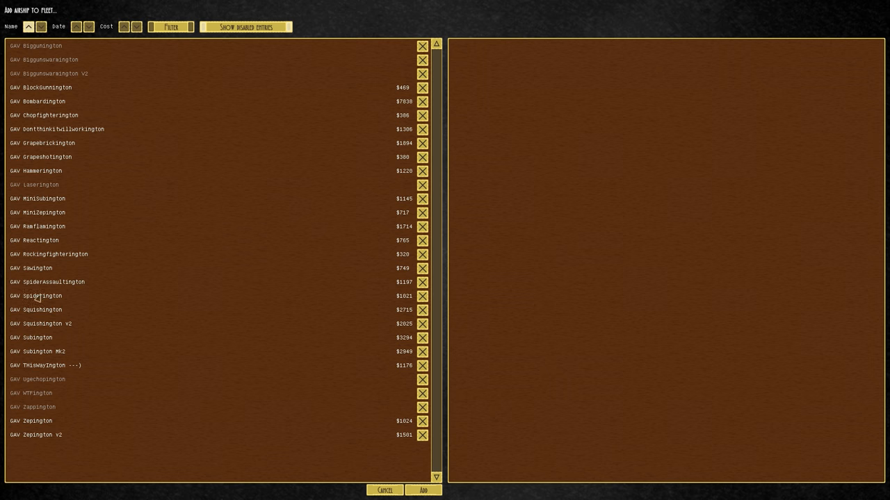
click(39, 295)
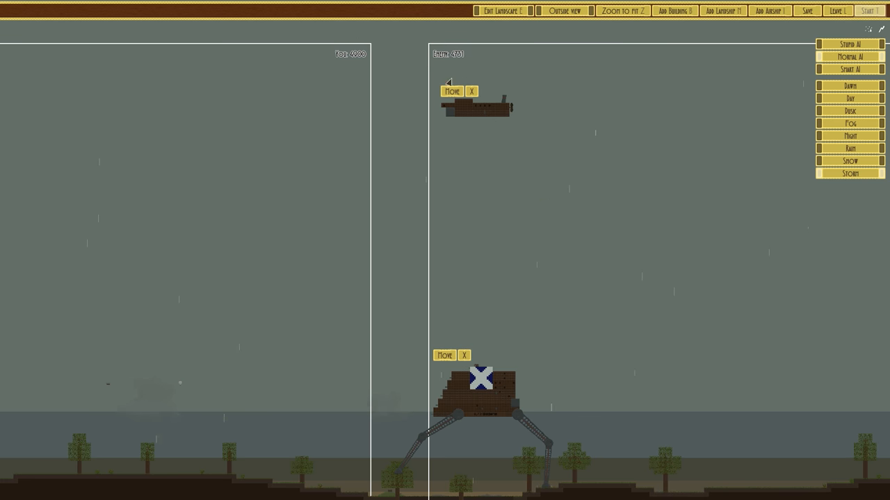
mouse_move(770, 11)
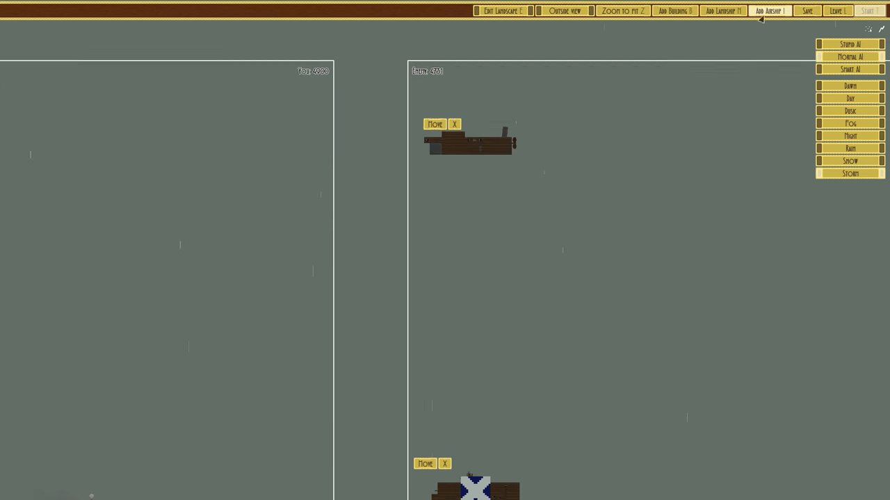
click(769, 11)
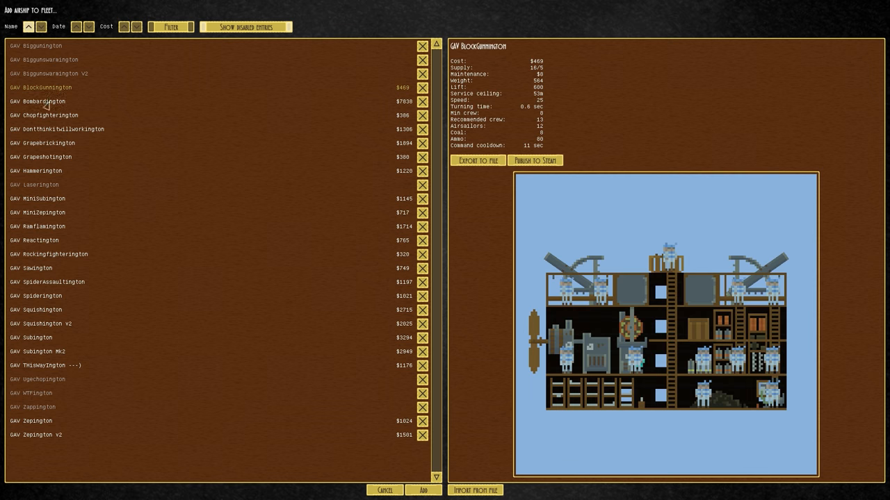
click(42, 114)
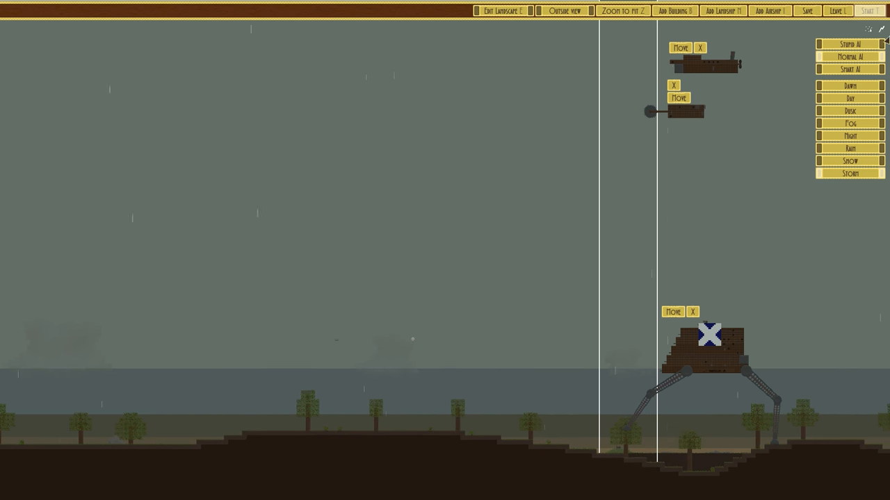
click(867, 12)
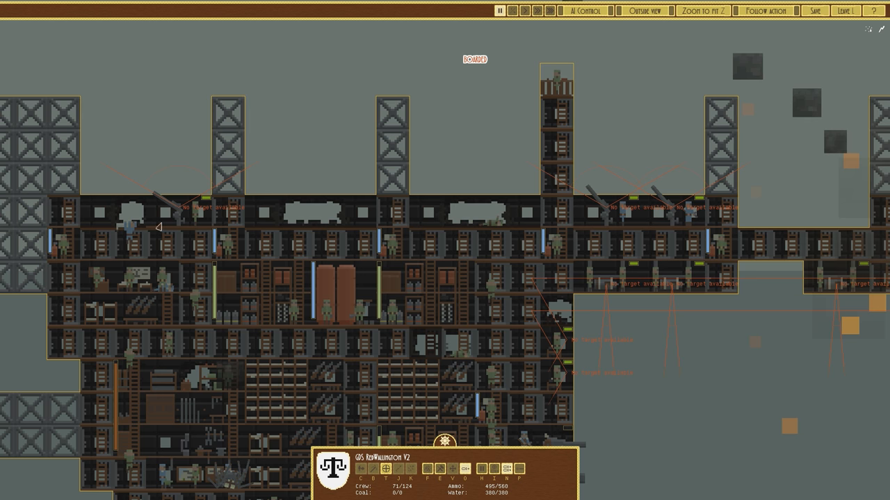
mouse_move(499, 217)
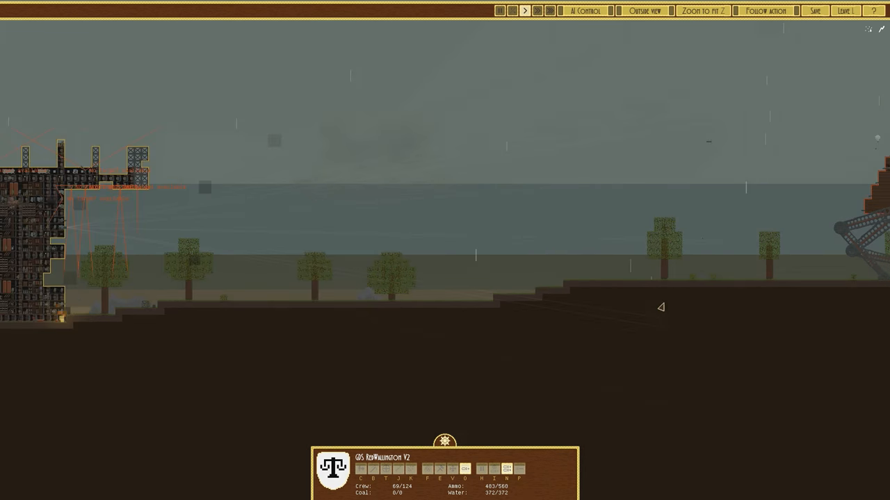
click(702, 12)
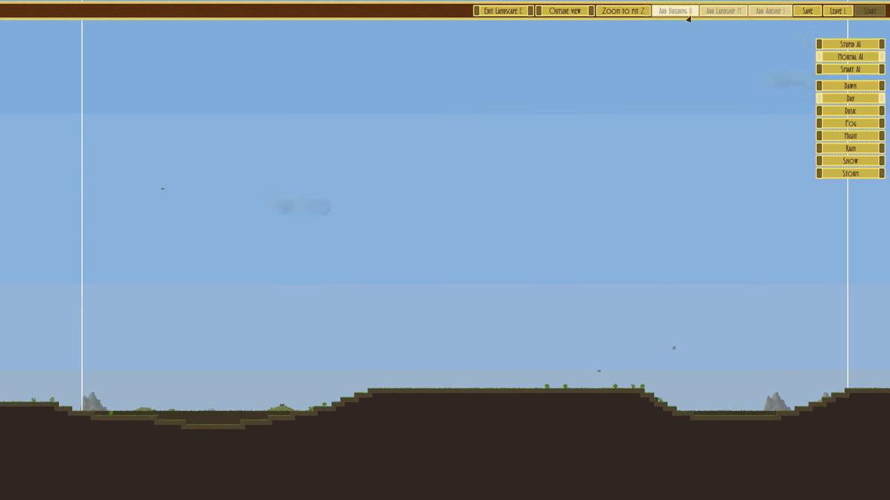
Compare walker, Scorpionington, small assault and LongTankington V2 designs, then add one landship.
click(673, 11)
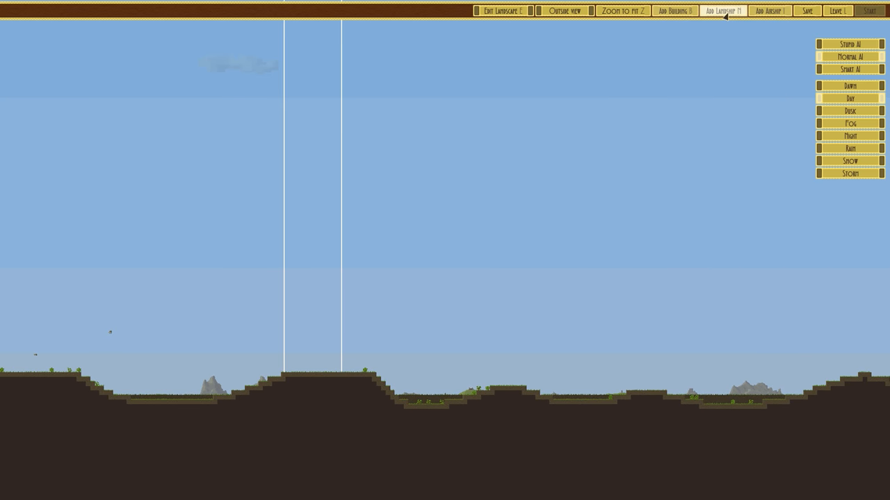
click(723, 10)
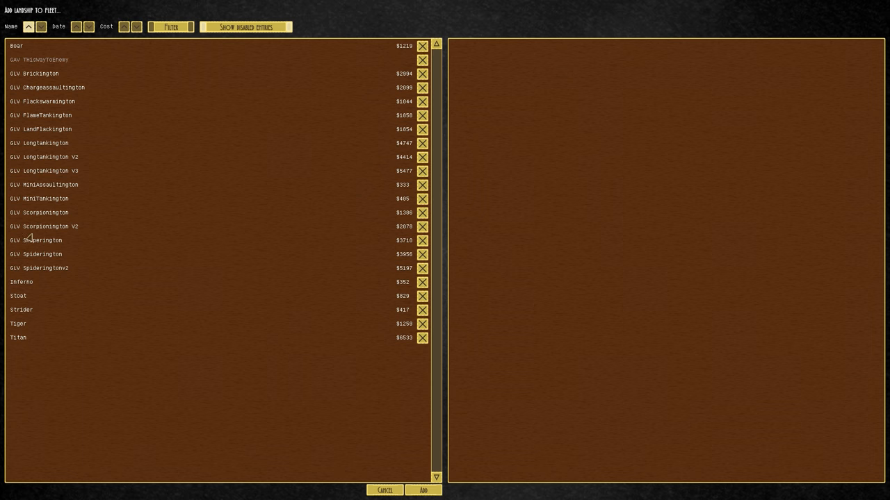
click(37, 239)
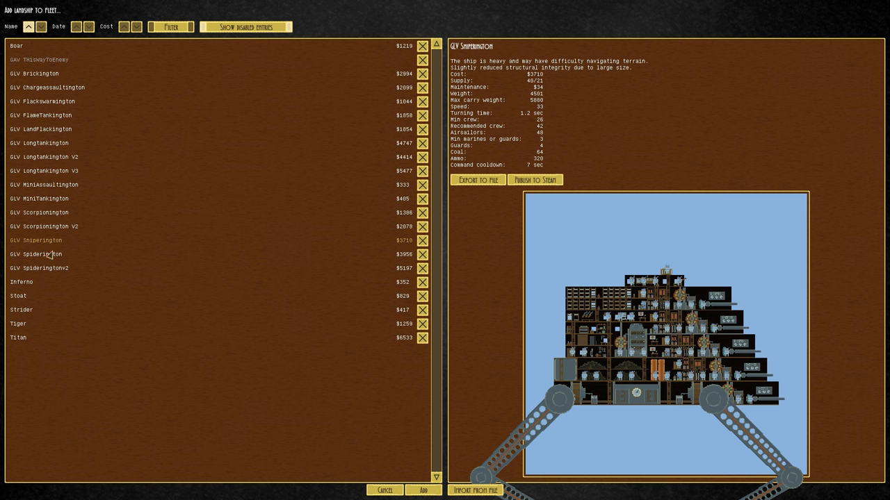
click(39, 211)
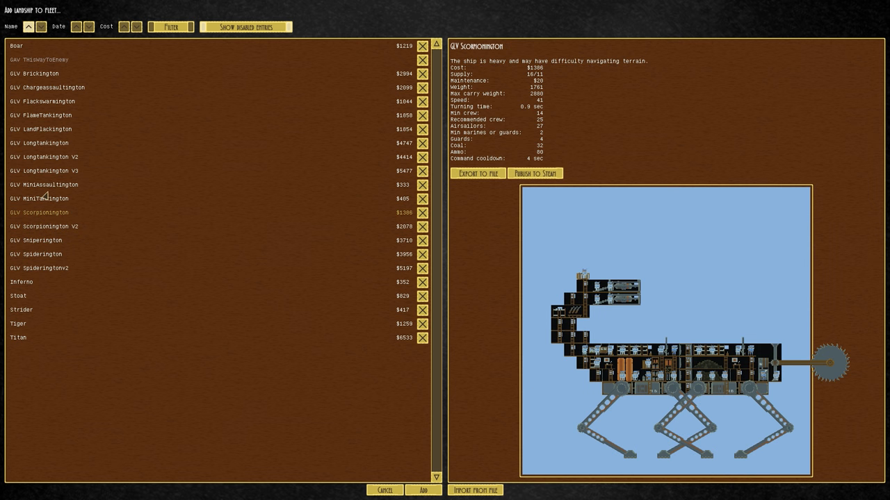
click(45, 184)
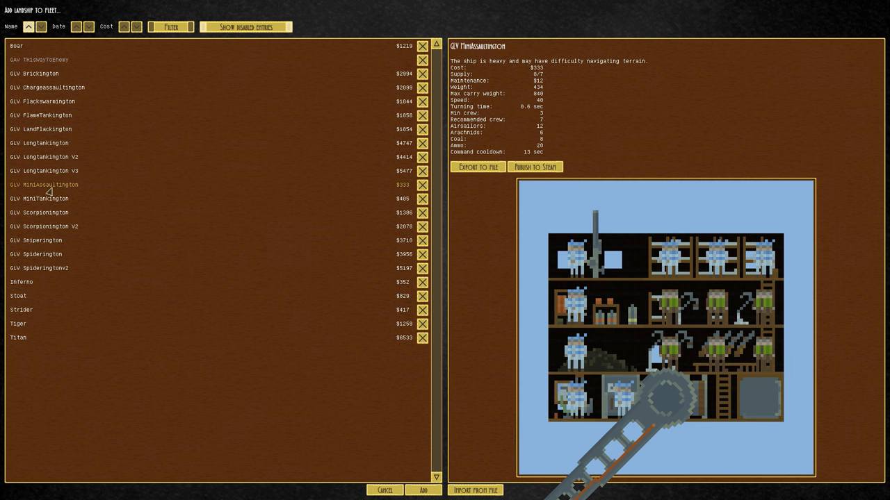
click(43, 155)
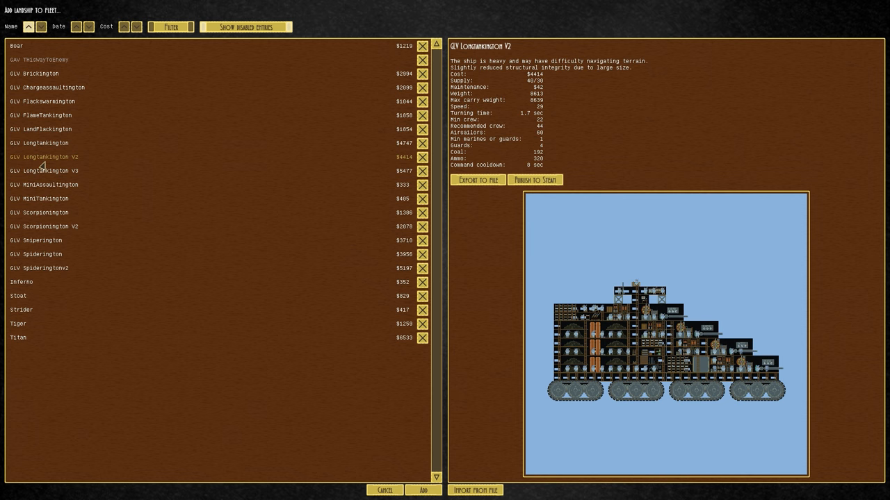
click(44, 183)
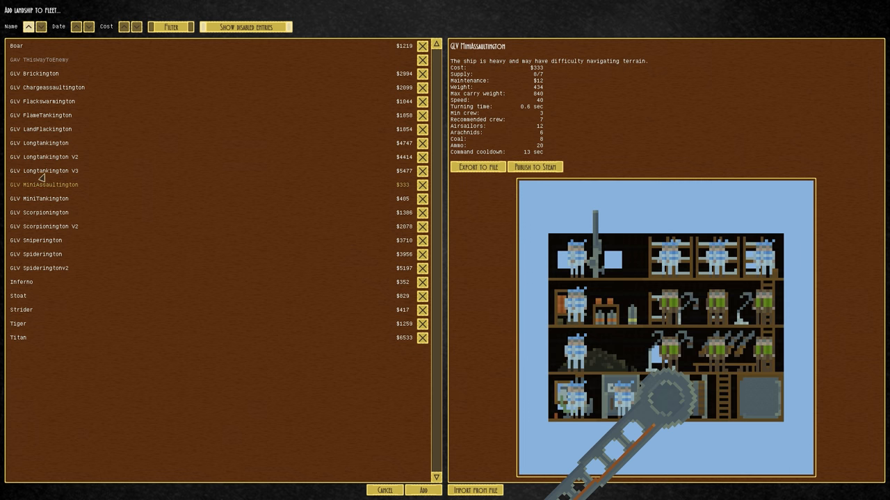
click(423, 489)
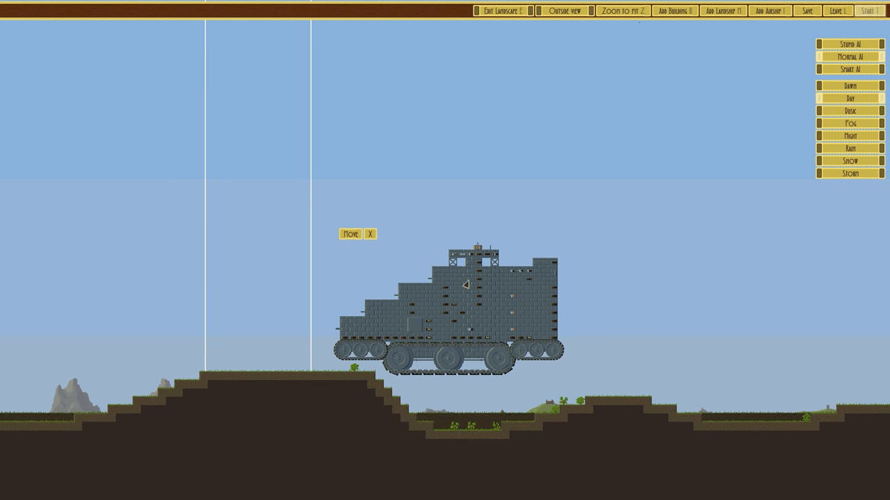
Browse tracked and legged assault designs and add a second enemy landship.
click(673, 11)
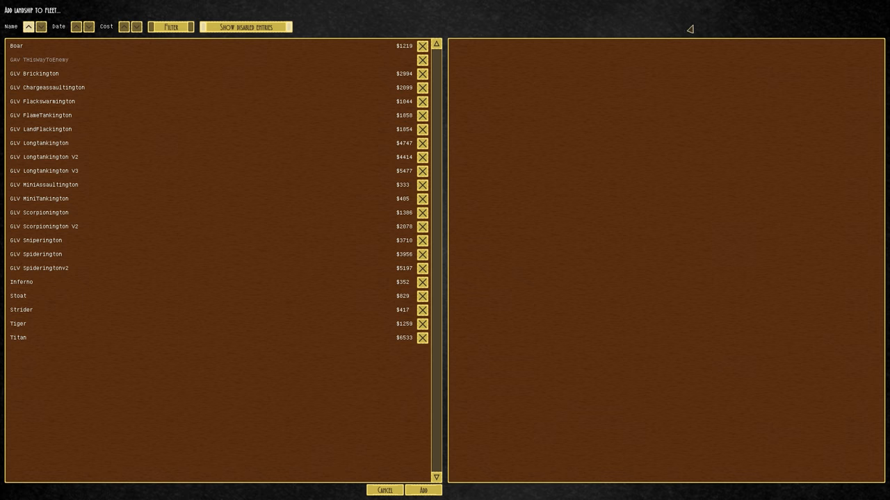
click(43, 100)
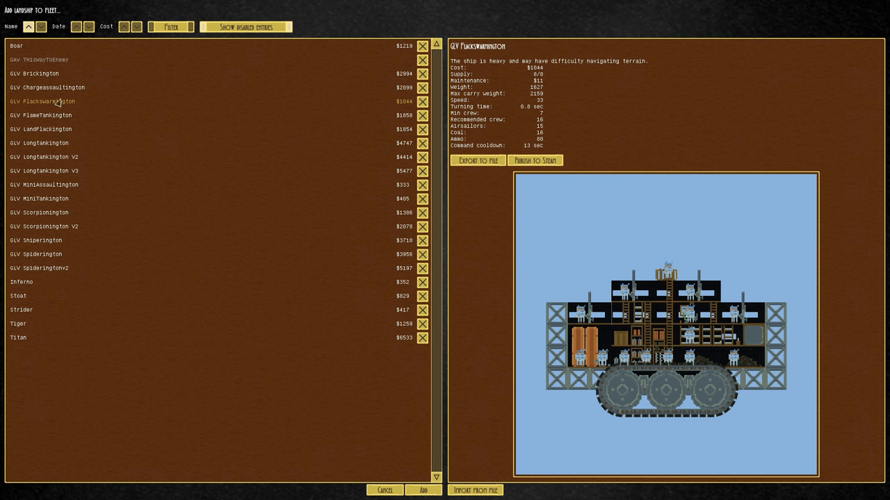
click(48, 86)
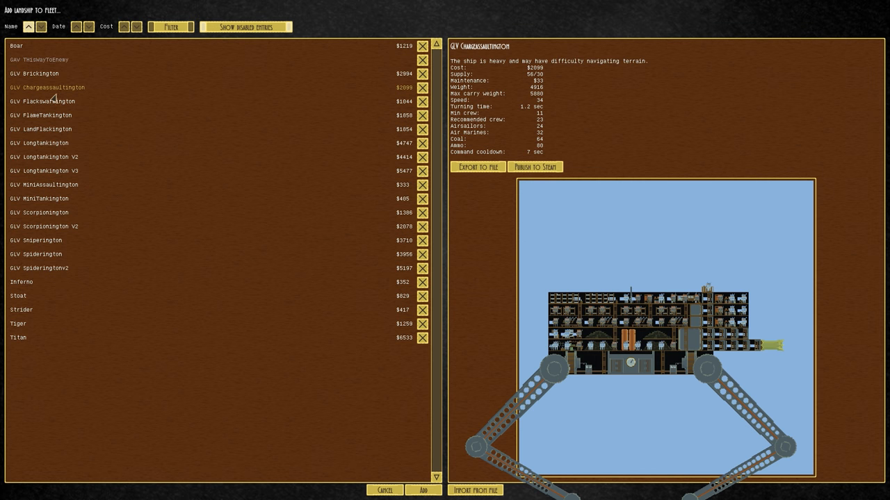
click(40, 128)
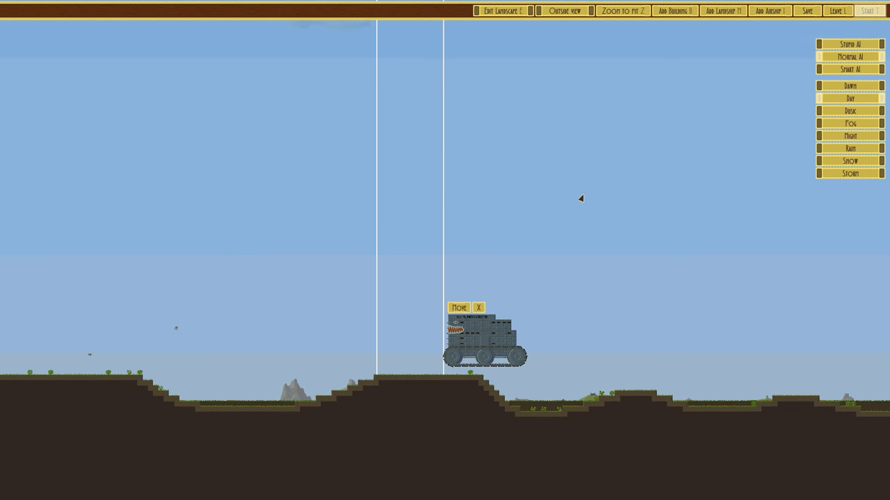
Browse the airship list past GAV Zeppington and add the Zeppington v2 as an enemy.
click(769, 11)
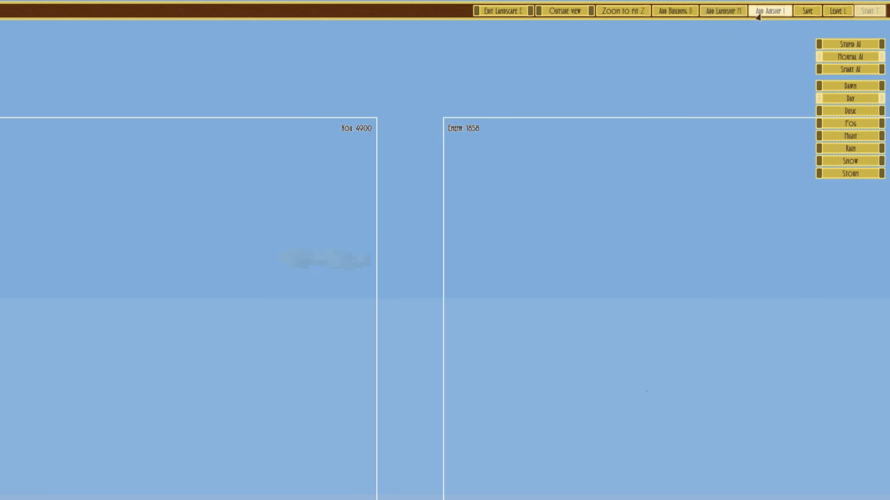
click(770, 12)
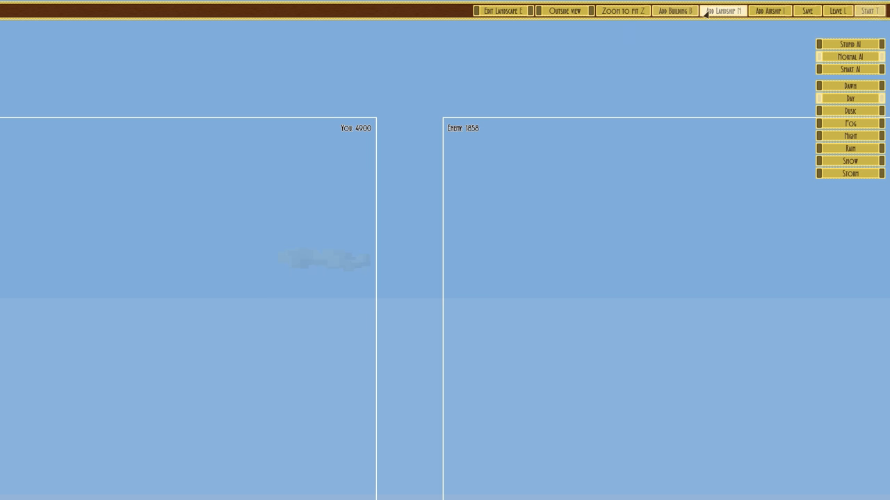
click(769, 11)
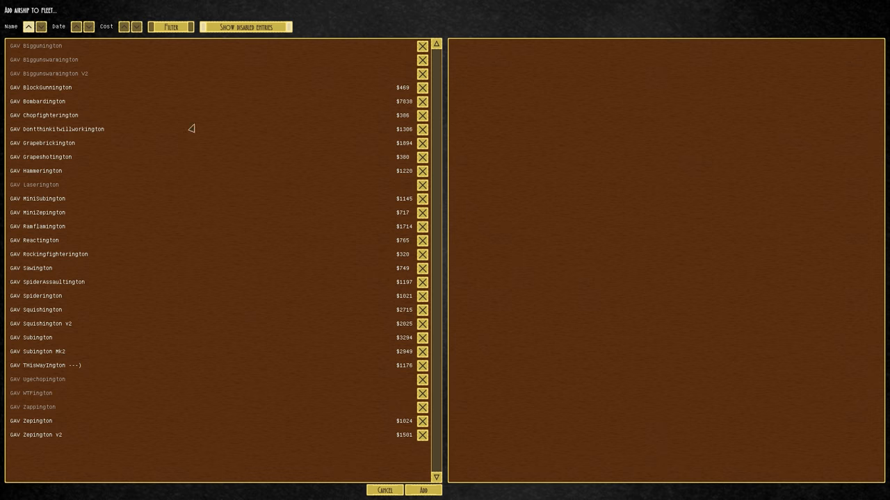
click(49, 74)
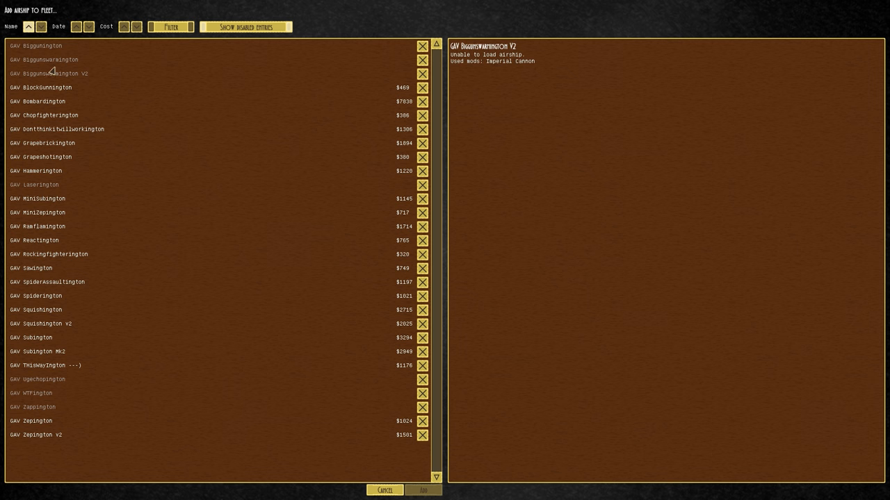
click(35, 184)
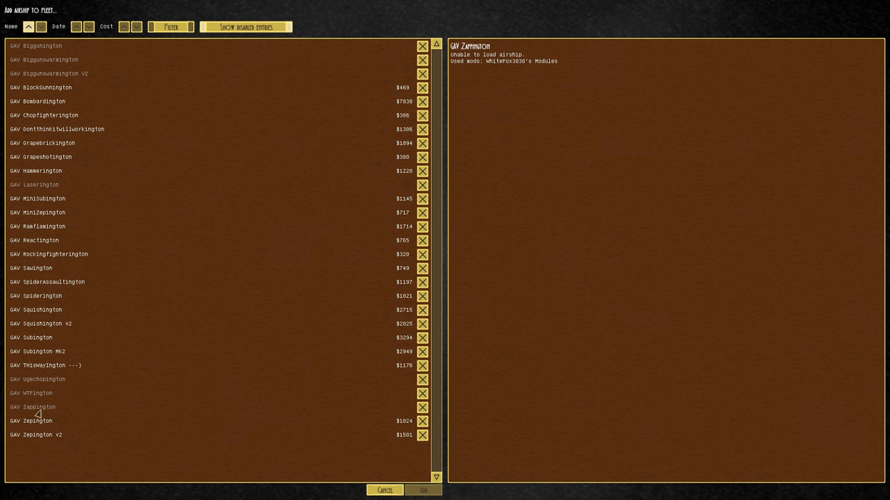
click(38, 436)
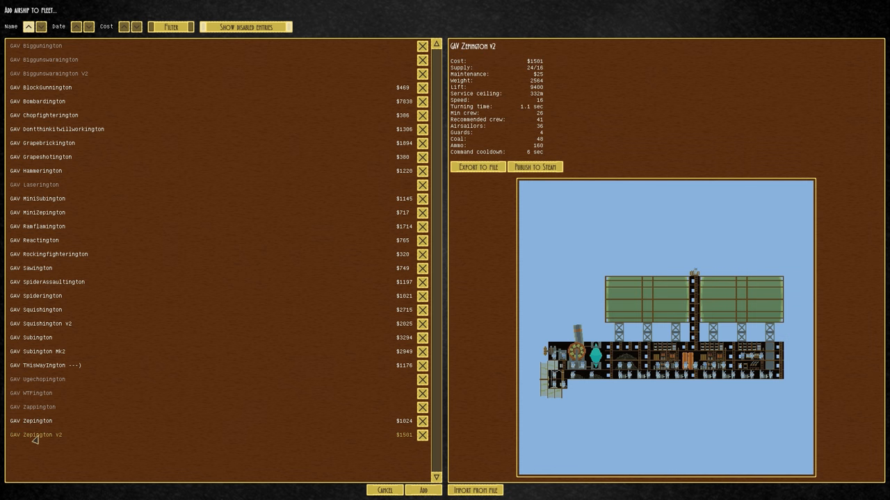
click(33, 406)
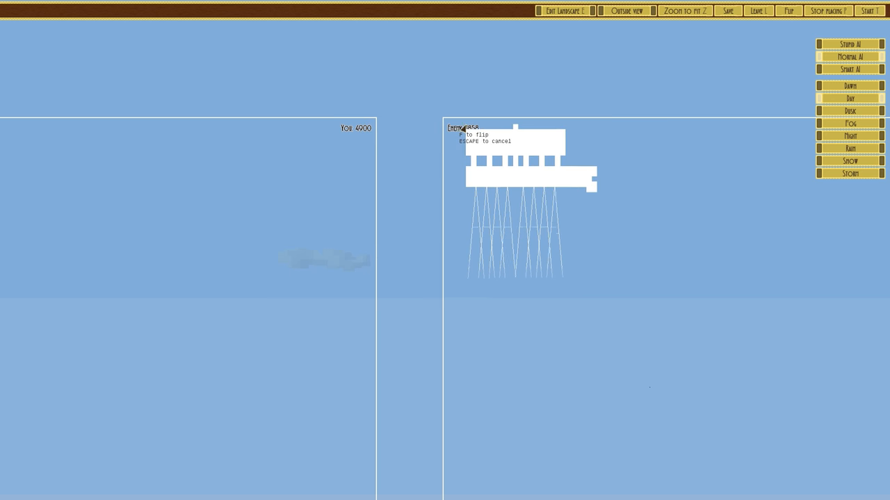
Place two Zeppington v2 copies in the enemy sky zone and start the battle.
click(526, 153)
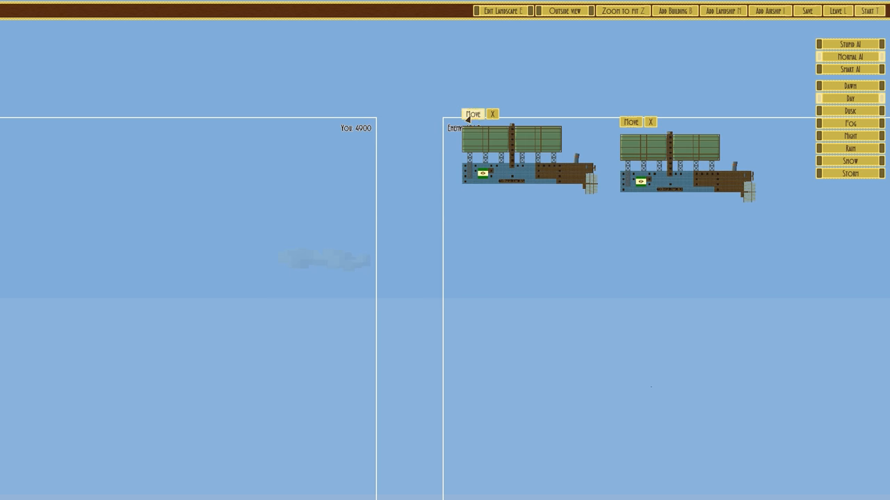
click(472, 114)
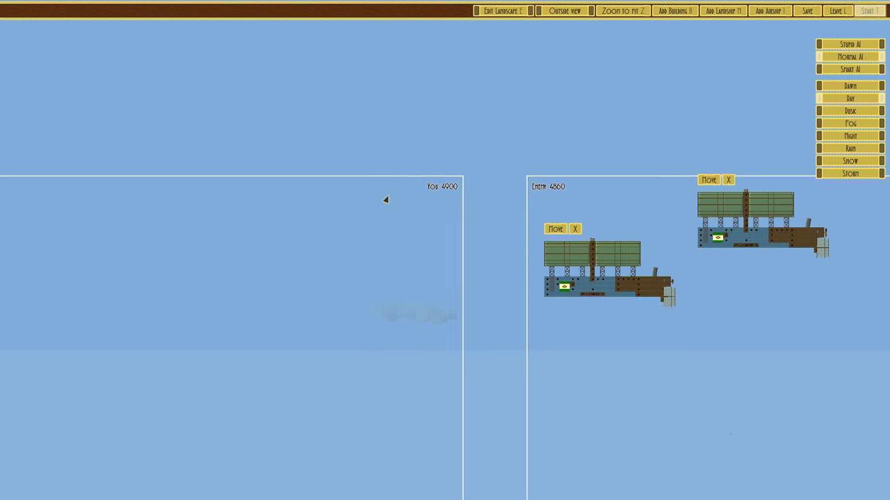
click(869, 11)
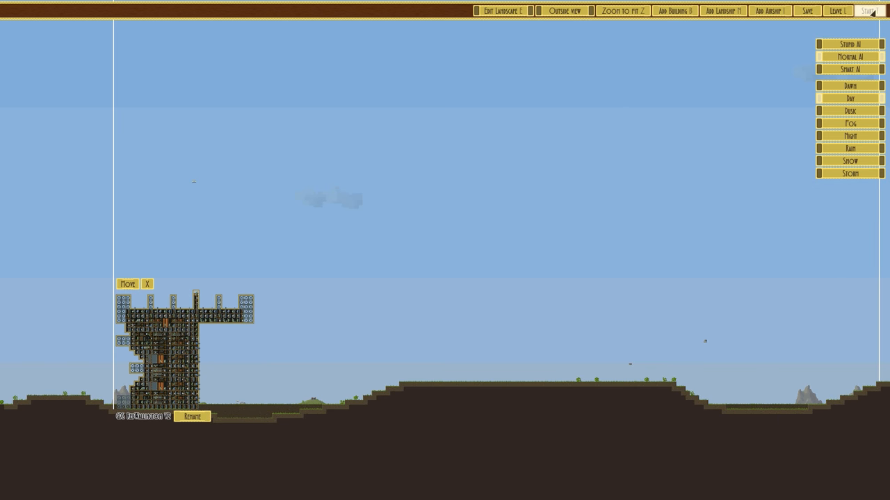
click(868, 12)
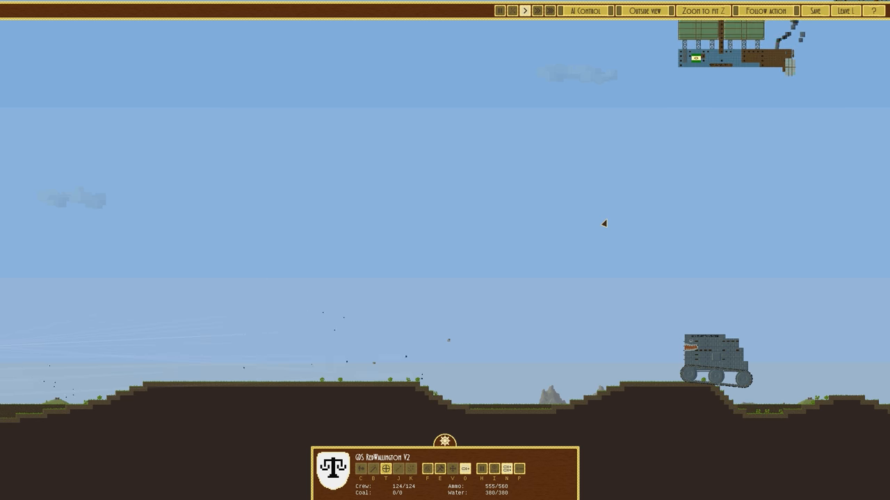